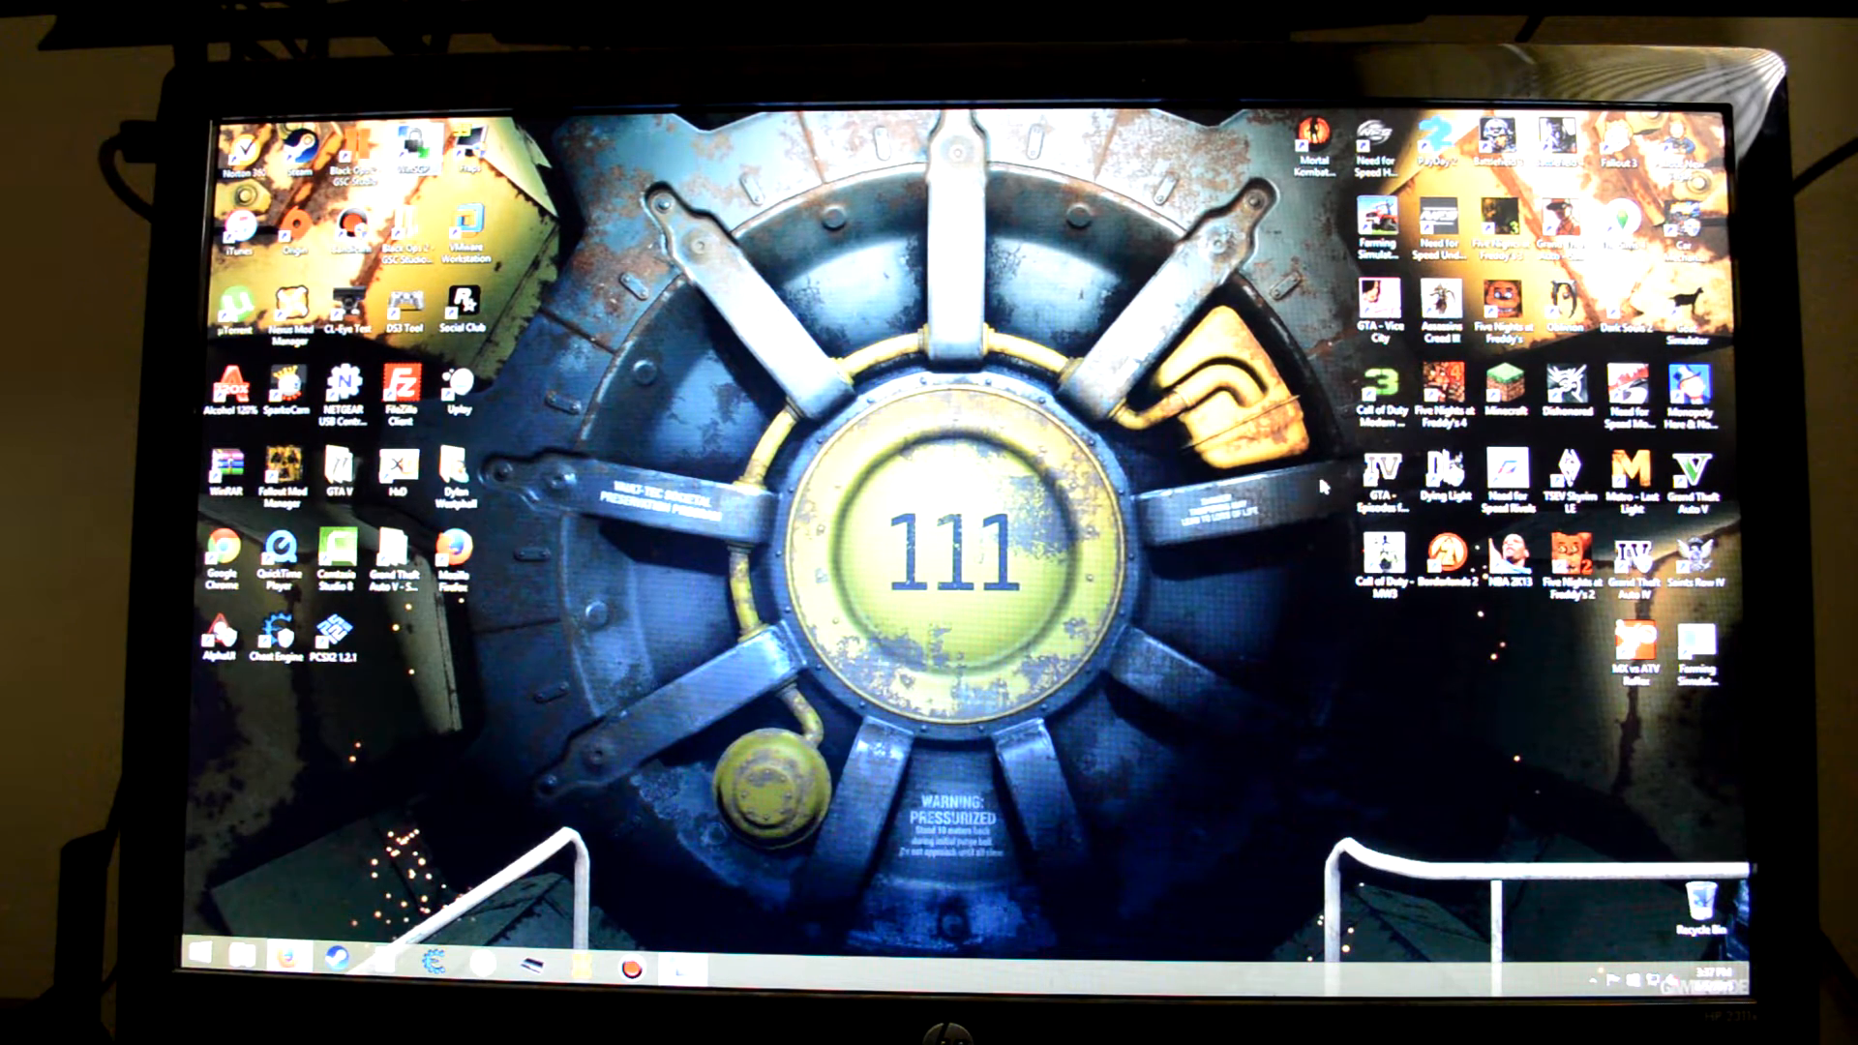
{"action": "mouse_move", "coordinate": [1097, 690]}
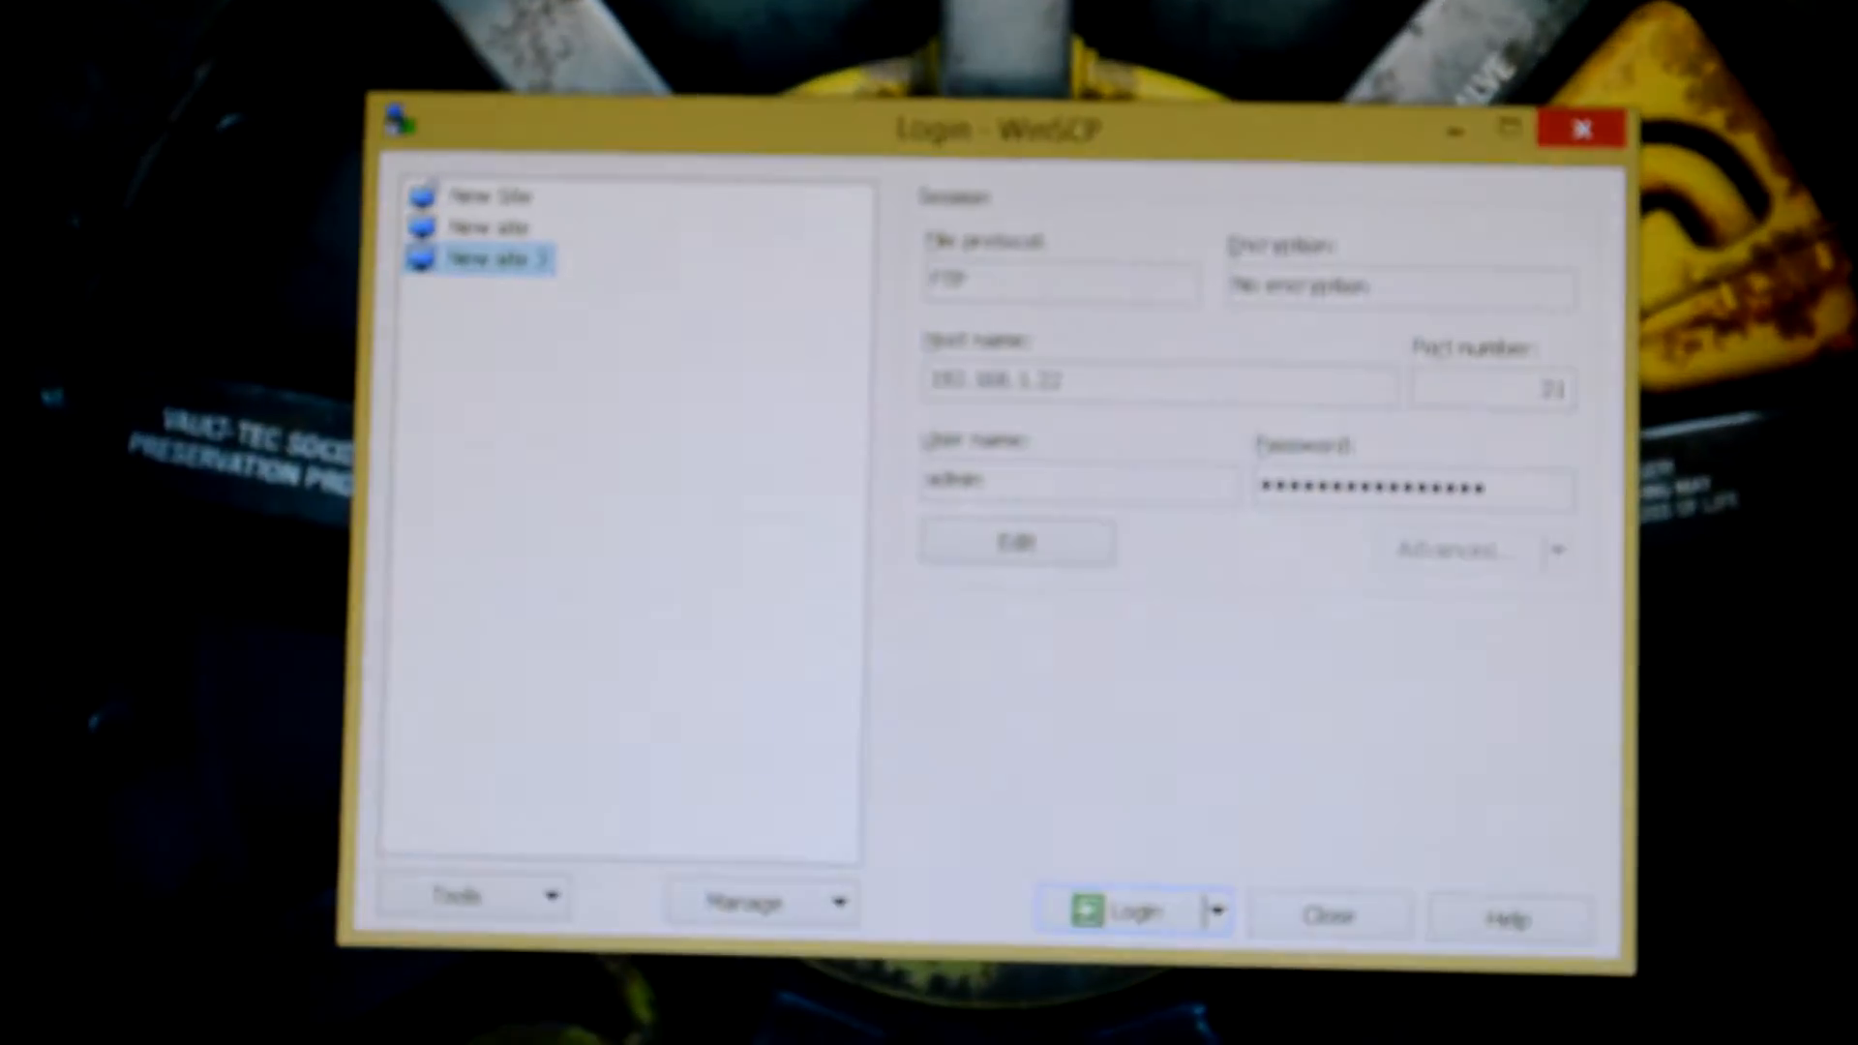
{"action": "mouse_move", "coordinate": [1214, 463]}
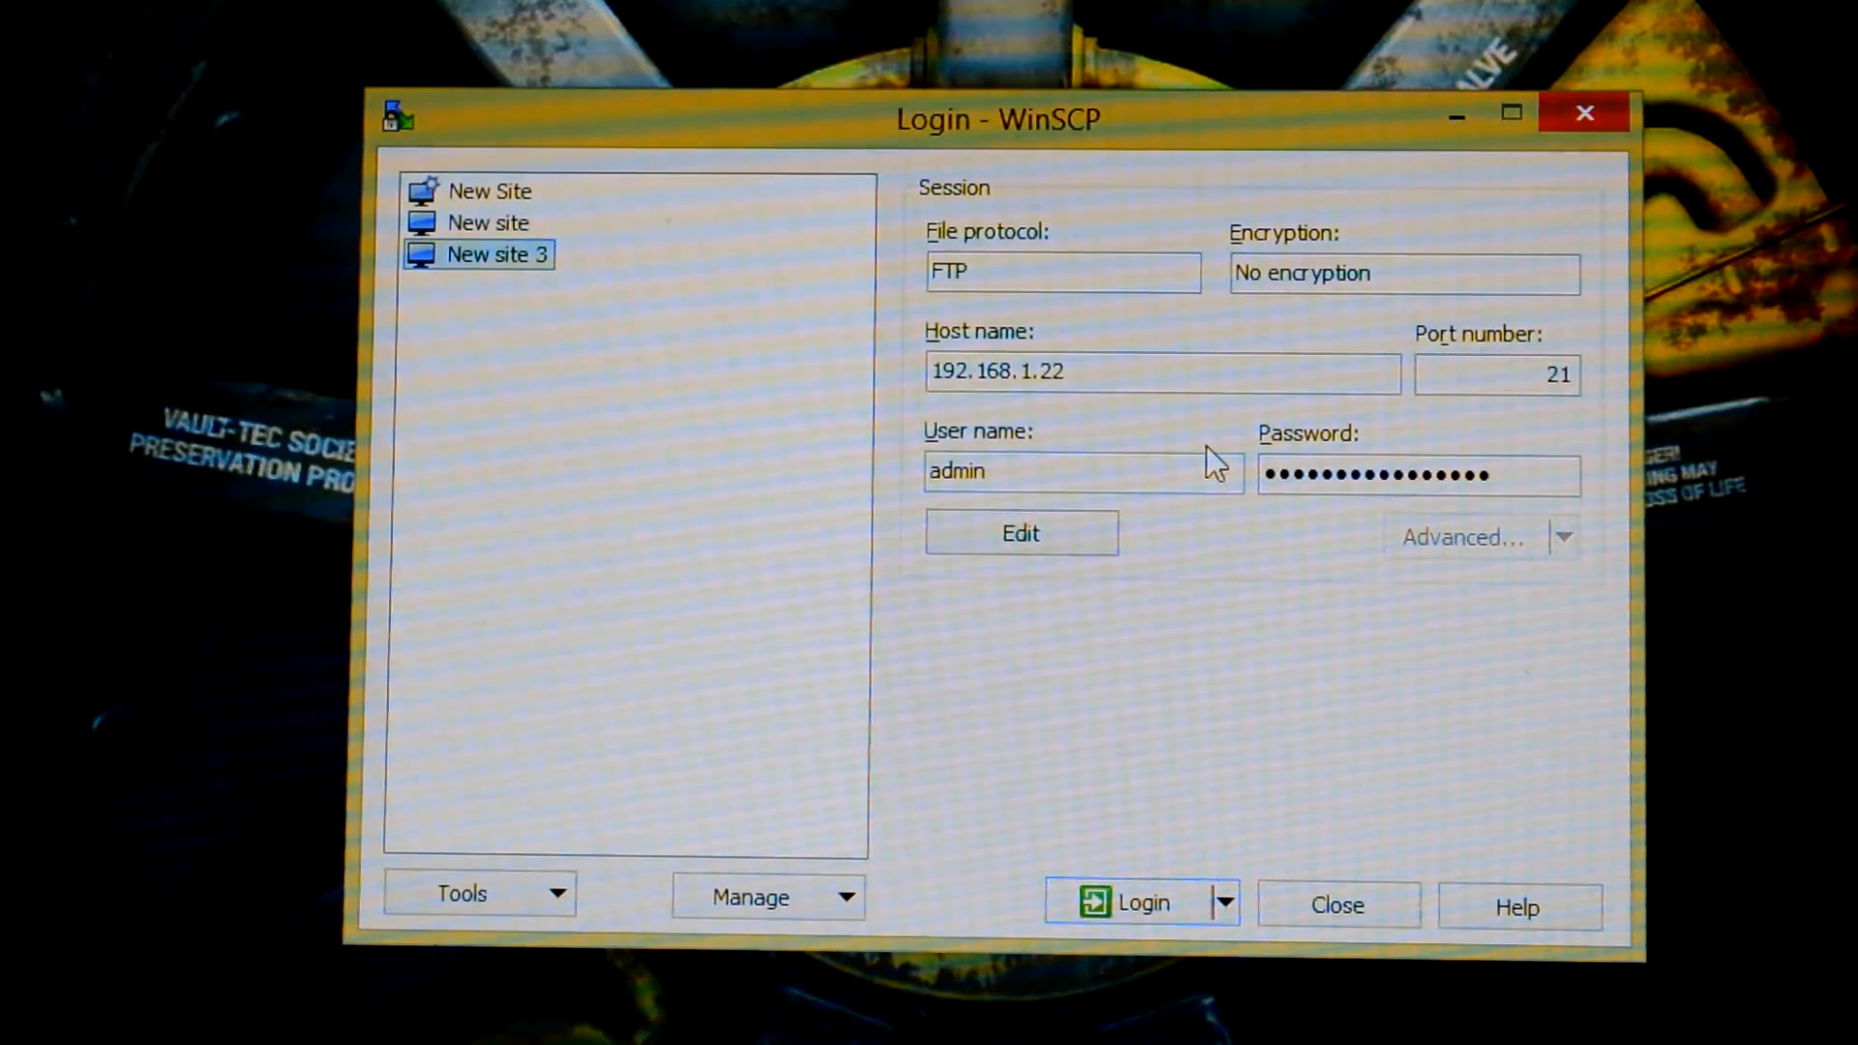
{"action": "mouse_move", "coordinate": [1150, 510]}
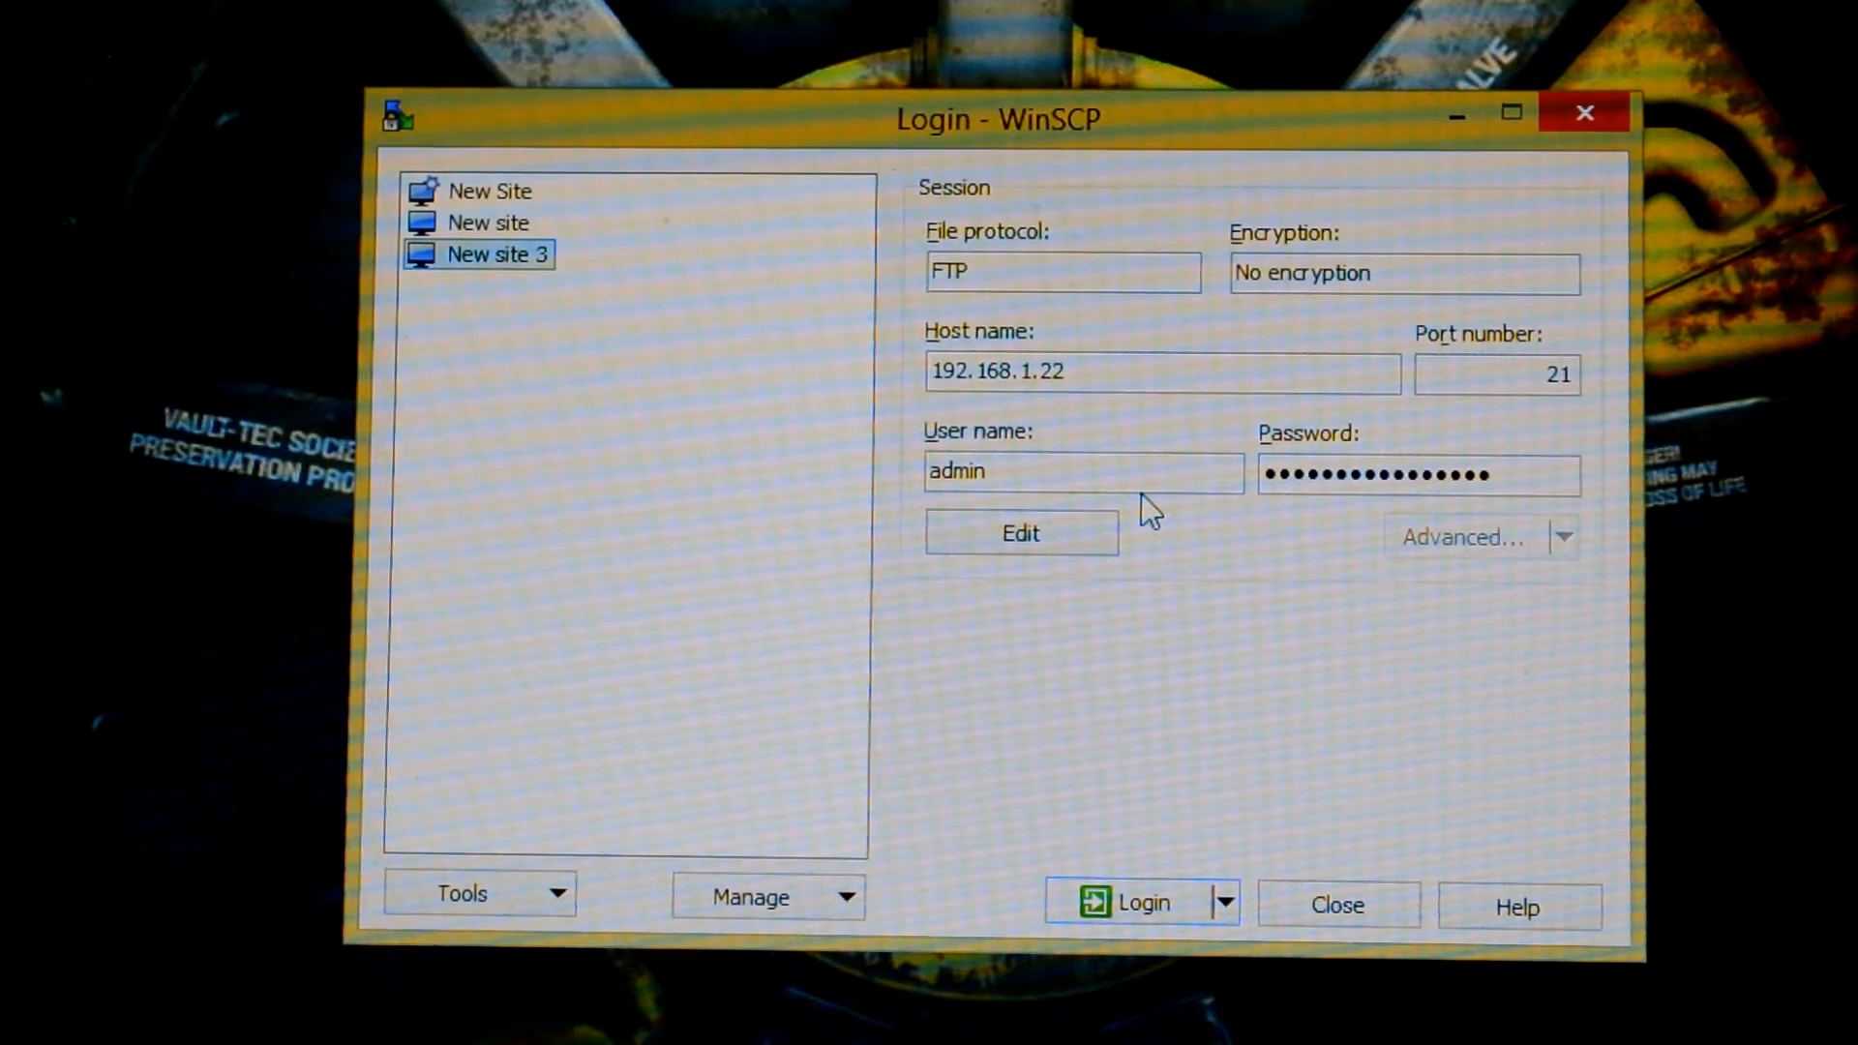
{"action": "mouse_move", "coordinate": [463, 23]}
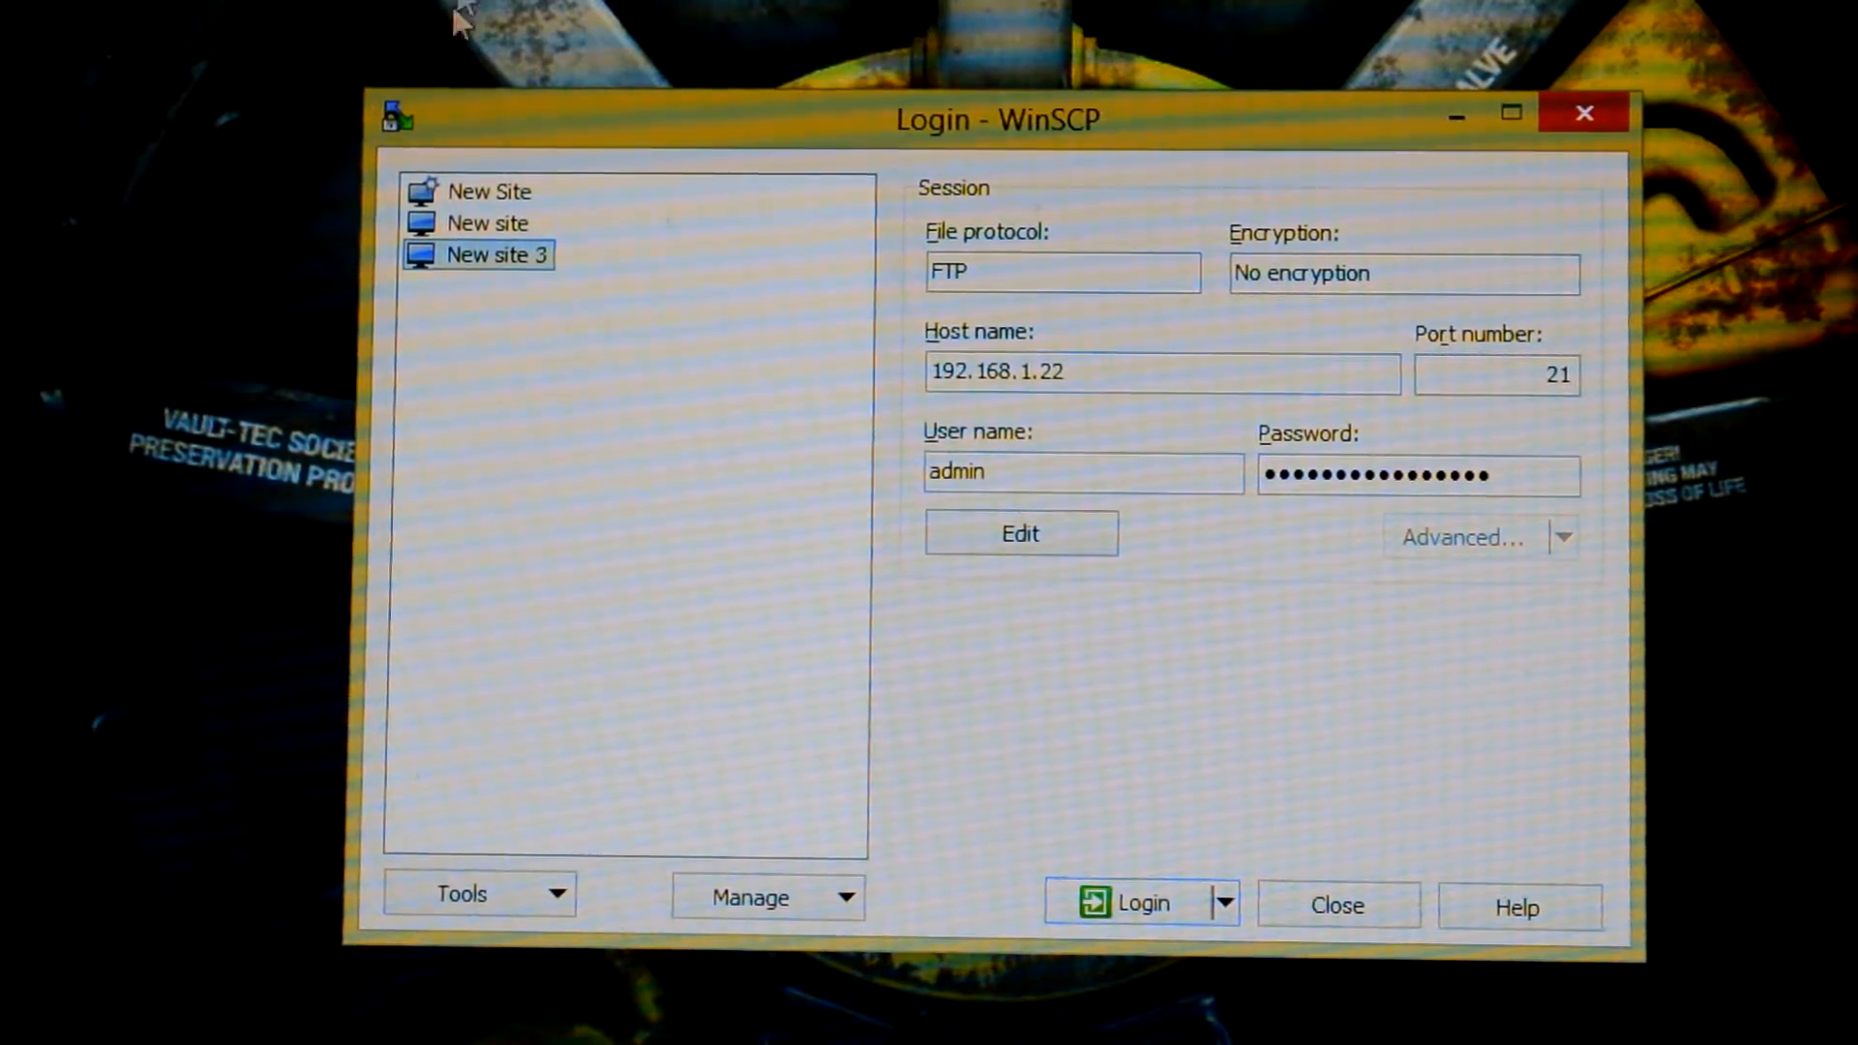
Step: Launch multiMAN from the XMB Game column and scroll Settings down to FTP Service
{"action": "left_click", "coordinate": [1140, 903]}
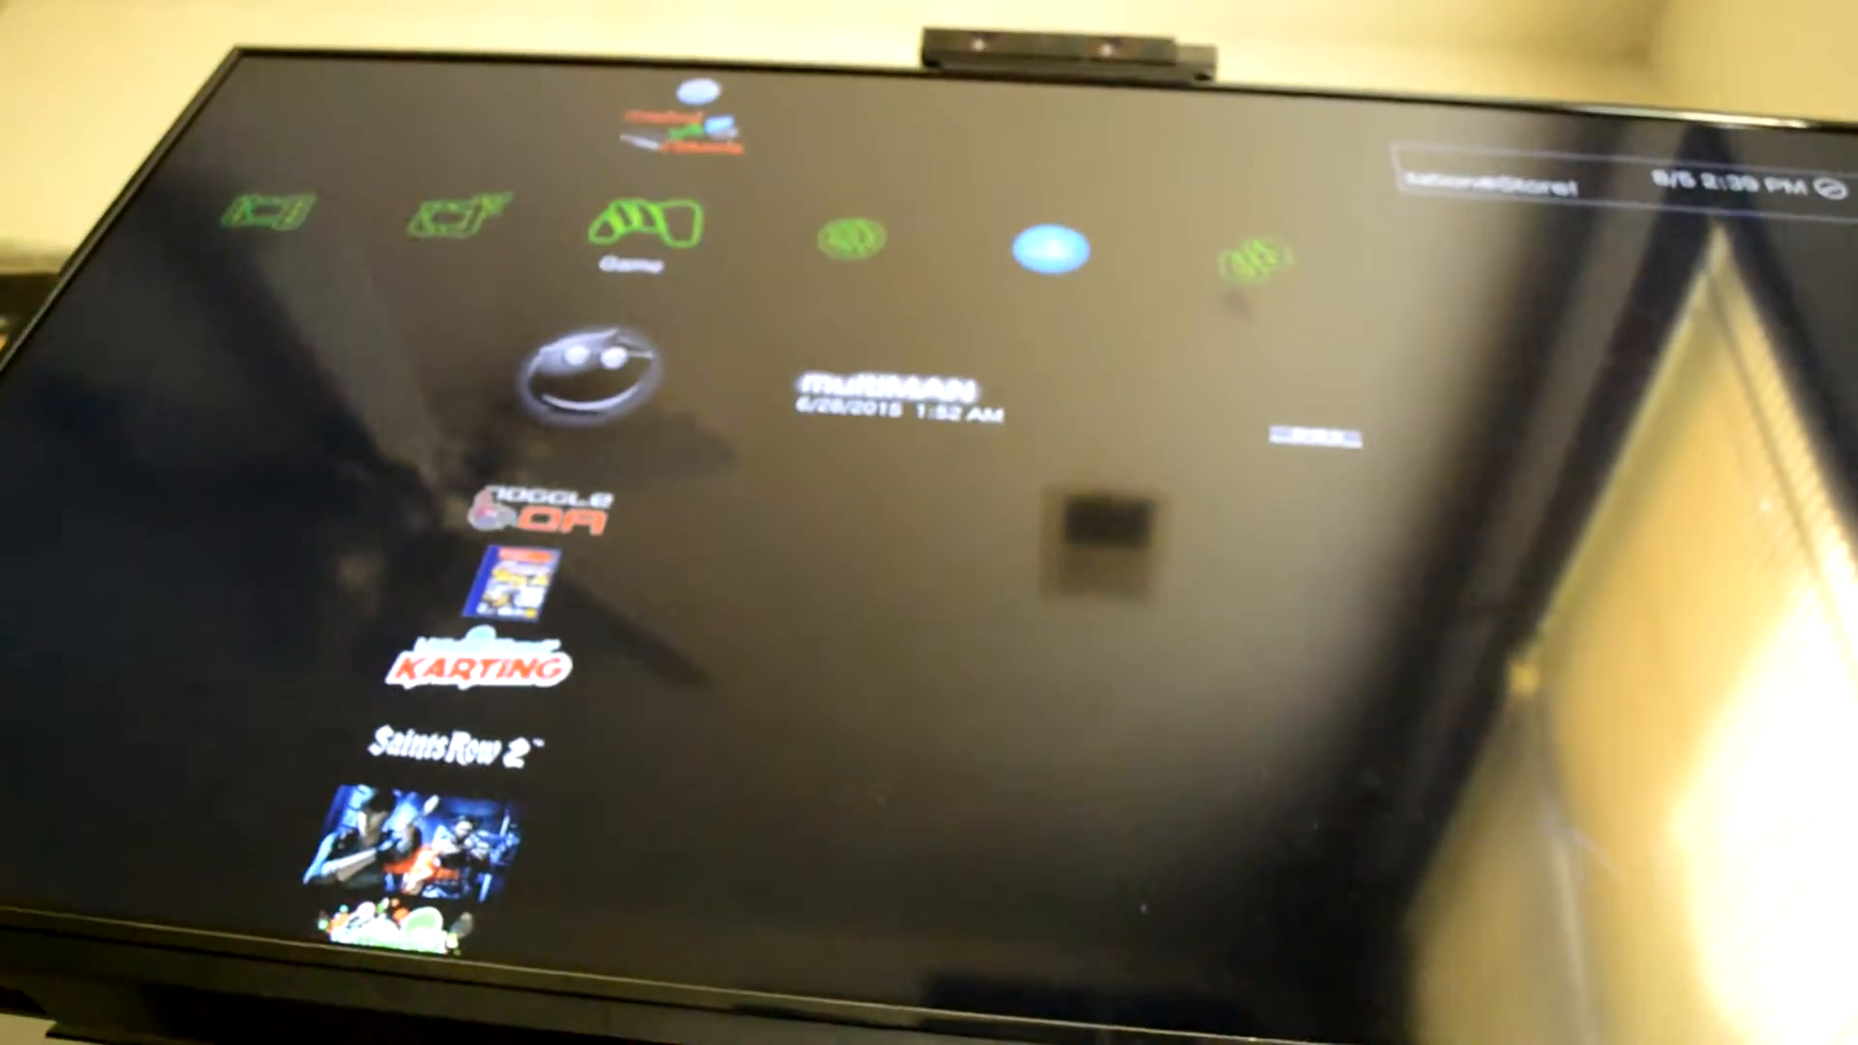
{"action": "scroll", "scroll_direction": "right", "scroll_amount": 3}
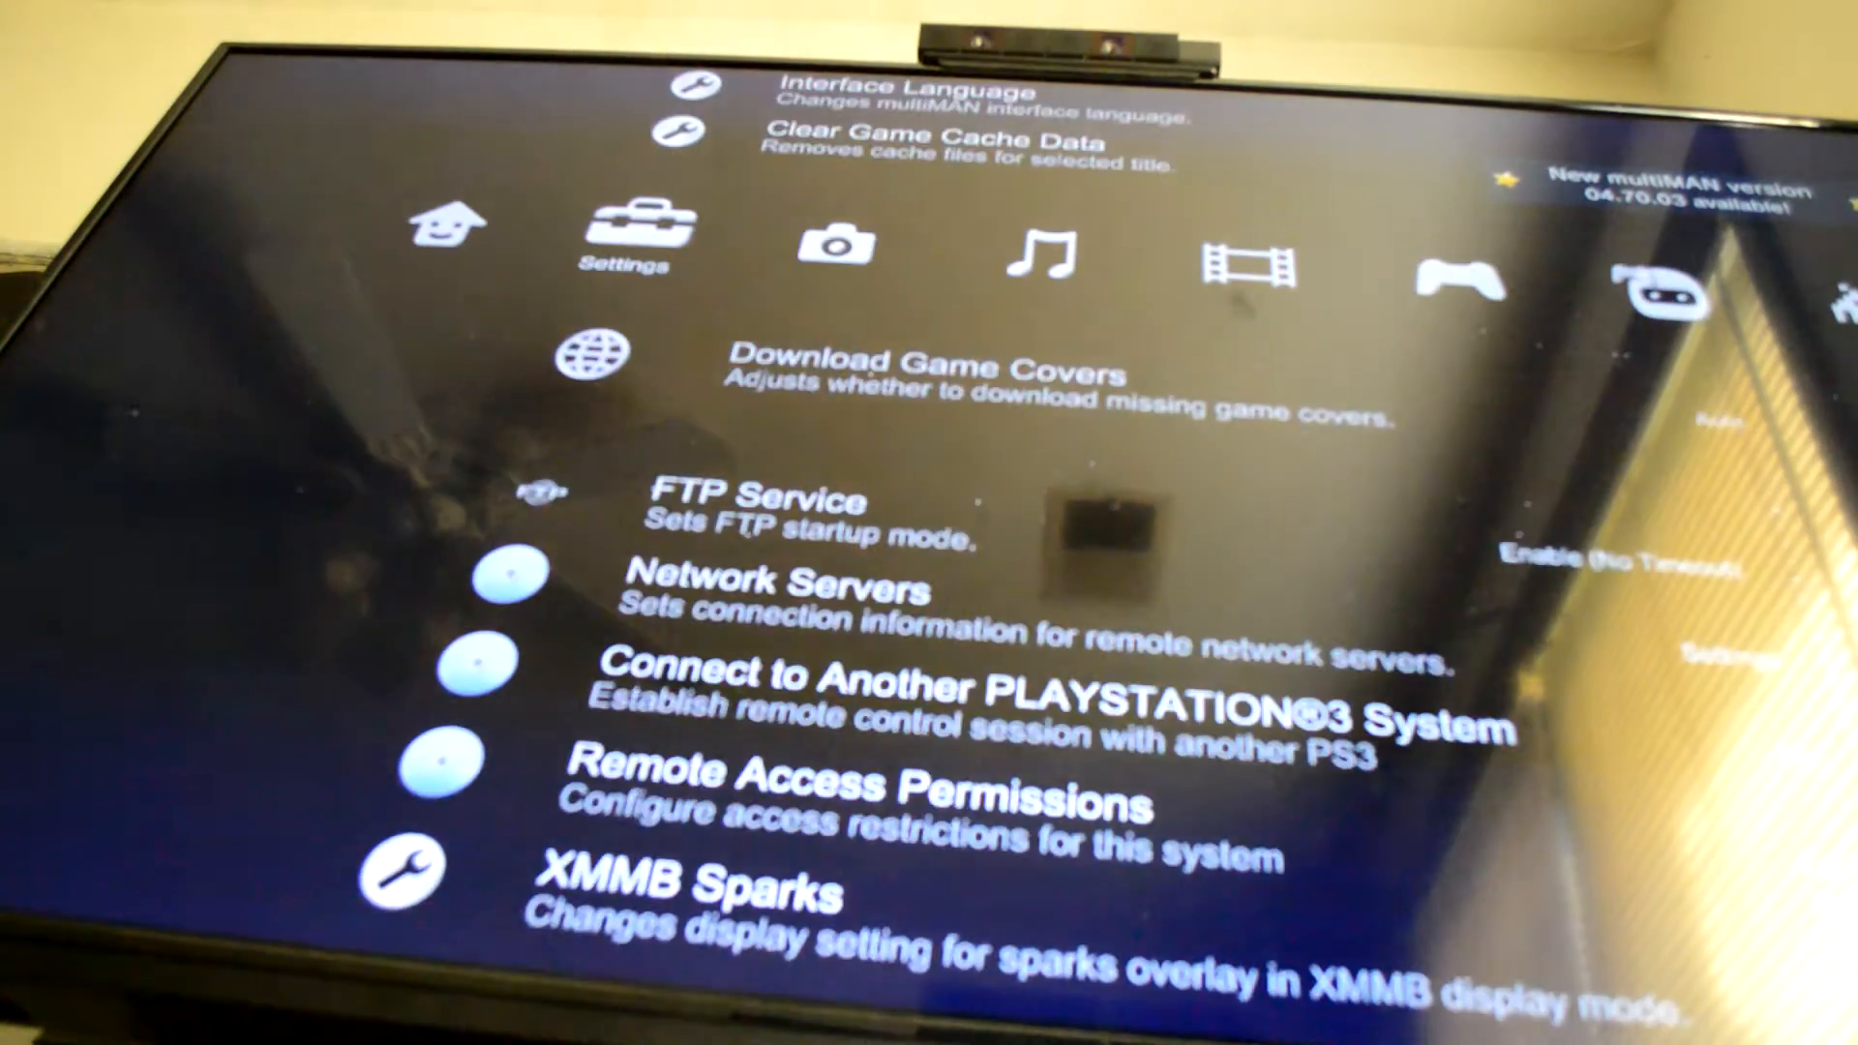
{"action": "scroll", "scroll_direction": "down", "scroll_amount": 3}
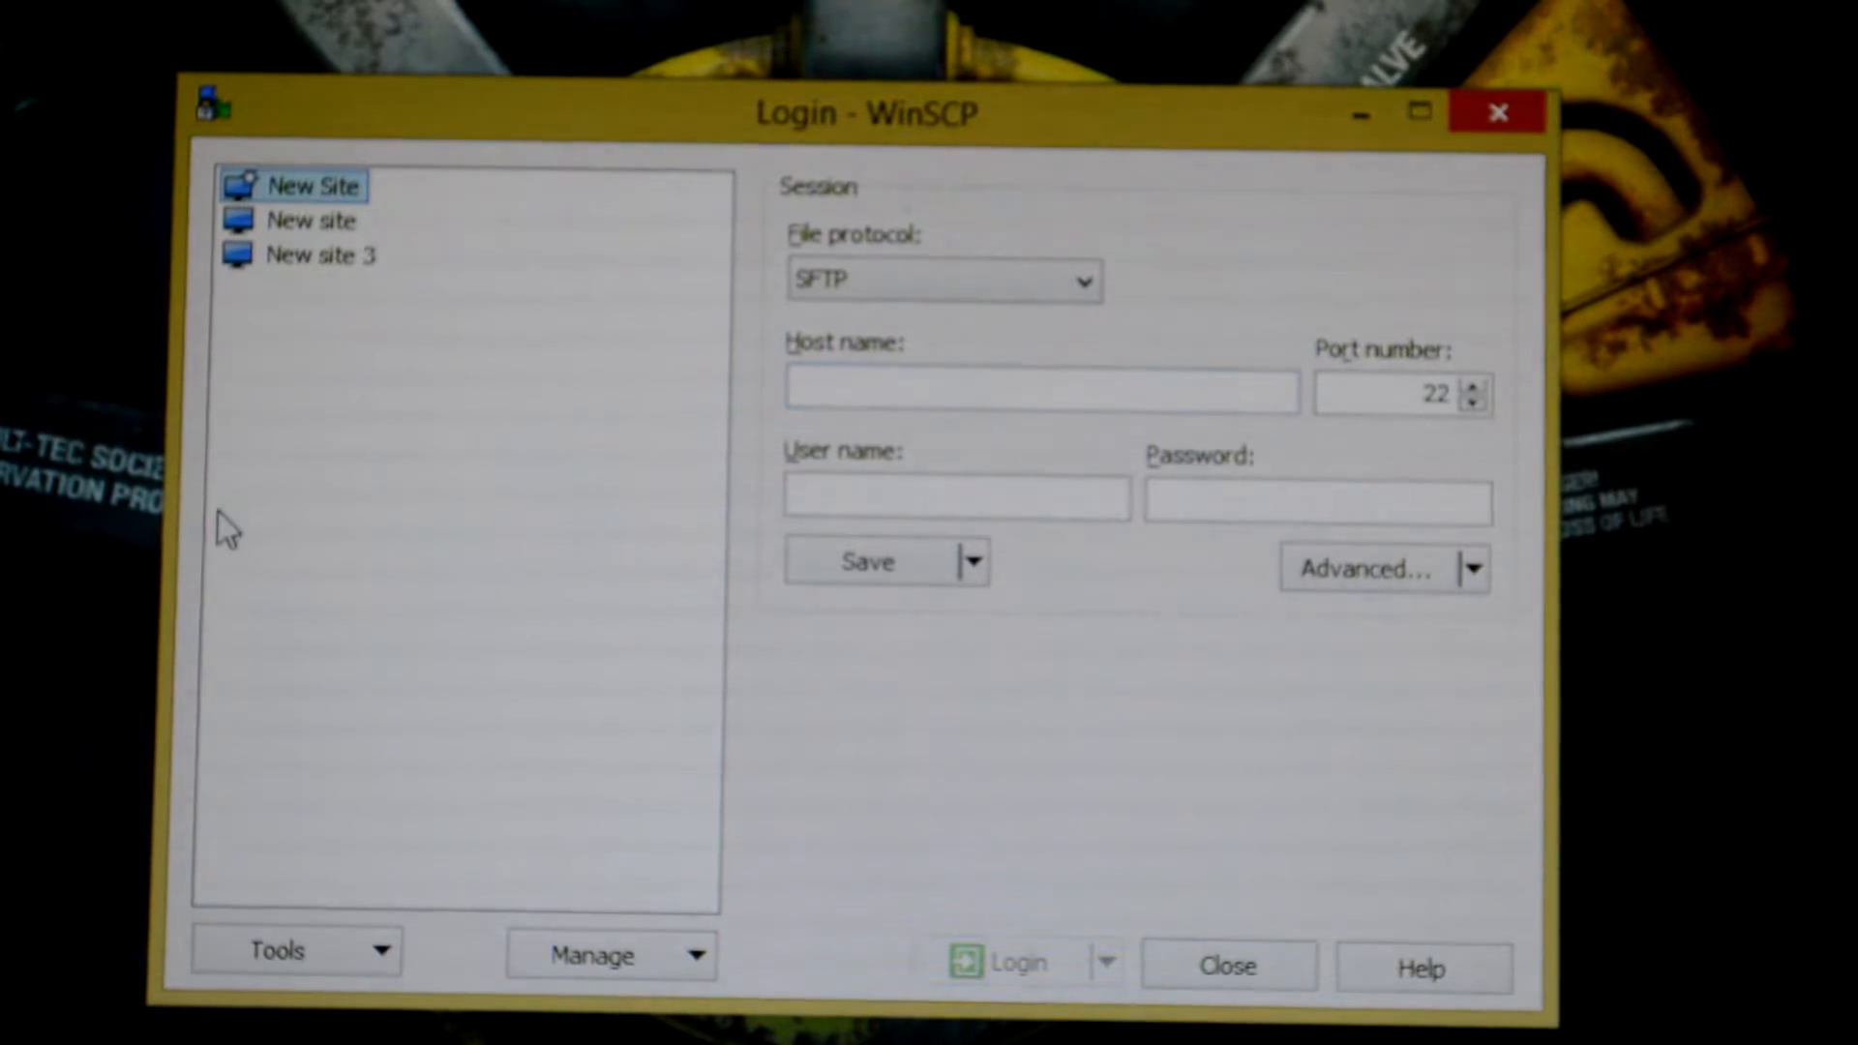
{"action": "mouse_move", "coordinate": [474, 329]}
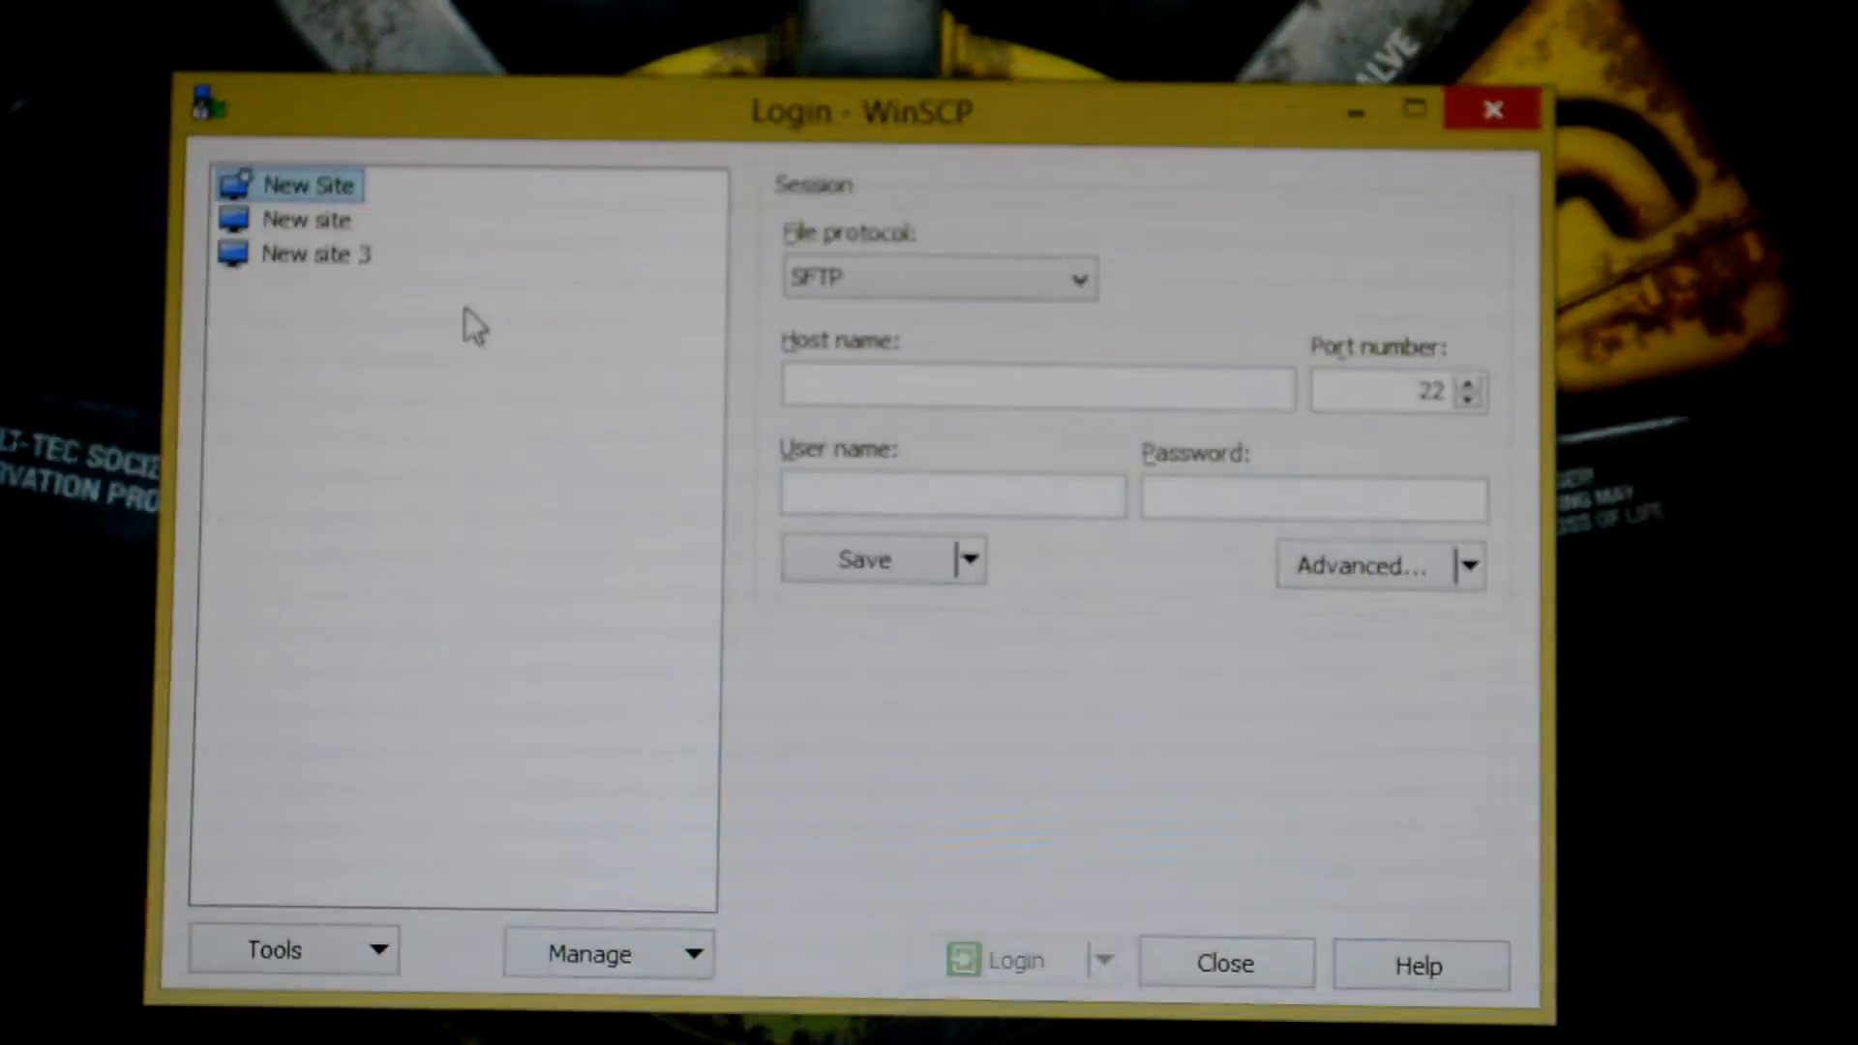
{"action": "mouse_move", "coordinate": [306, 361]}
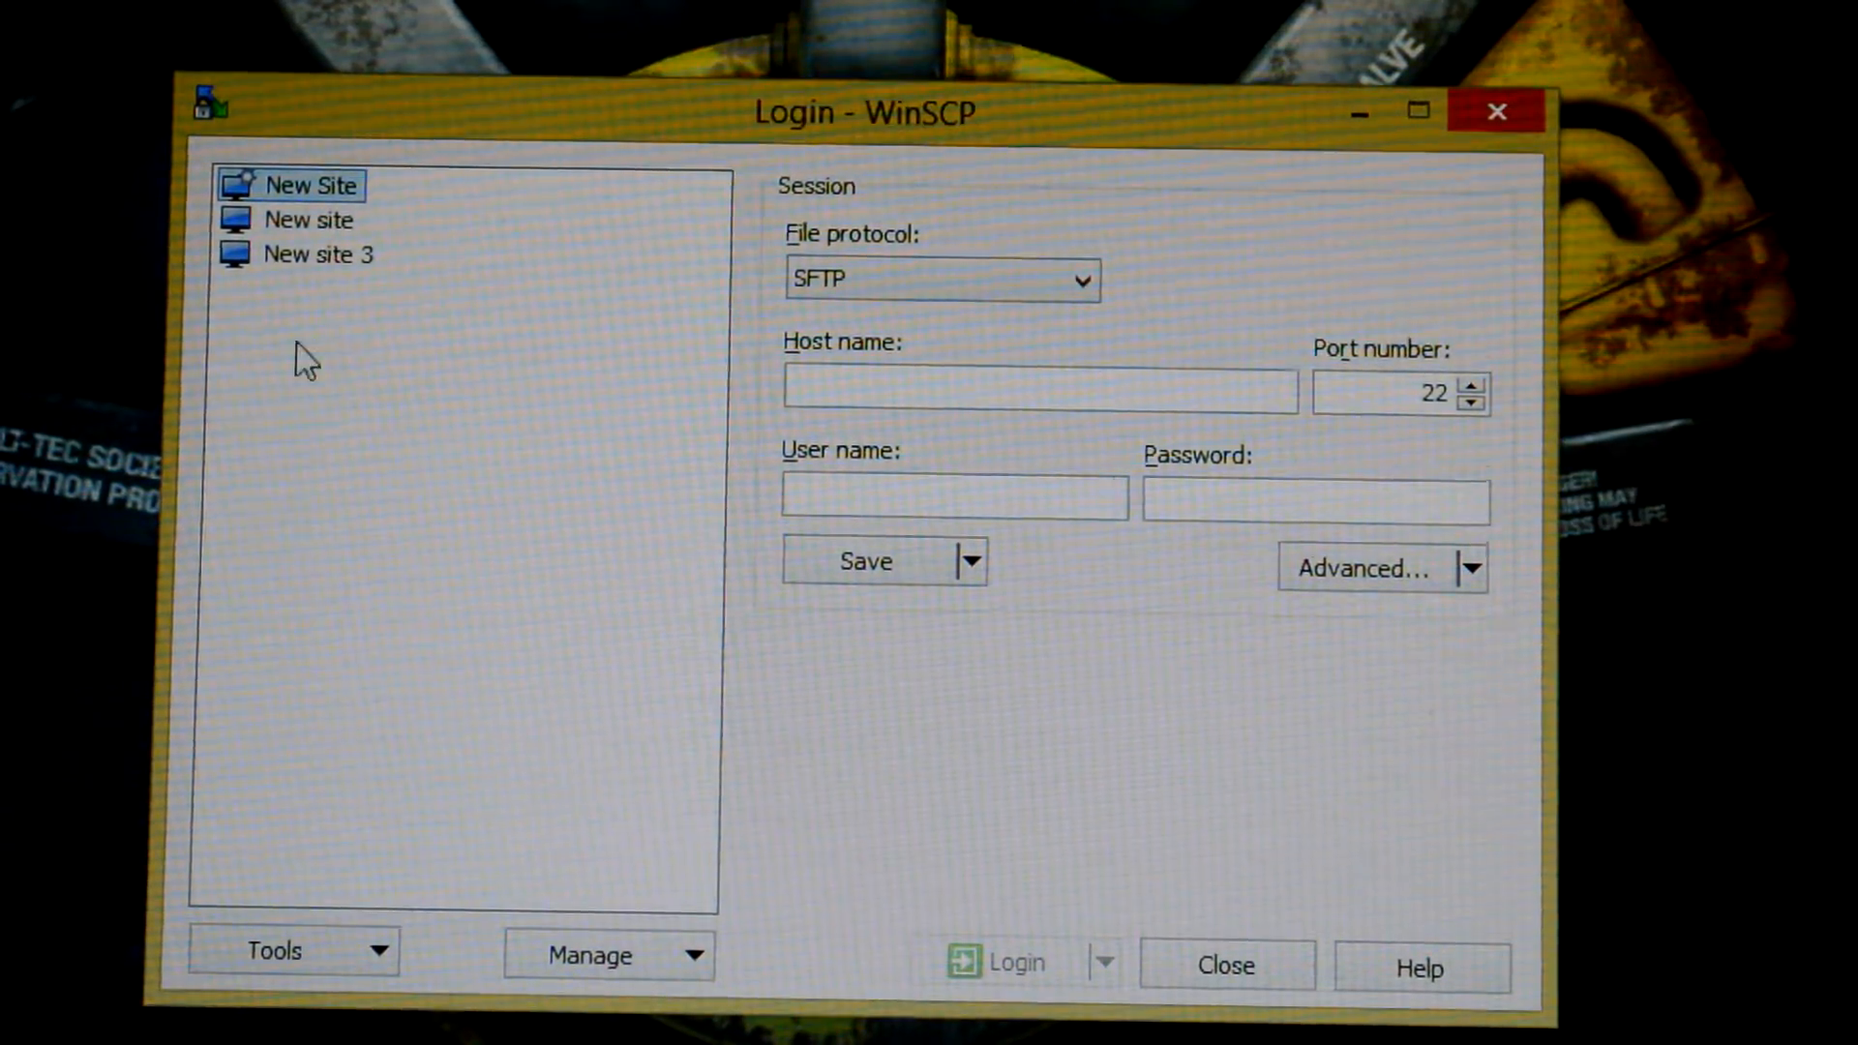
Step: Select New site 3 and inspect its host 192.168.1.22, port 21, user admin
{"action": "left_click", "coordinate": [334, 254]}
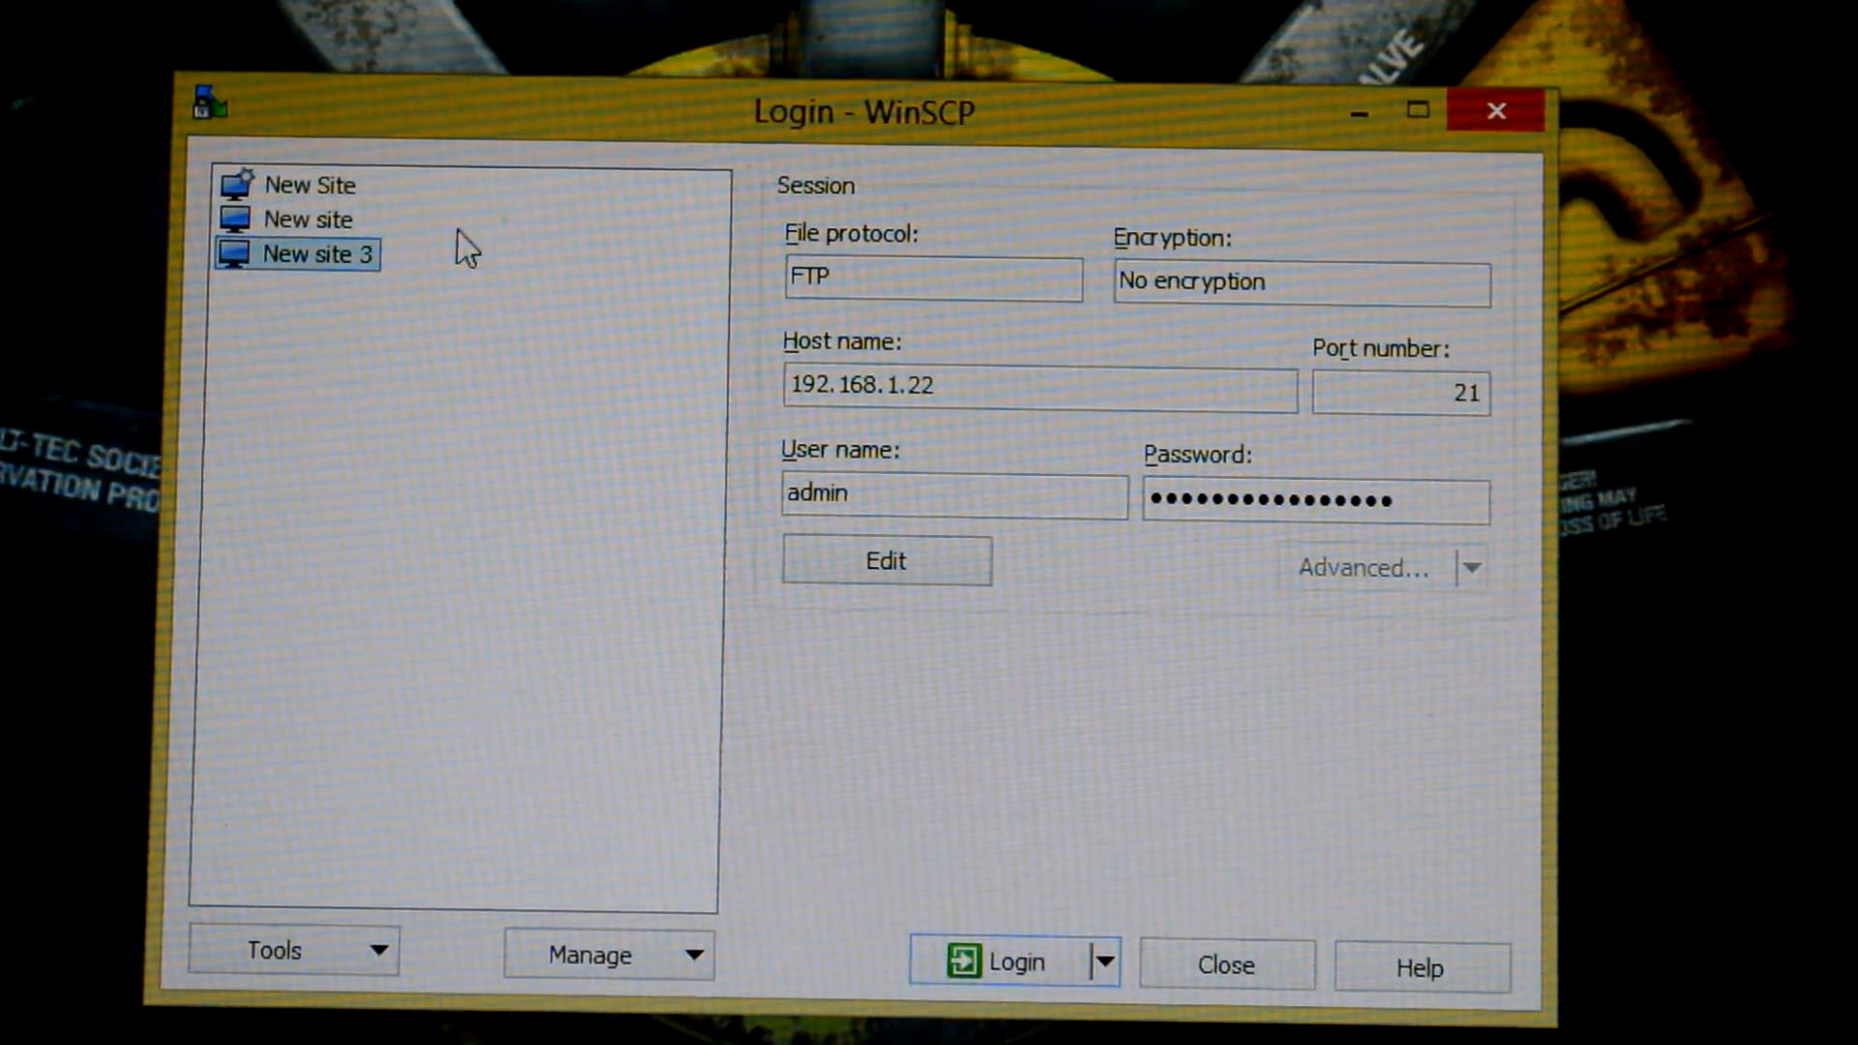
{"action": "left_click", "coordinate": [972, 386]}
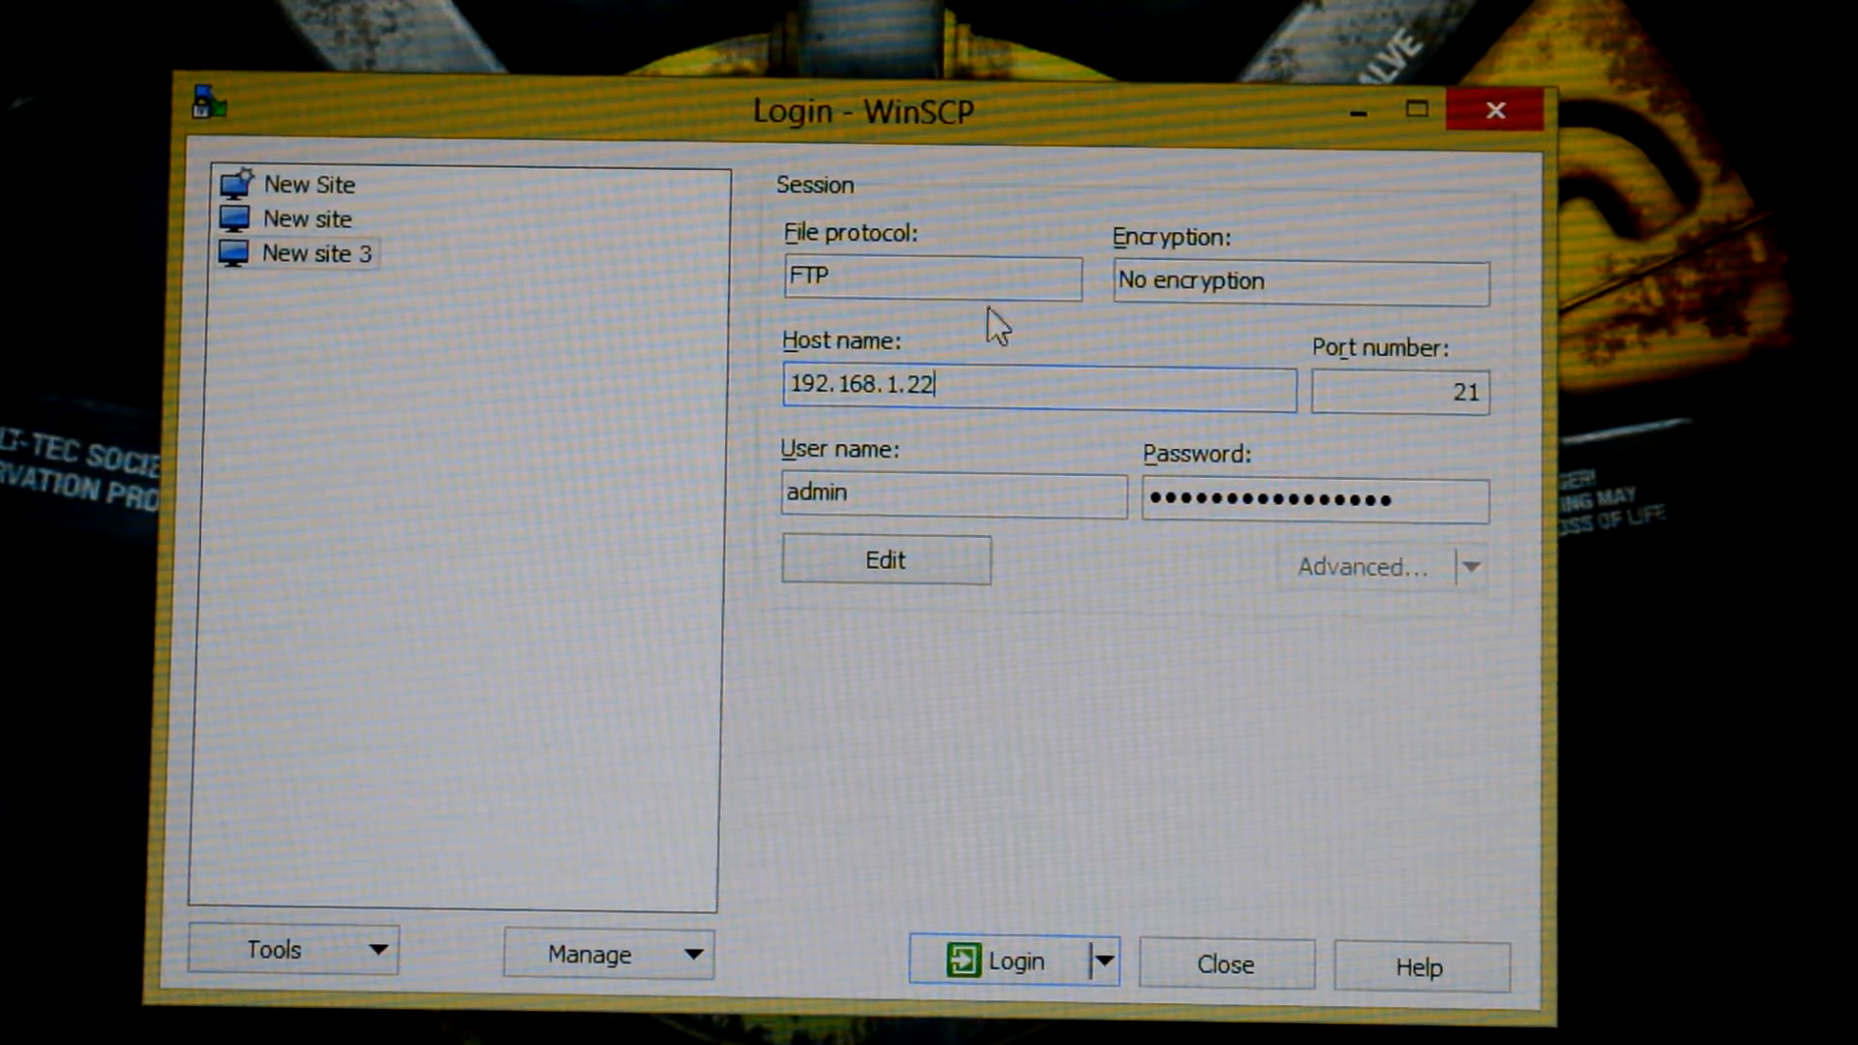
{"action": "mouse_move", "coordinate": [962, 374]}
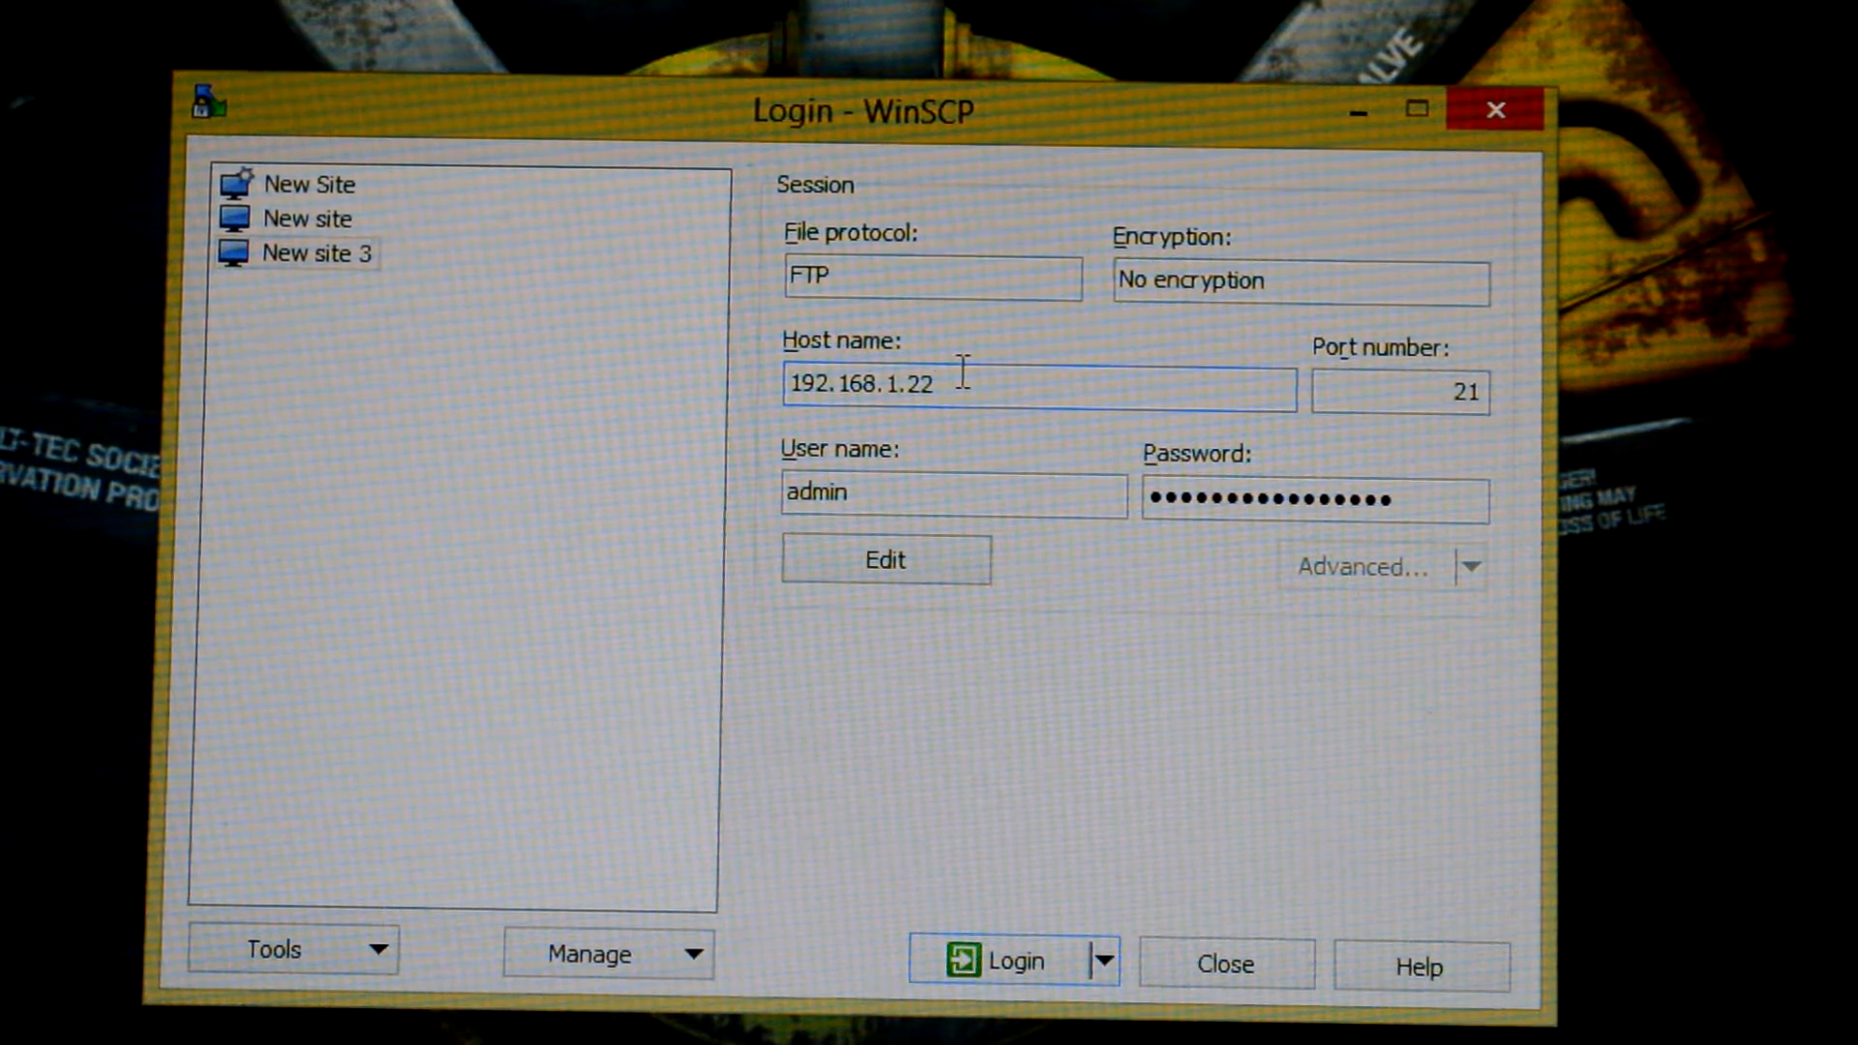
{"action": "mouse_move", "coordinate": [1461, 263]}
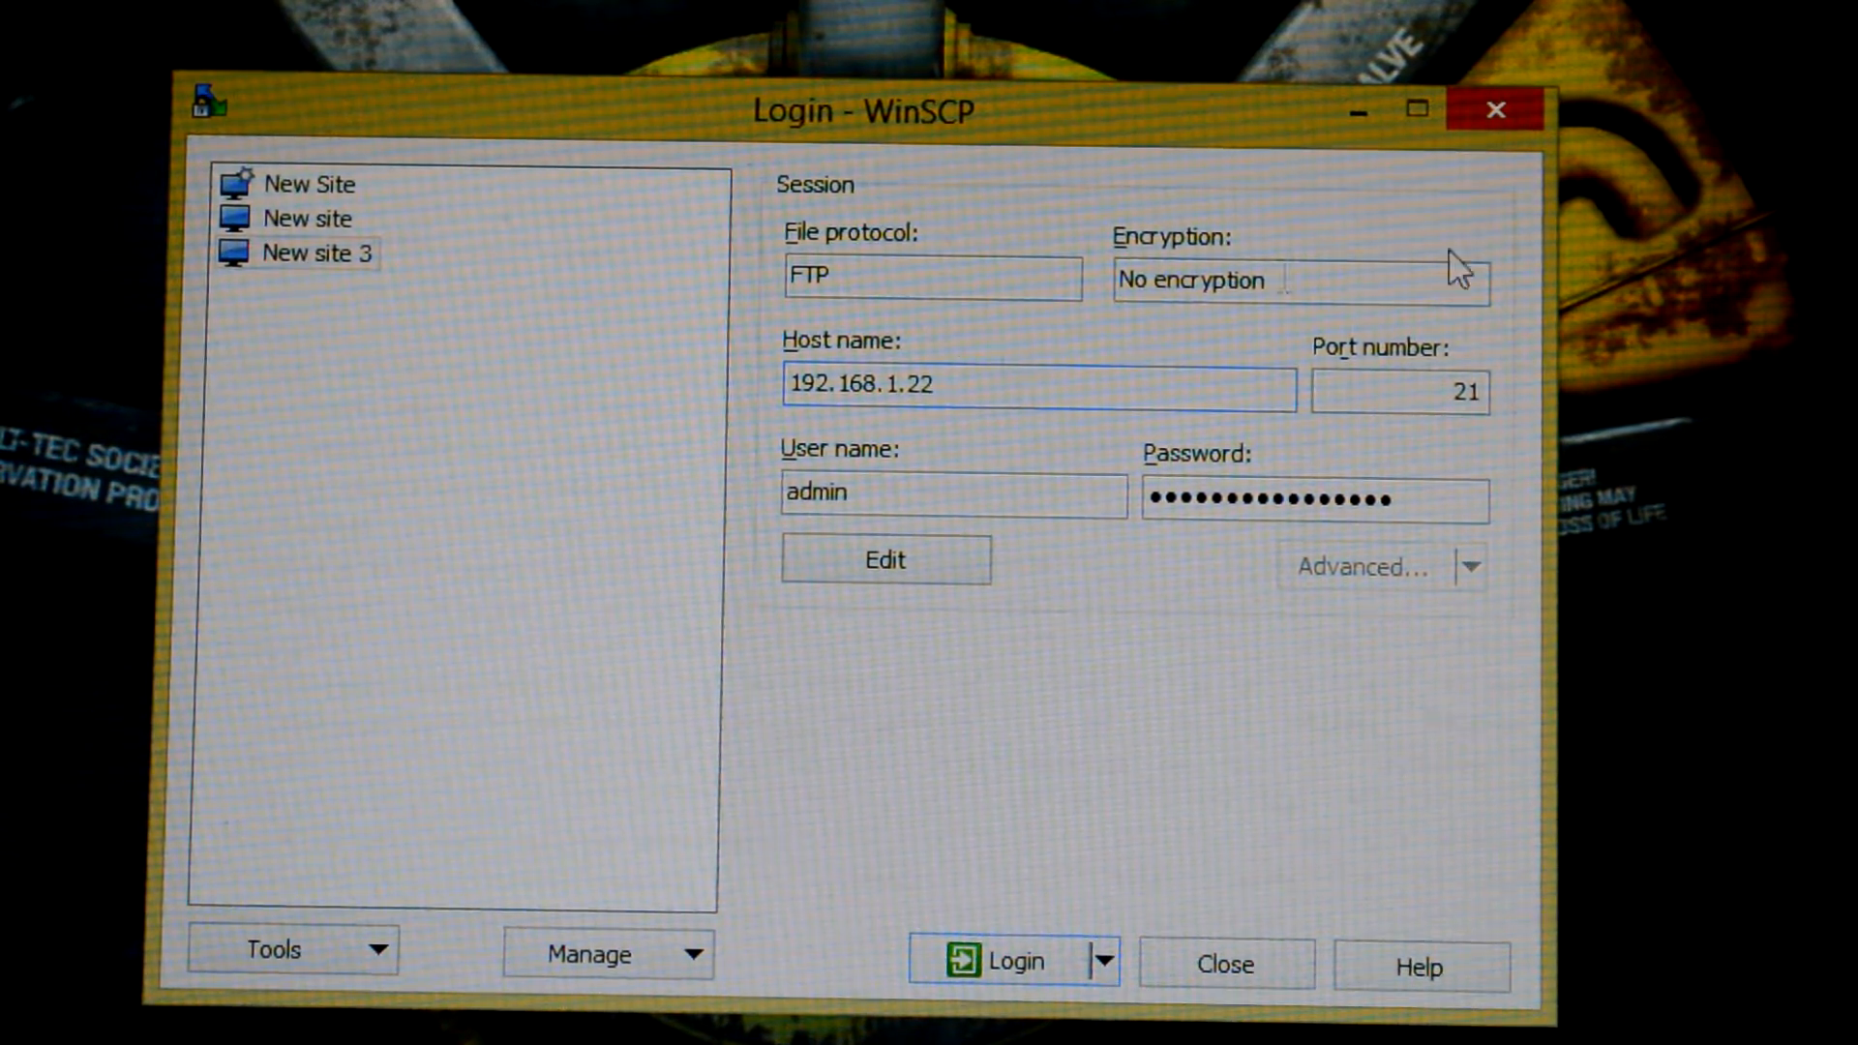
Step: Enter host 192.168.1.11 for a New Site, briefly comparing against New site 3
{"action": "left_click", "coordinate": [316, 183]}
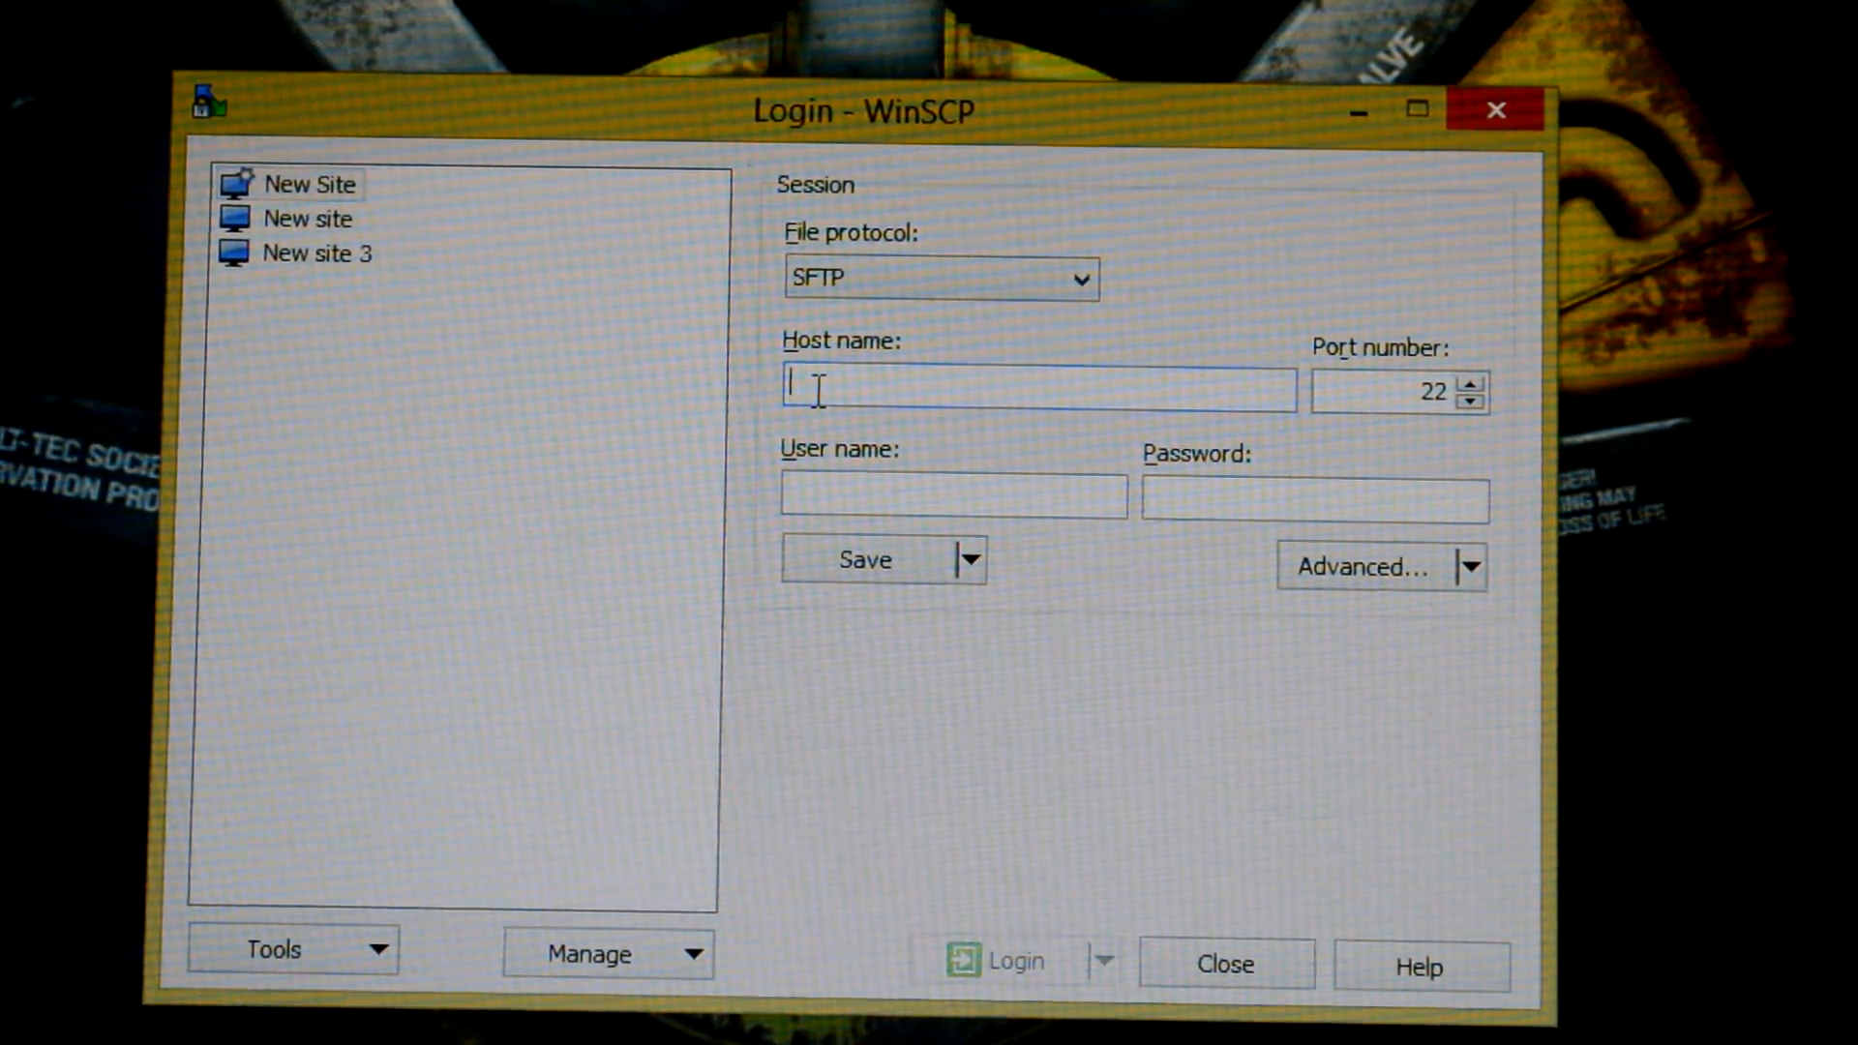
{"action": "type", "text": "192,"}
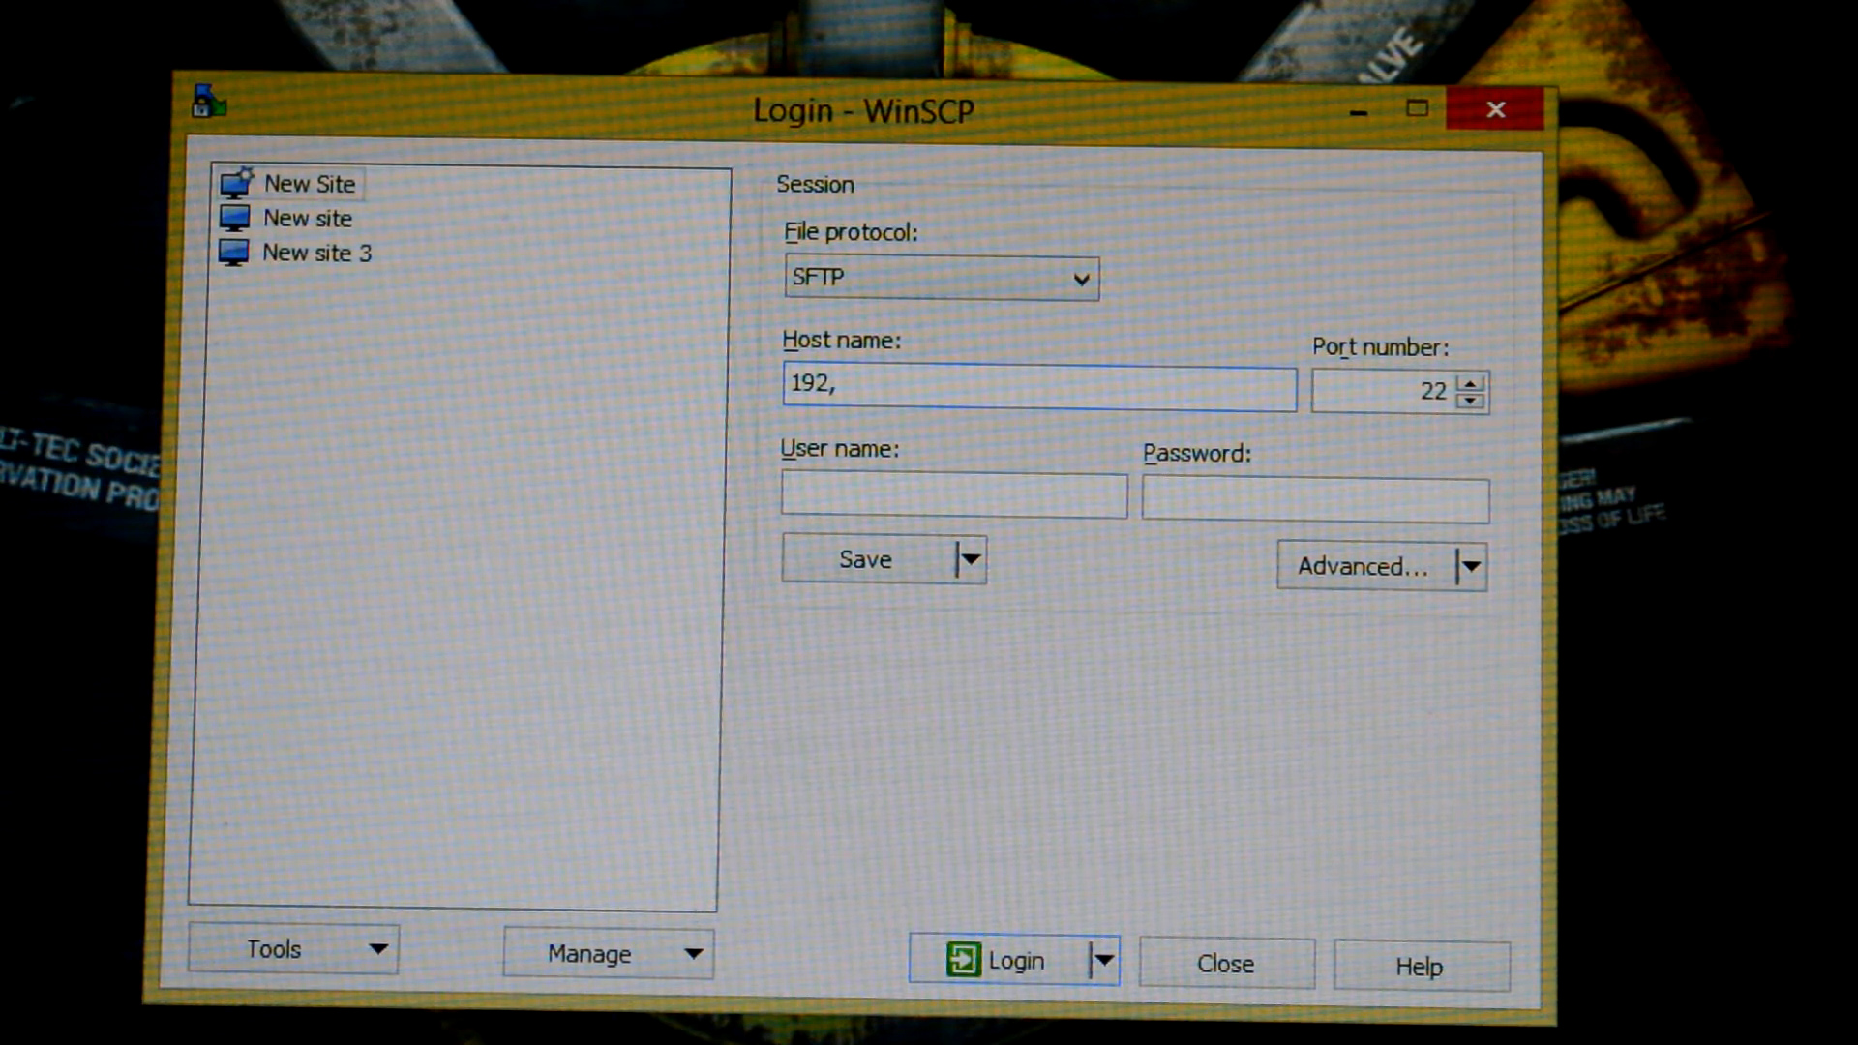
{"action": "type", "text": "."}
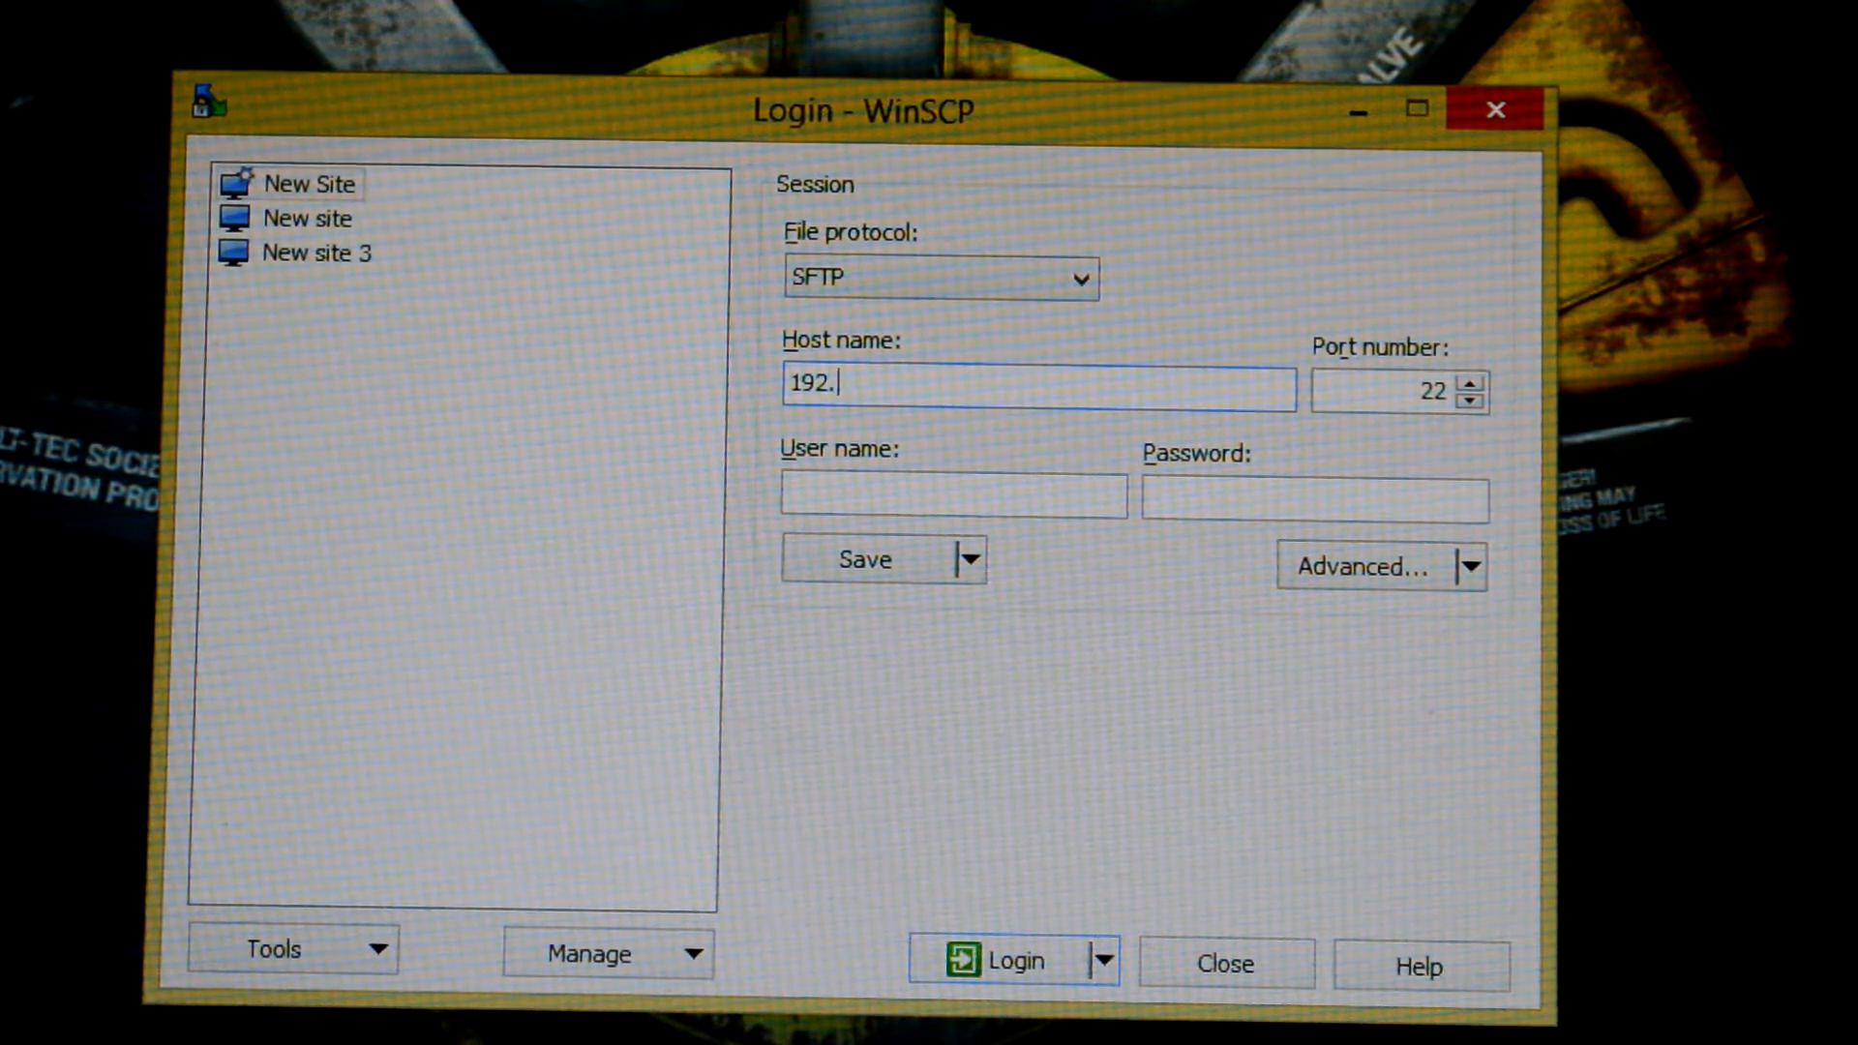
{"action": "type", "text": "168."}
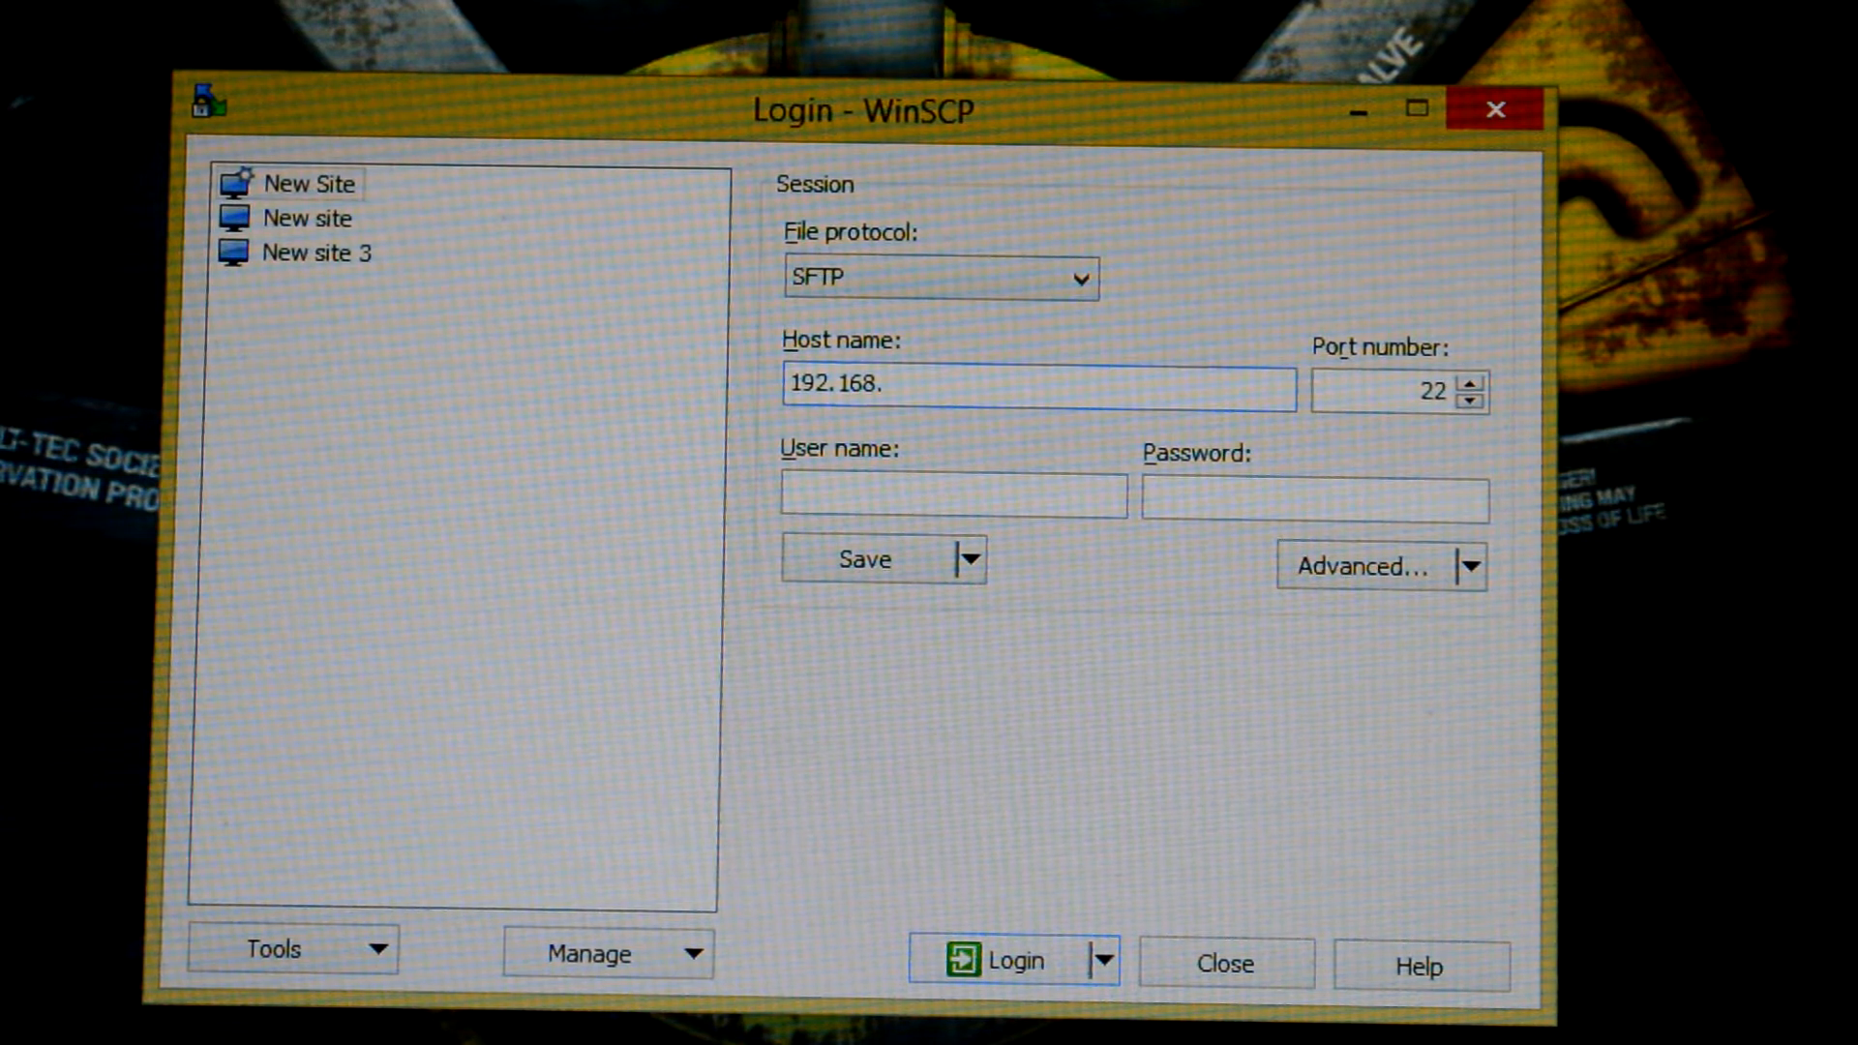
{"action": "type", "text": "1.11"}
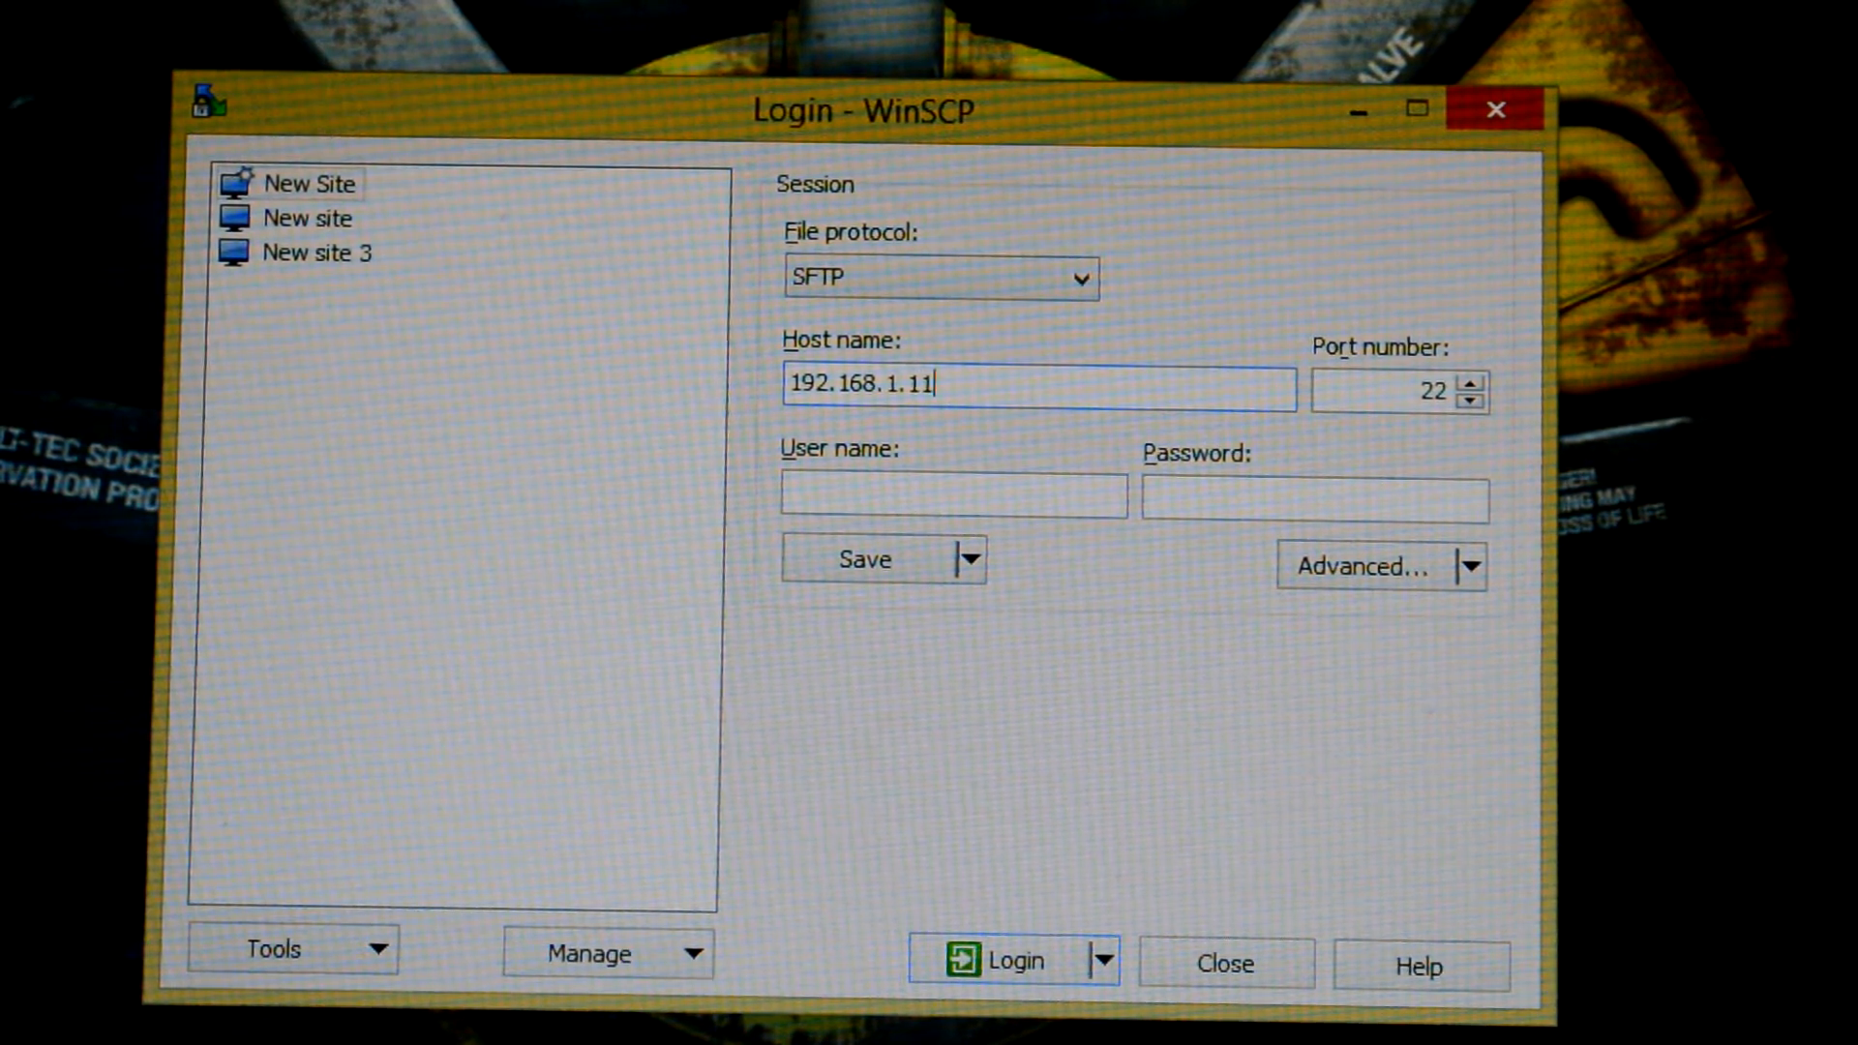
{"action": "left_click", "coordinate": [326, 253]}
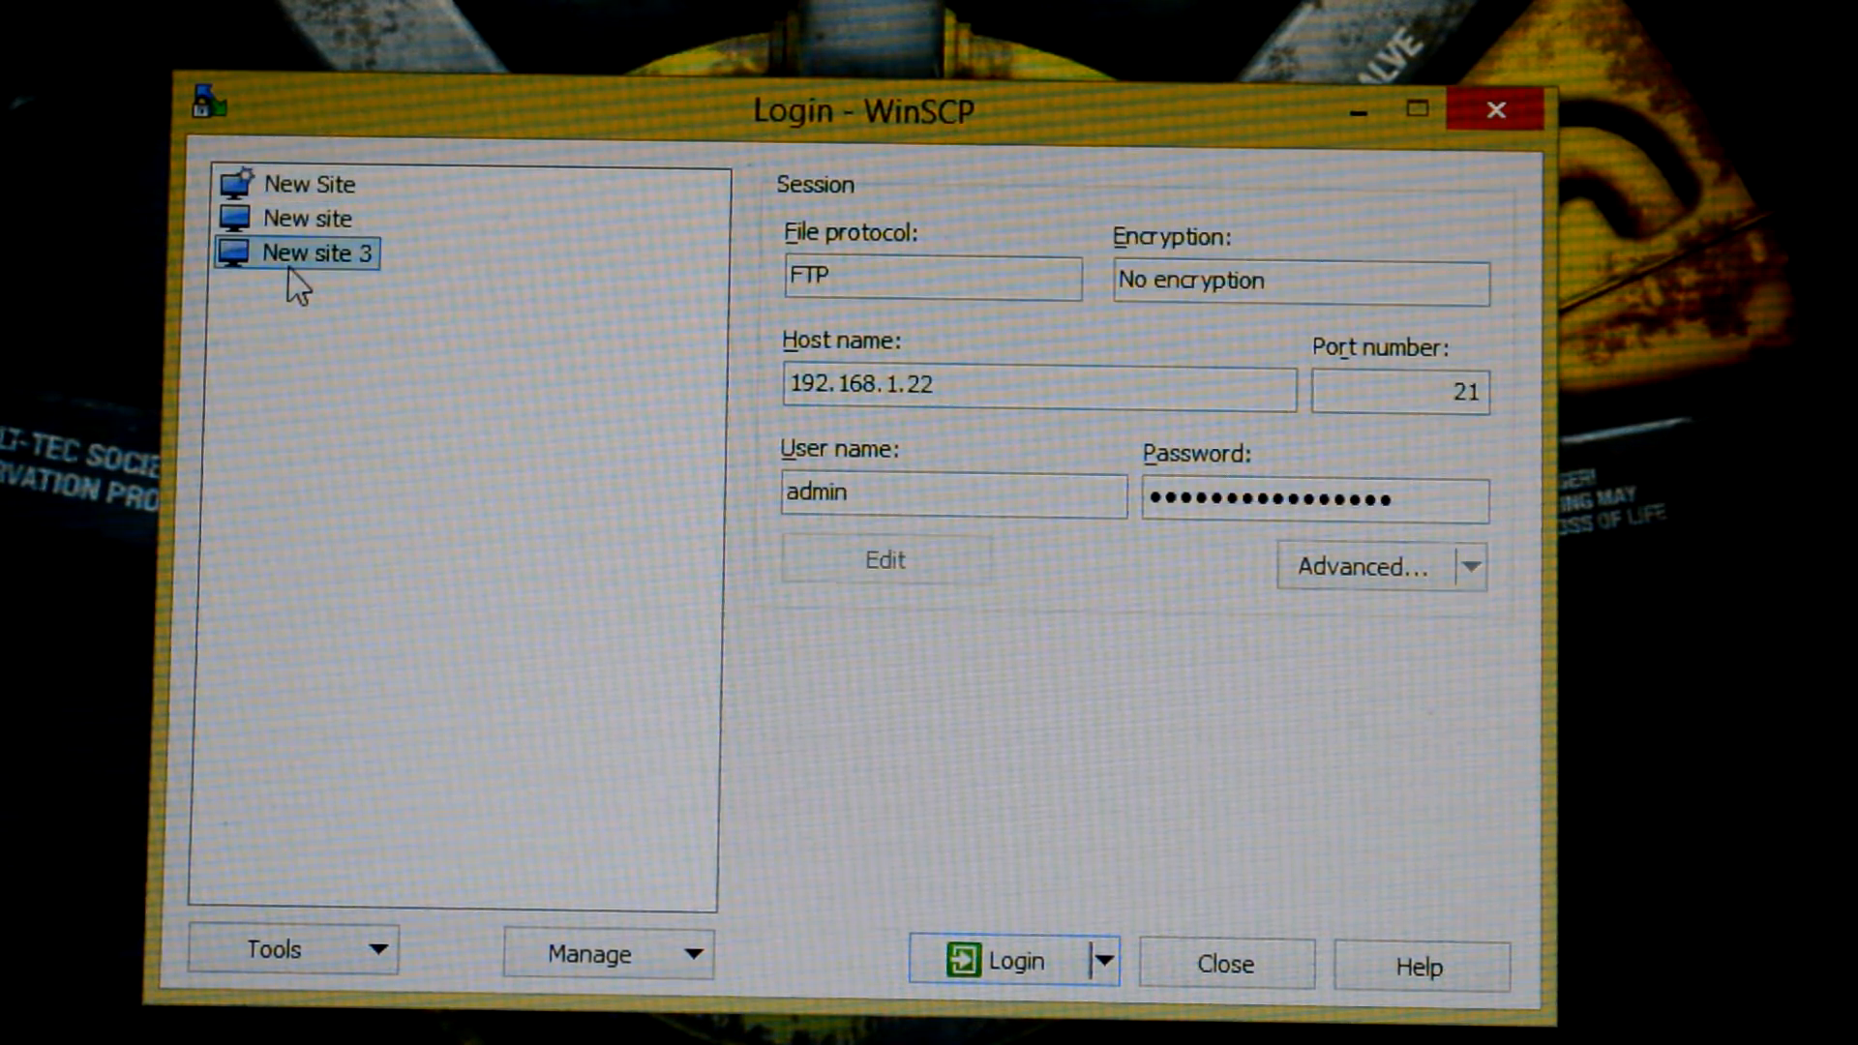
{"action": "left_click", "coordinate": [308, 184]}
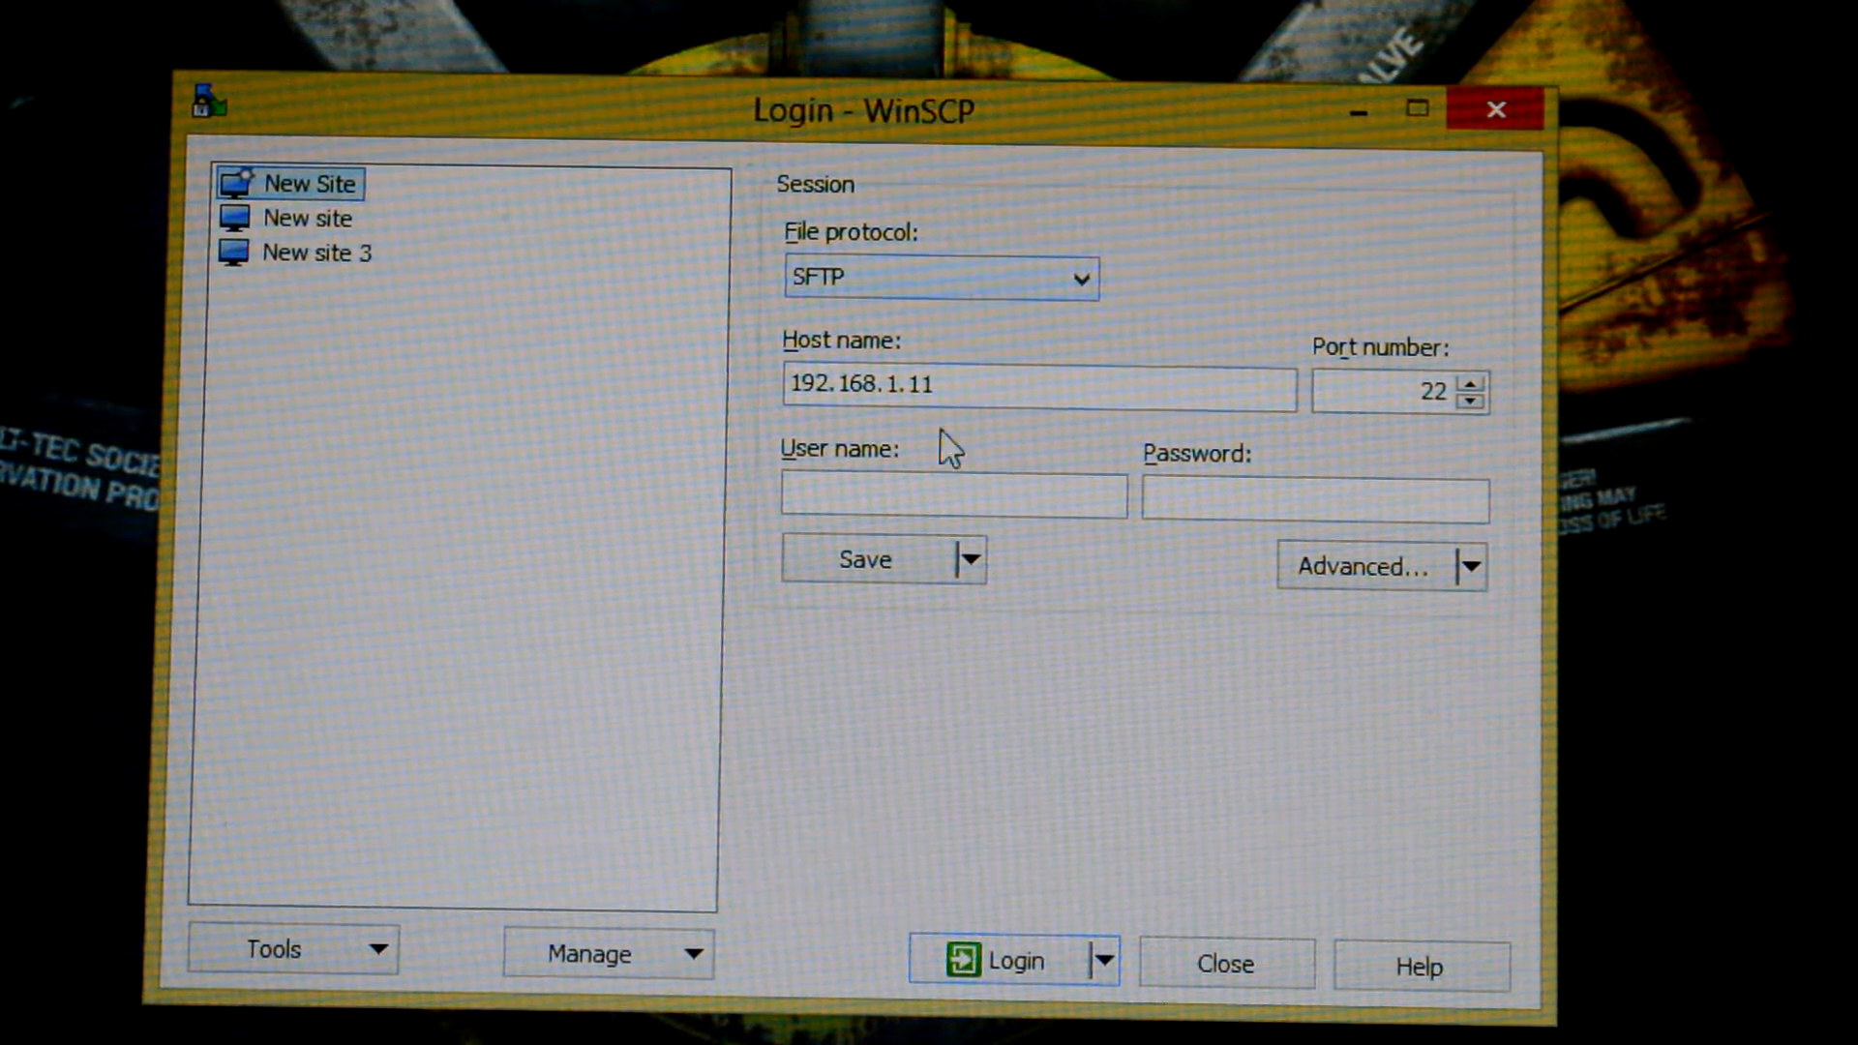
{"action": "mouse_move", "coordinate": [1155, 439]}
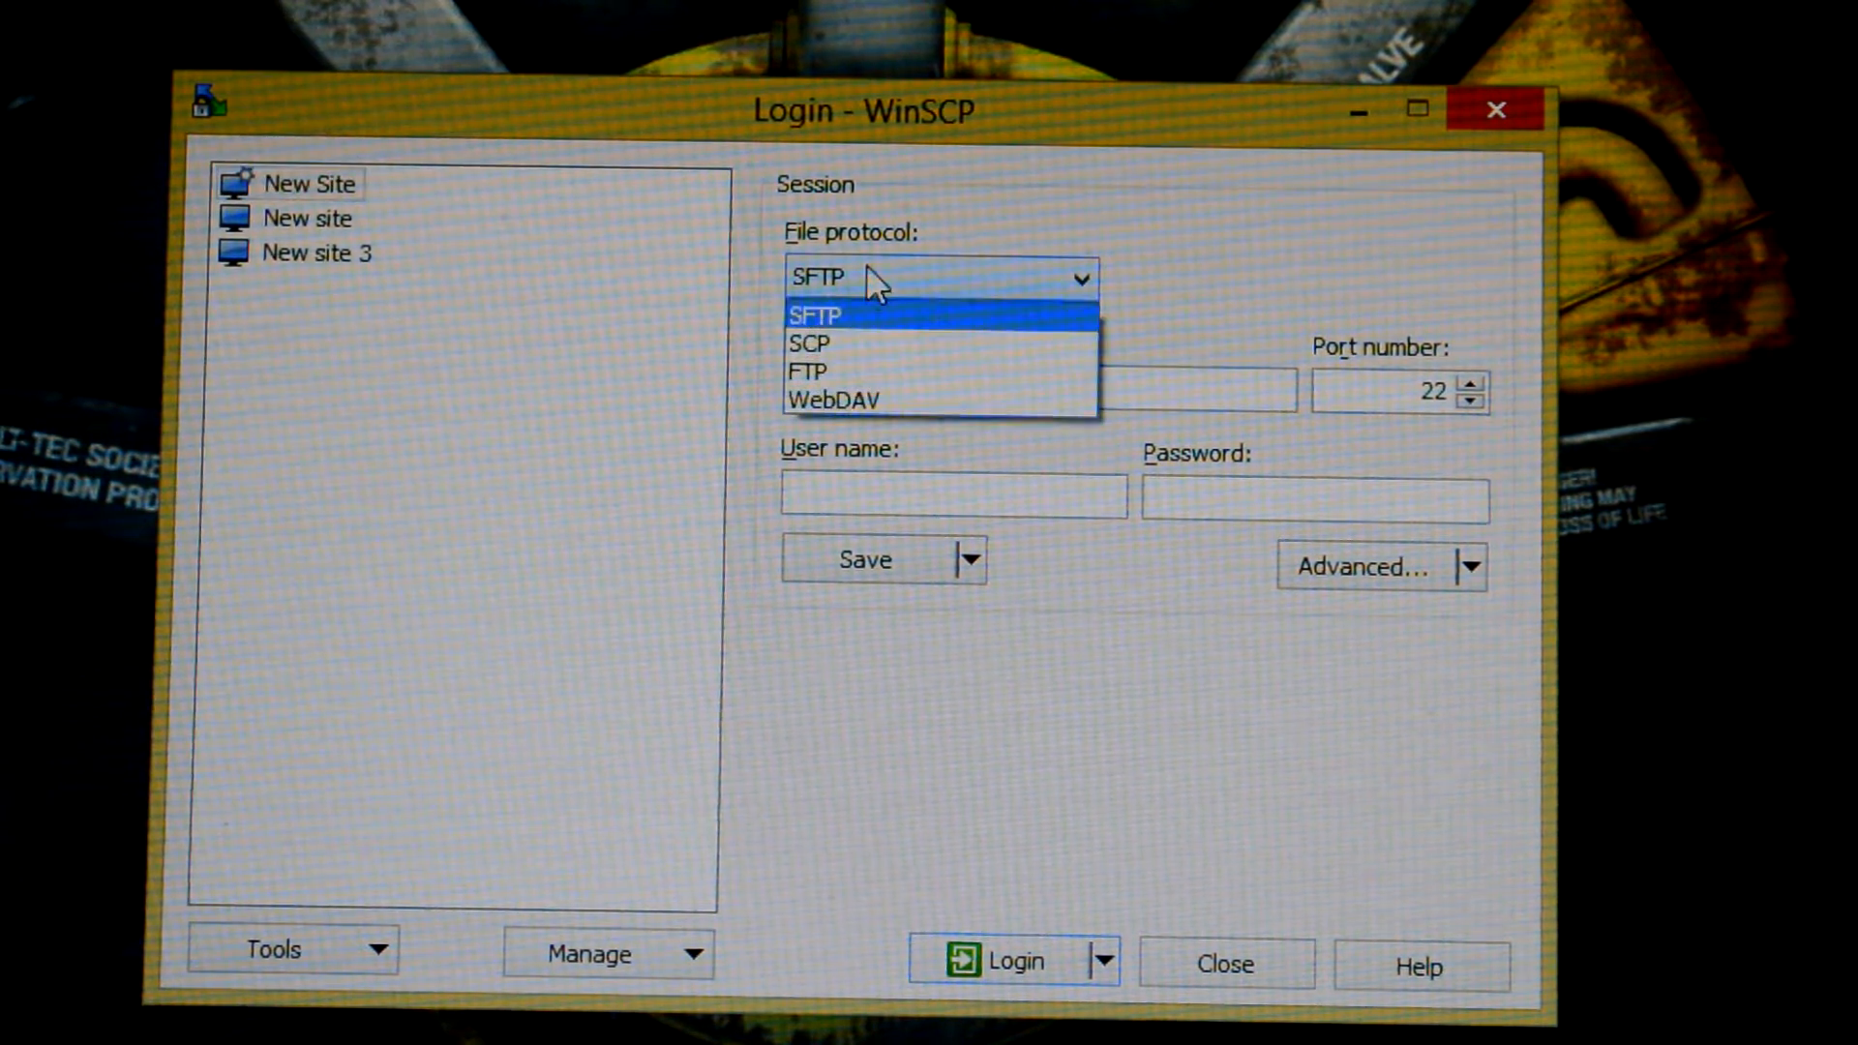
{"action": "mouse_move", "coordinate": [812, 371]}
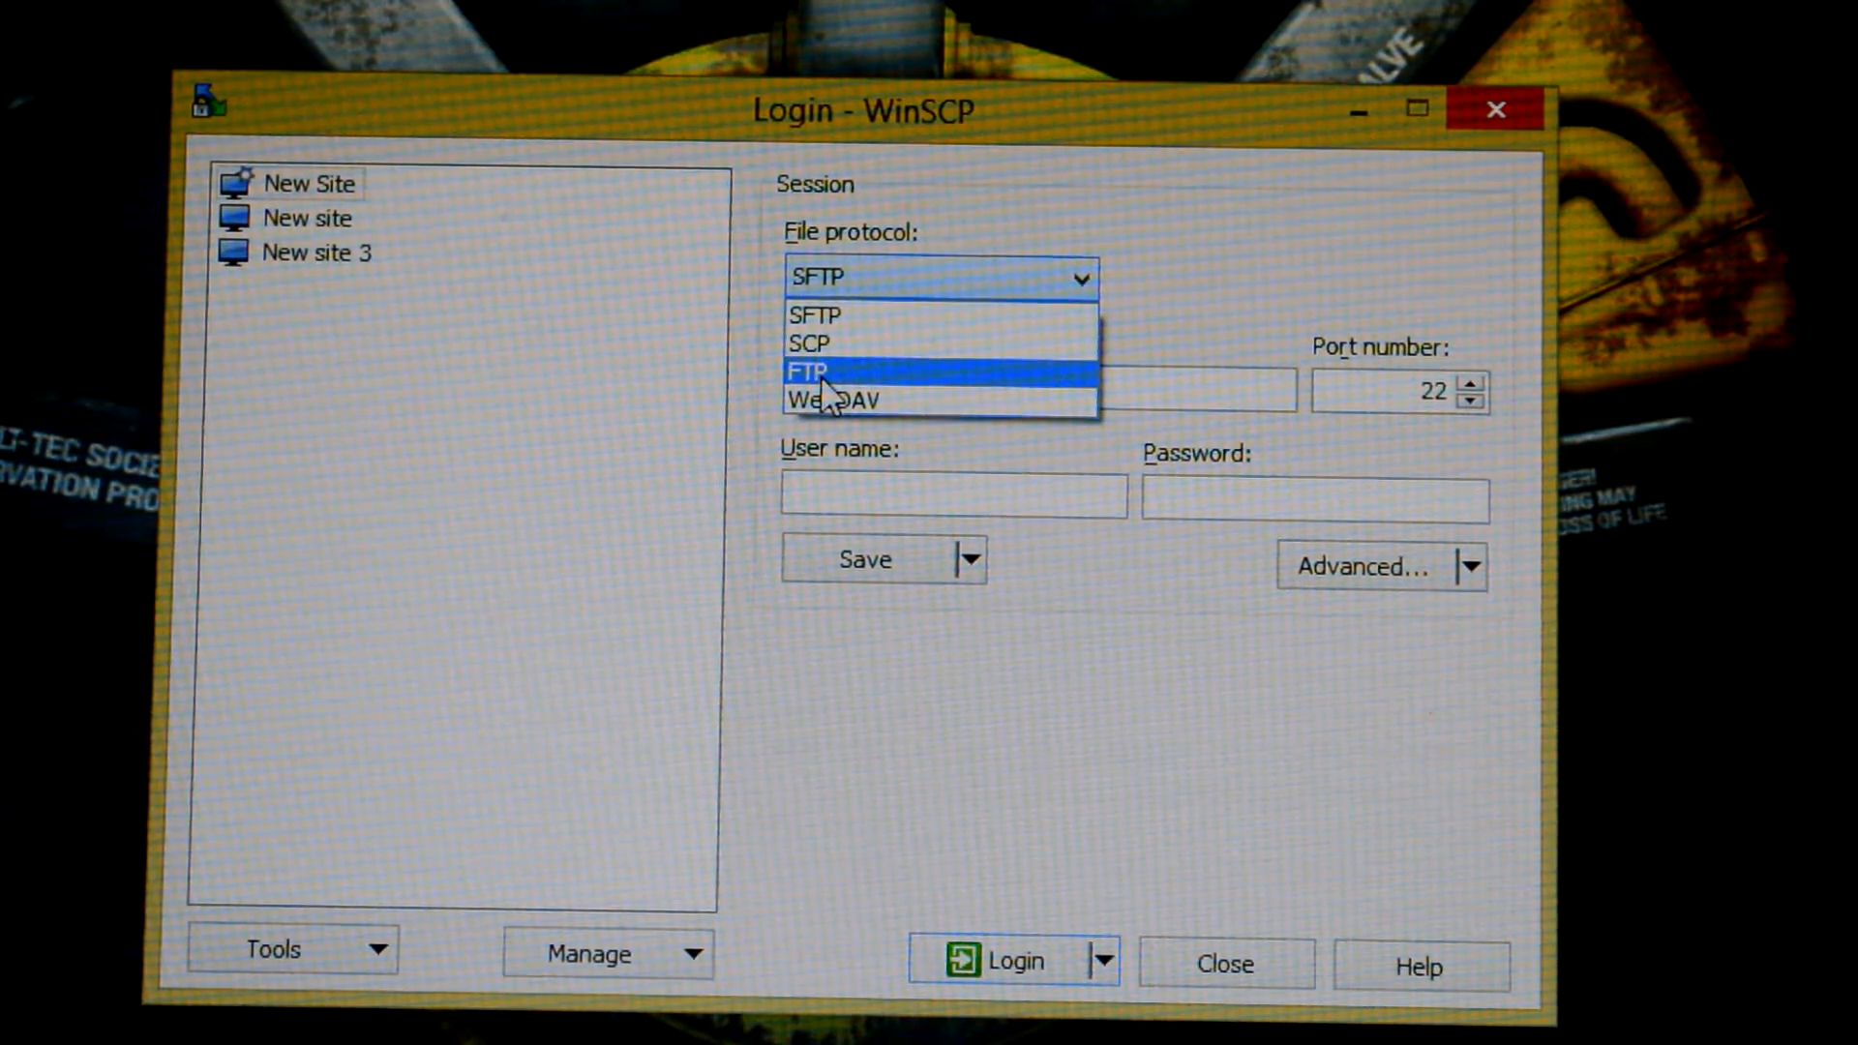
Step: Set the new site to plain FTP, no encryption, user name admin
{"action": "left_click", "coordinate": [811, 374]}
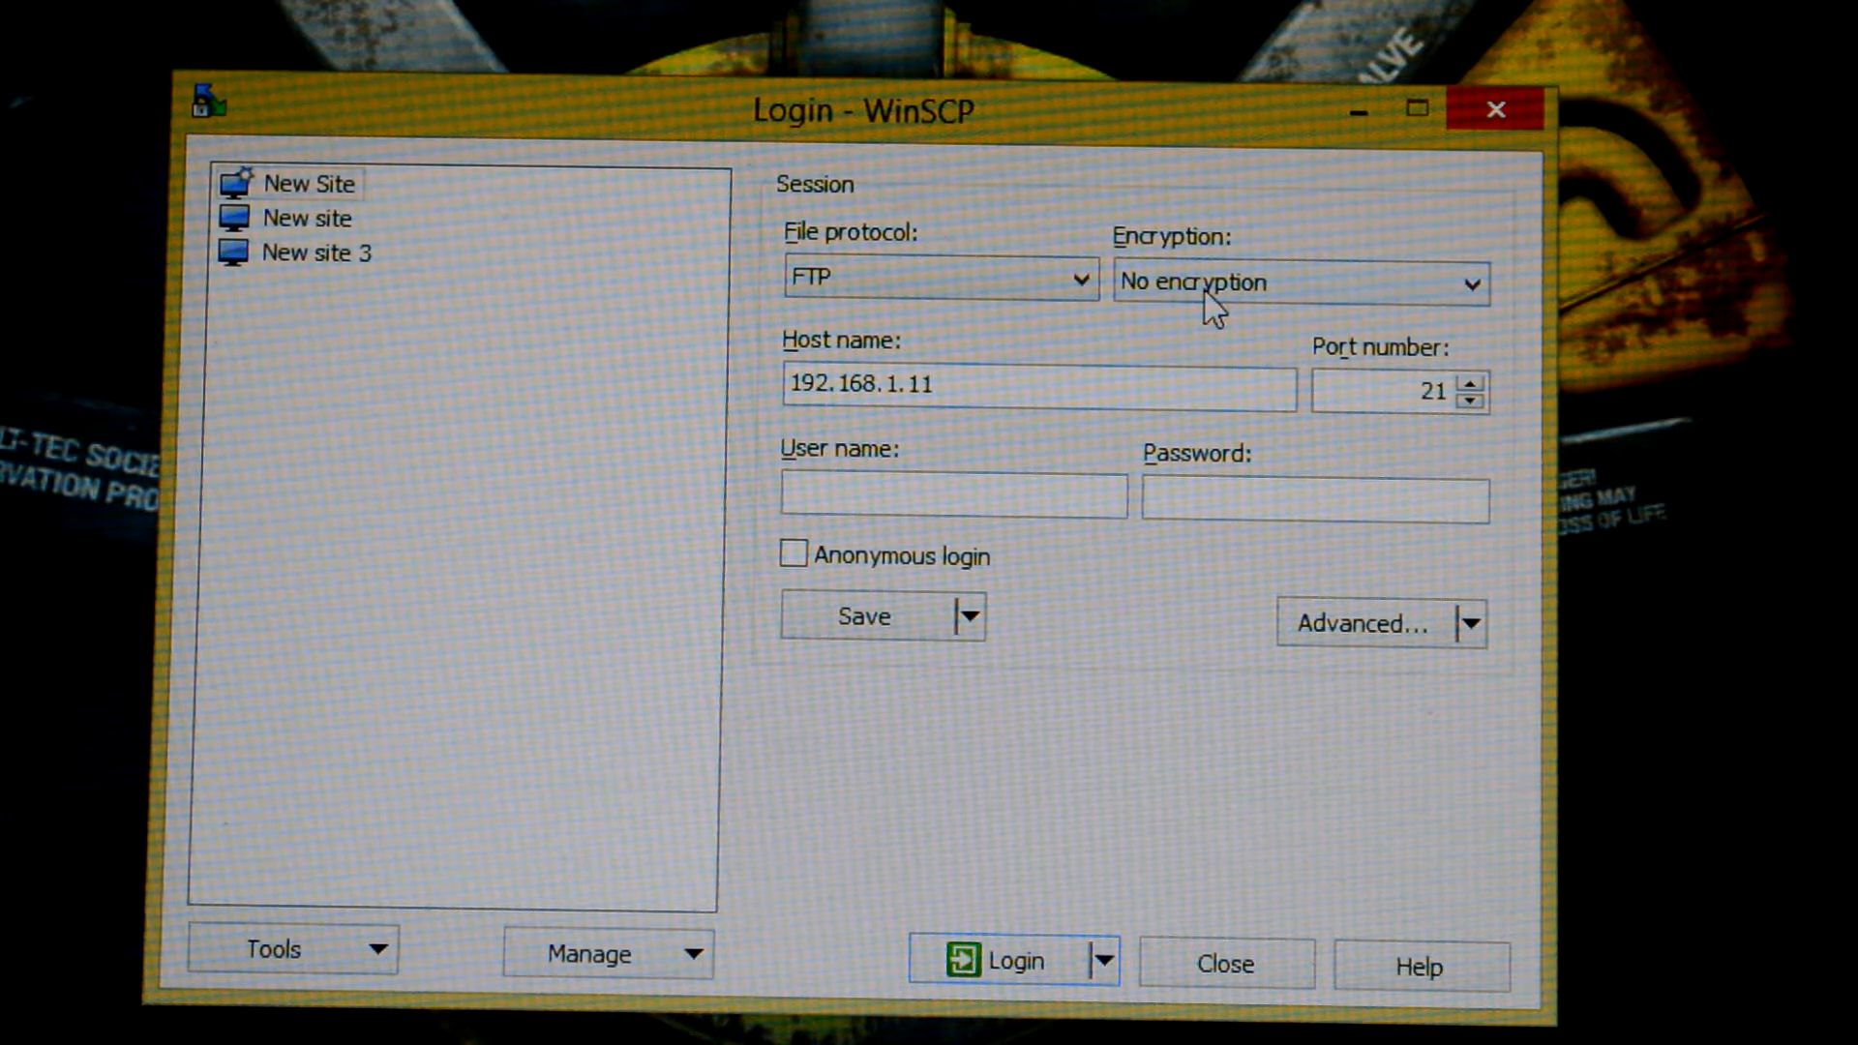
{"action": "left_click", "coordinate": [1464, 282]}
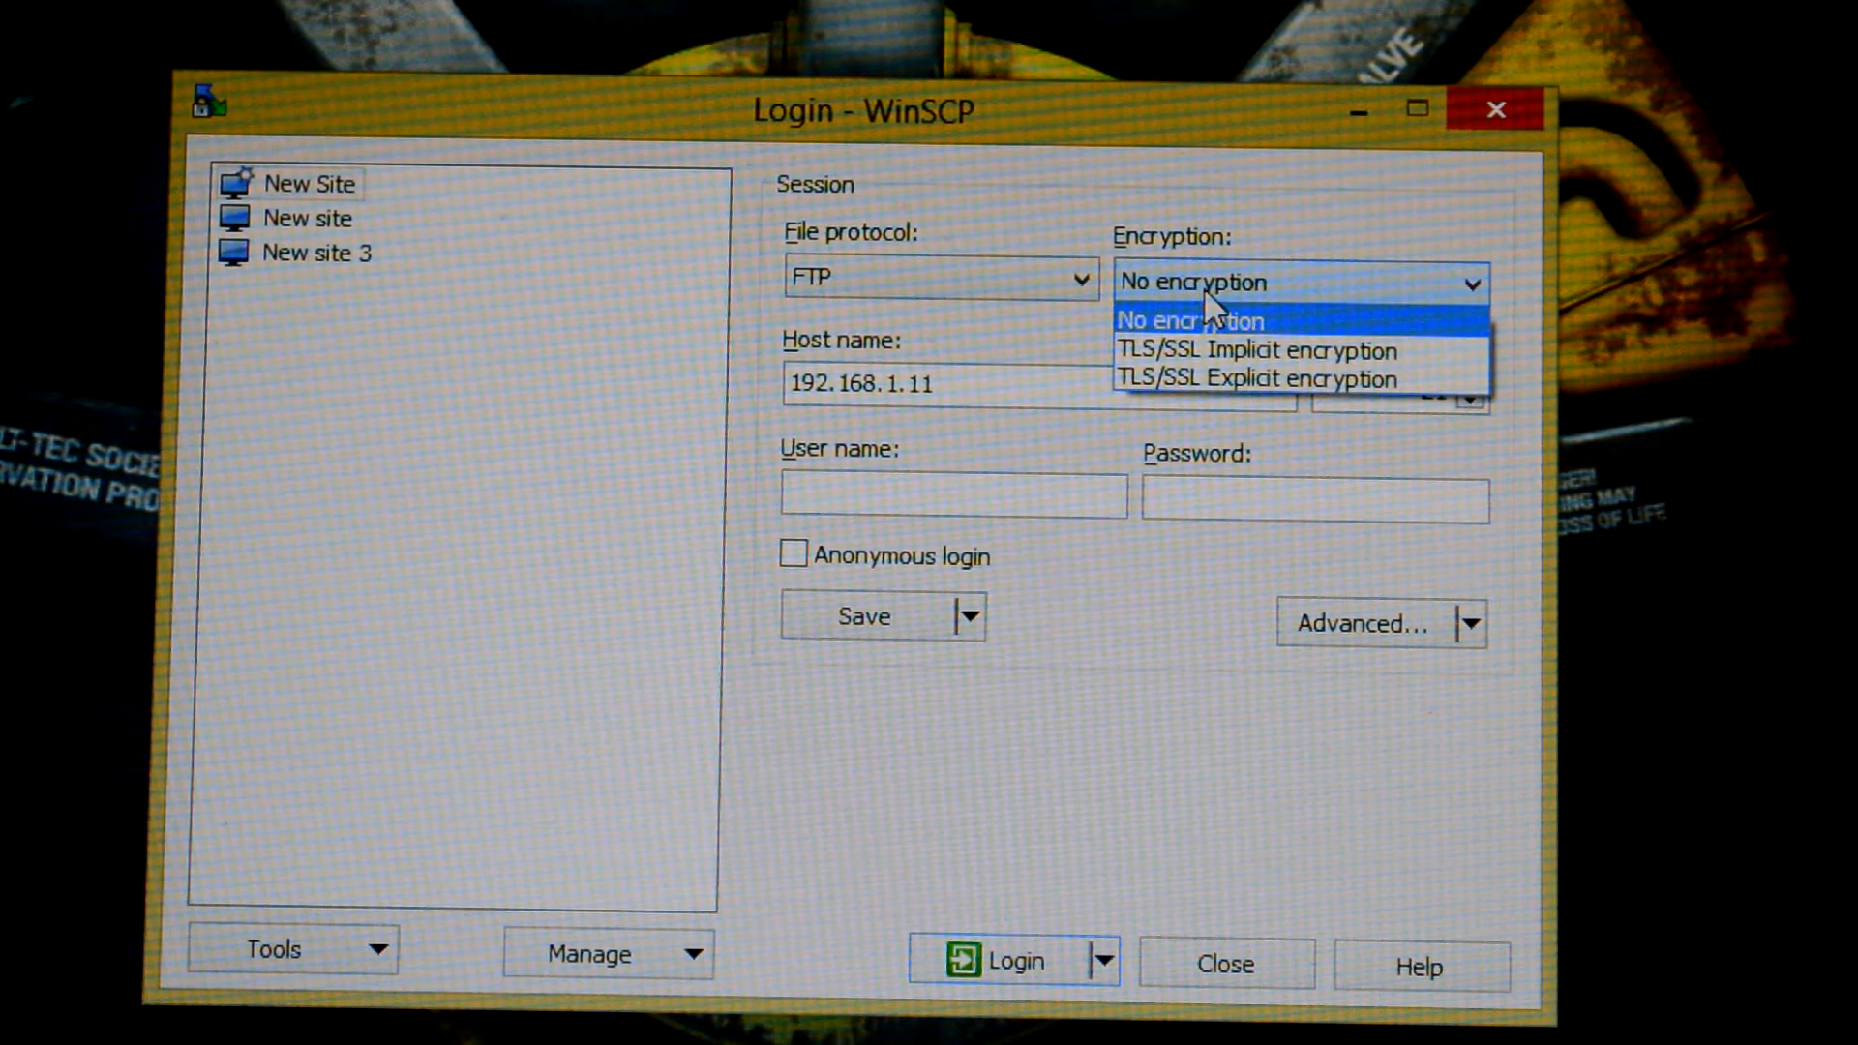
{"action": "mouse_move", "coordinate": [1209, 347]}
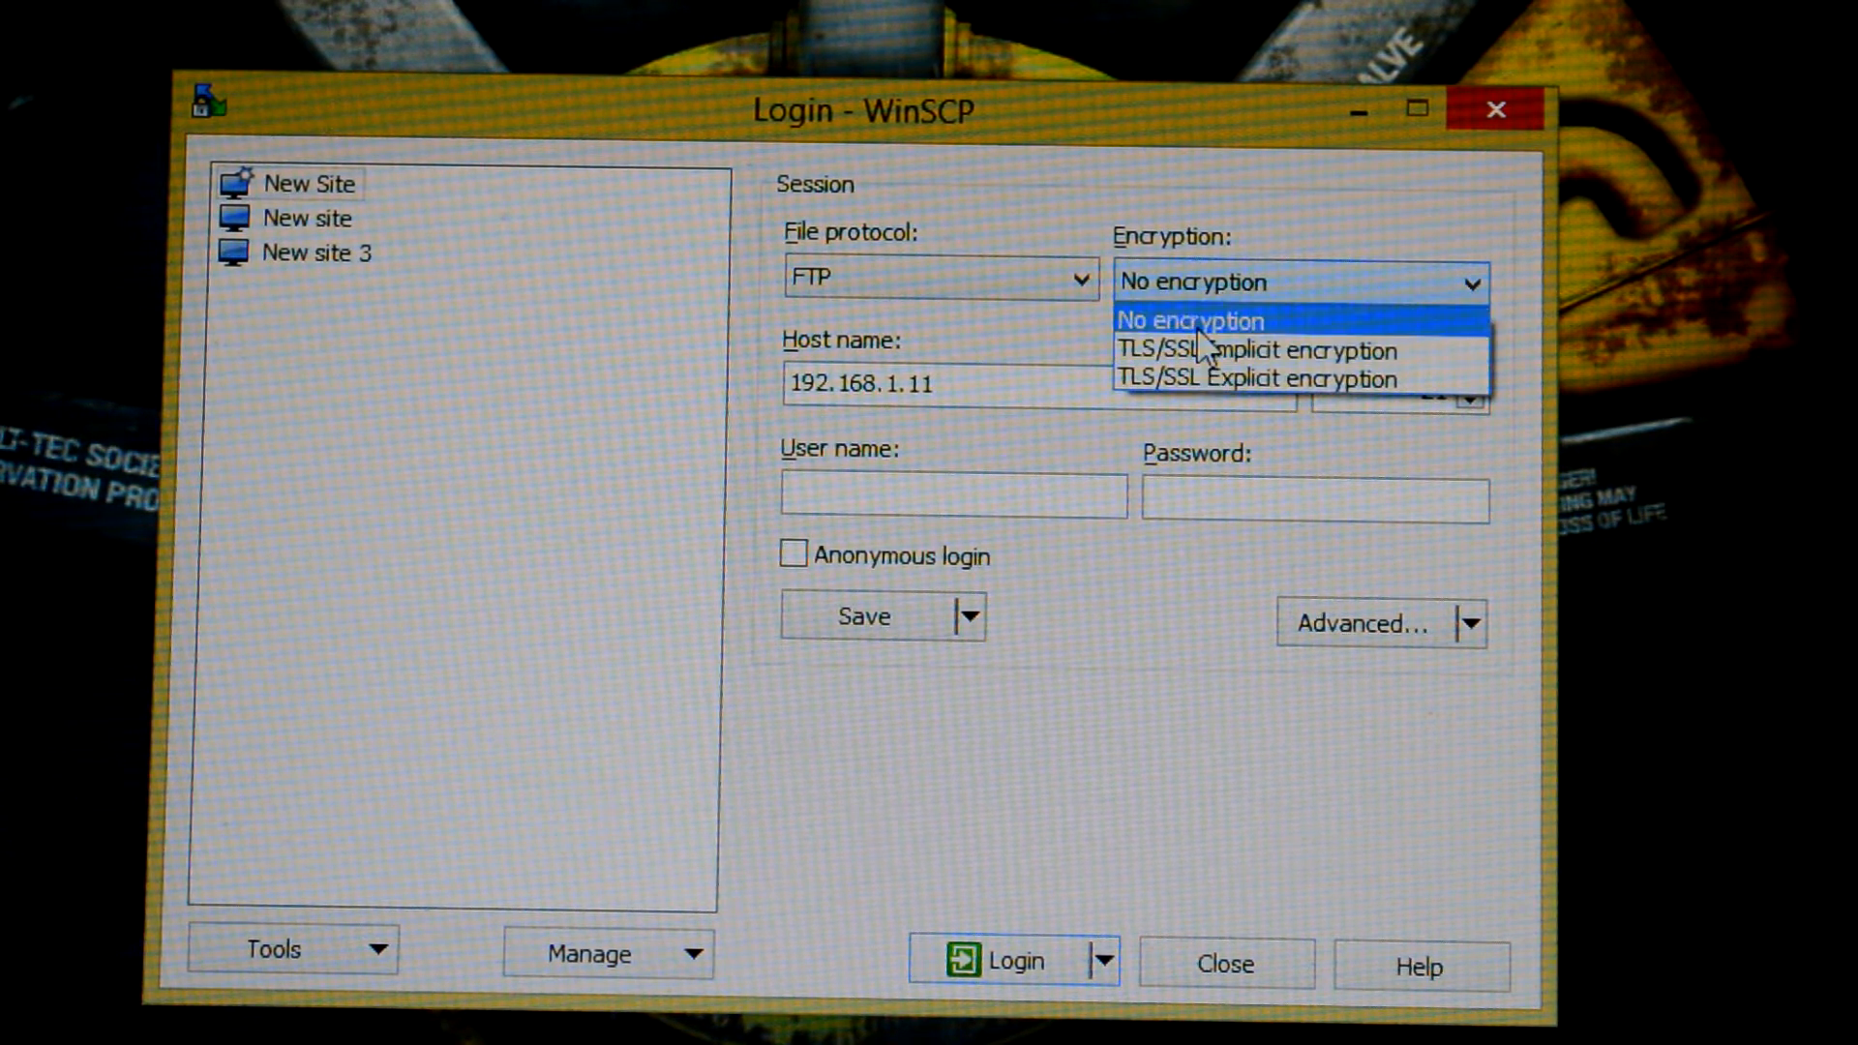
{"action": "left_click", "coordinate": [1192, 321]}
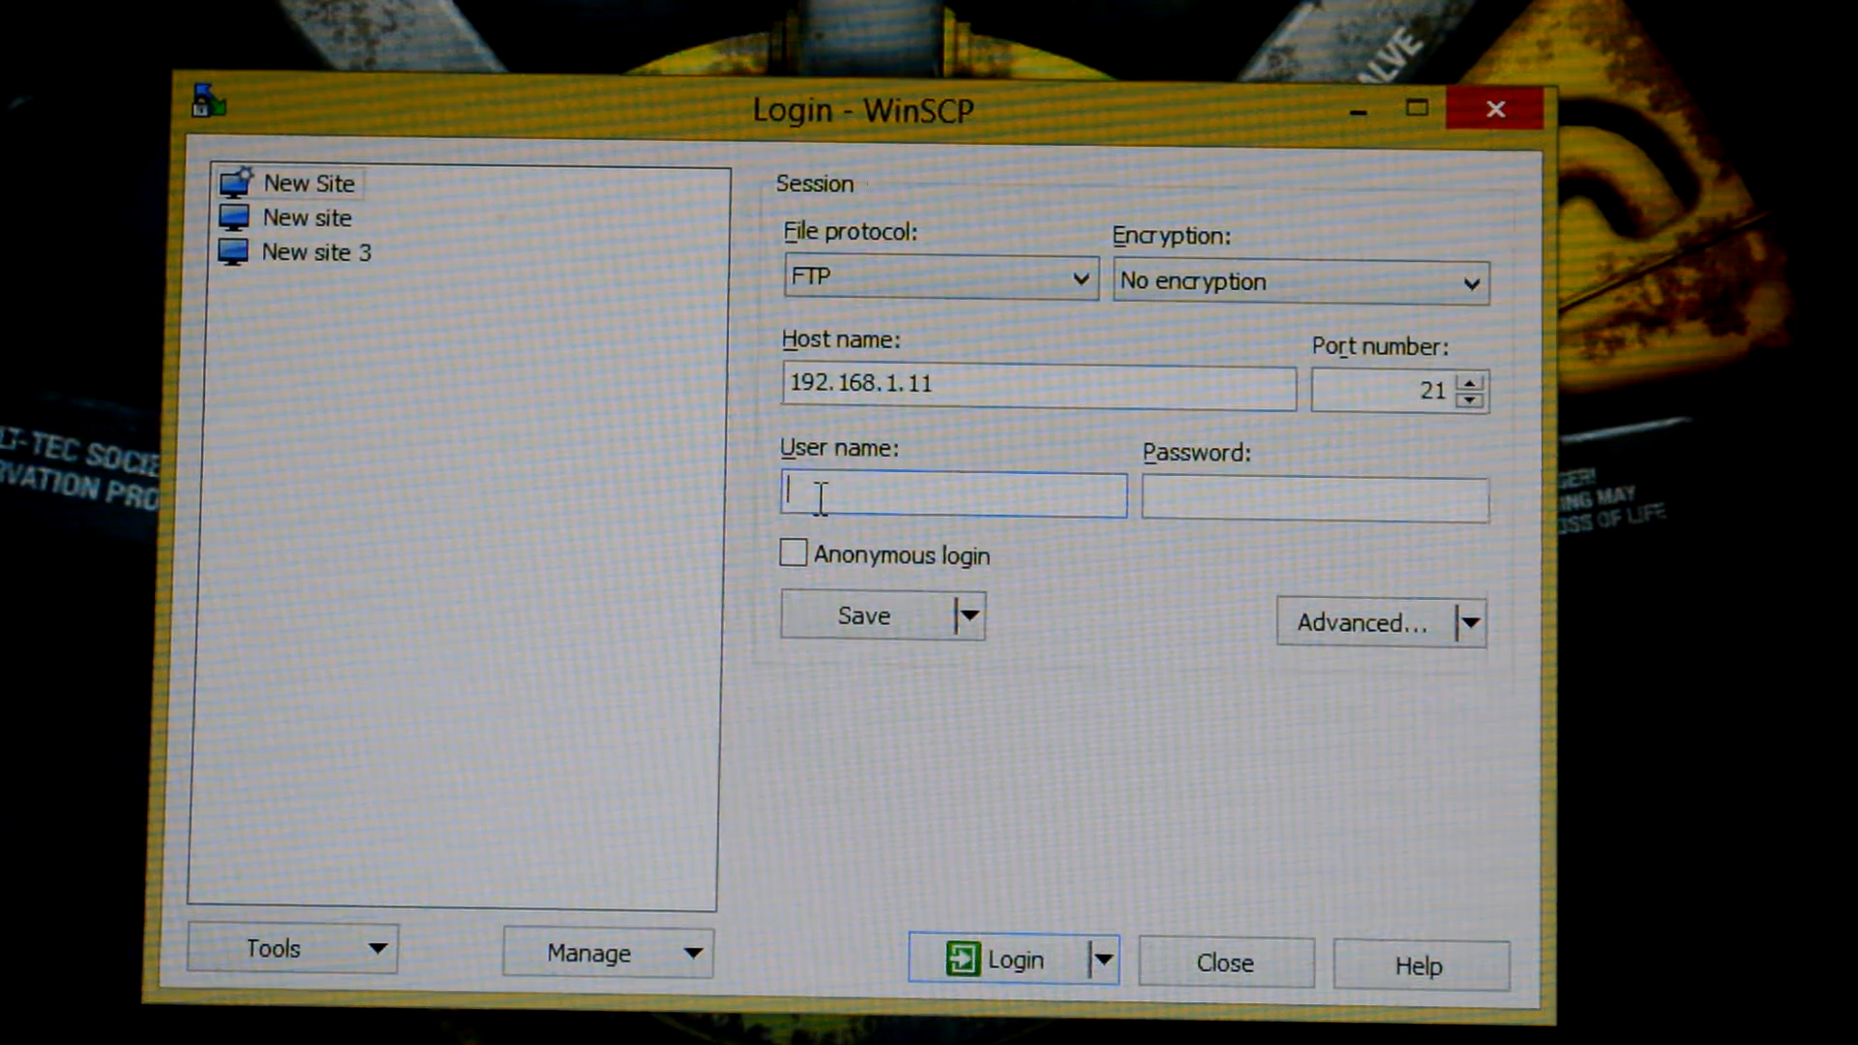
{"action": "type", "text": "admin"}
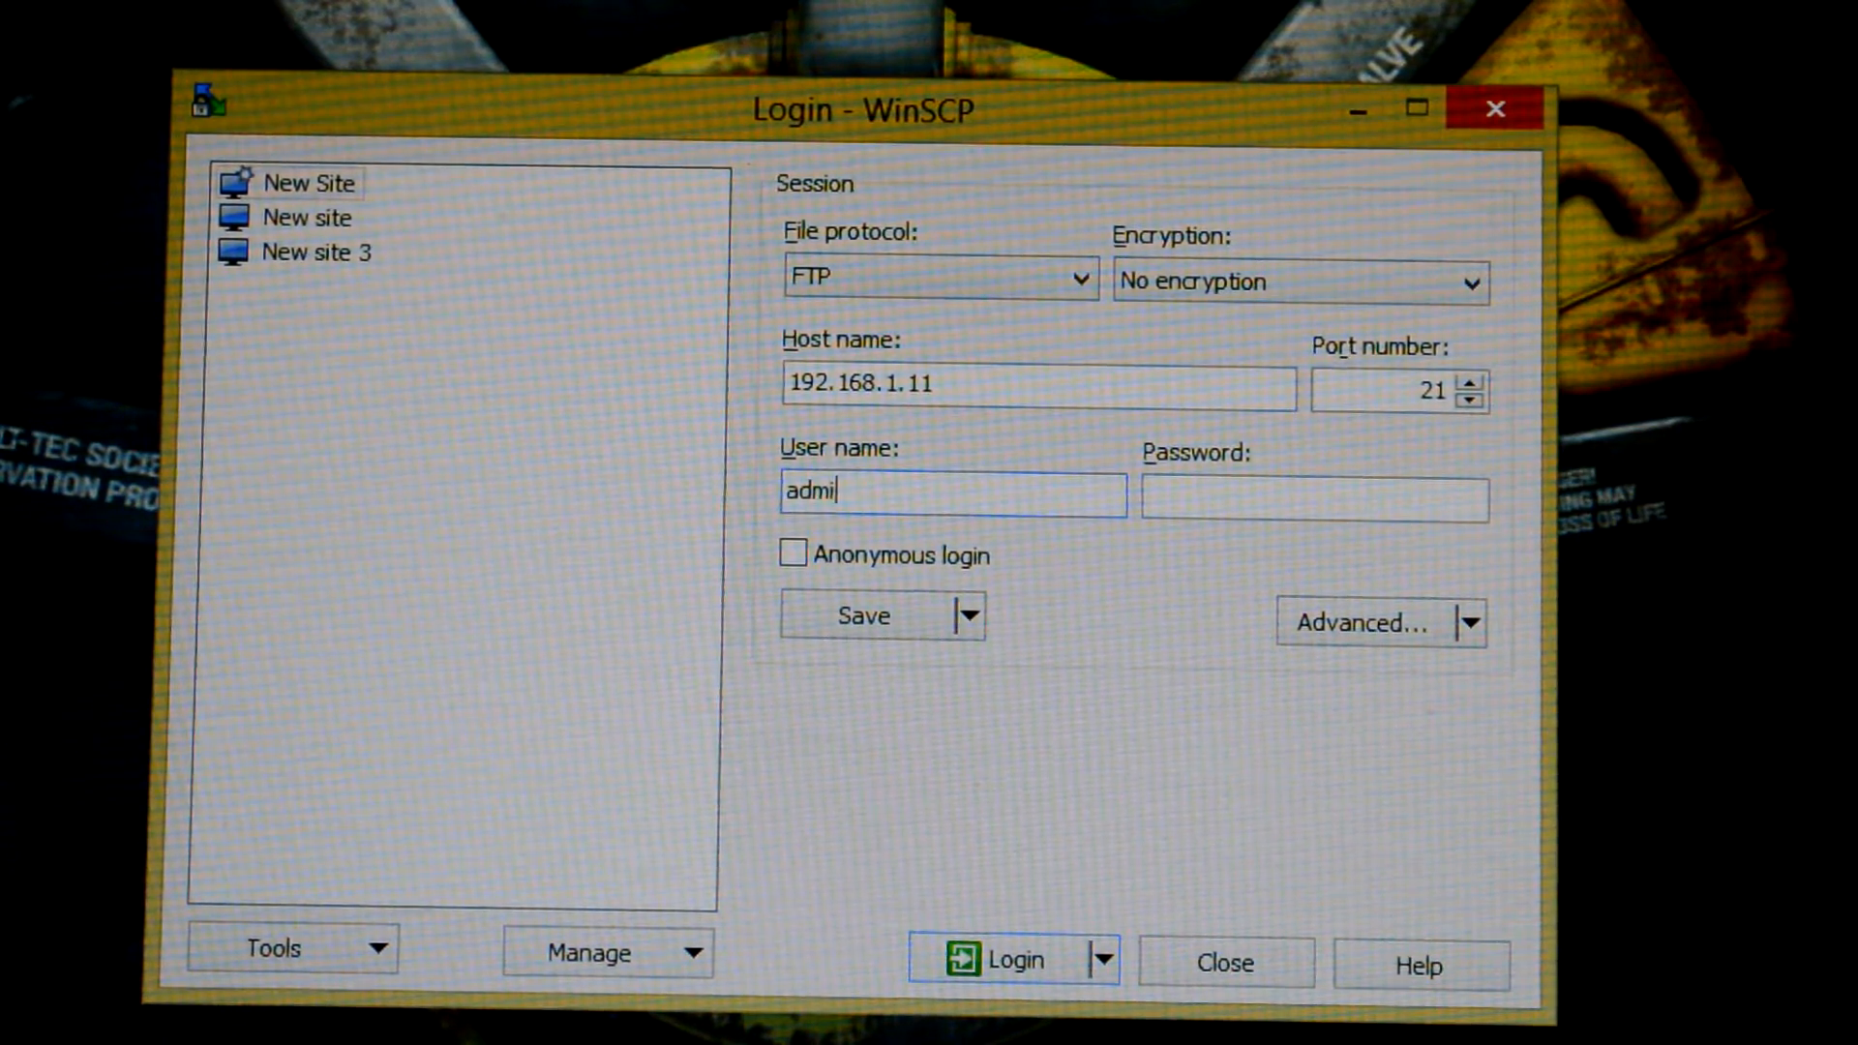
{"action": "left_click", "coordinate": [1312, 498]}
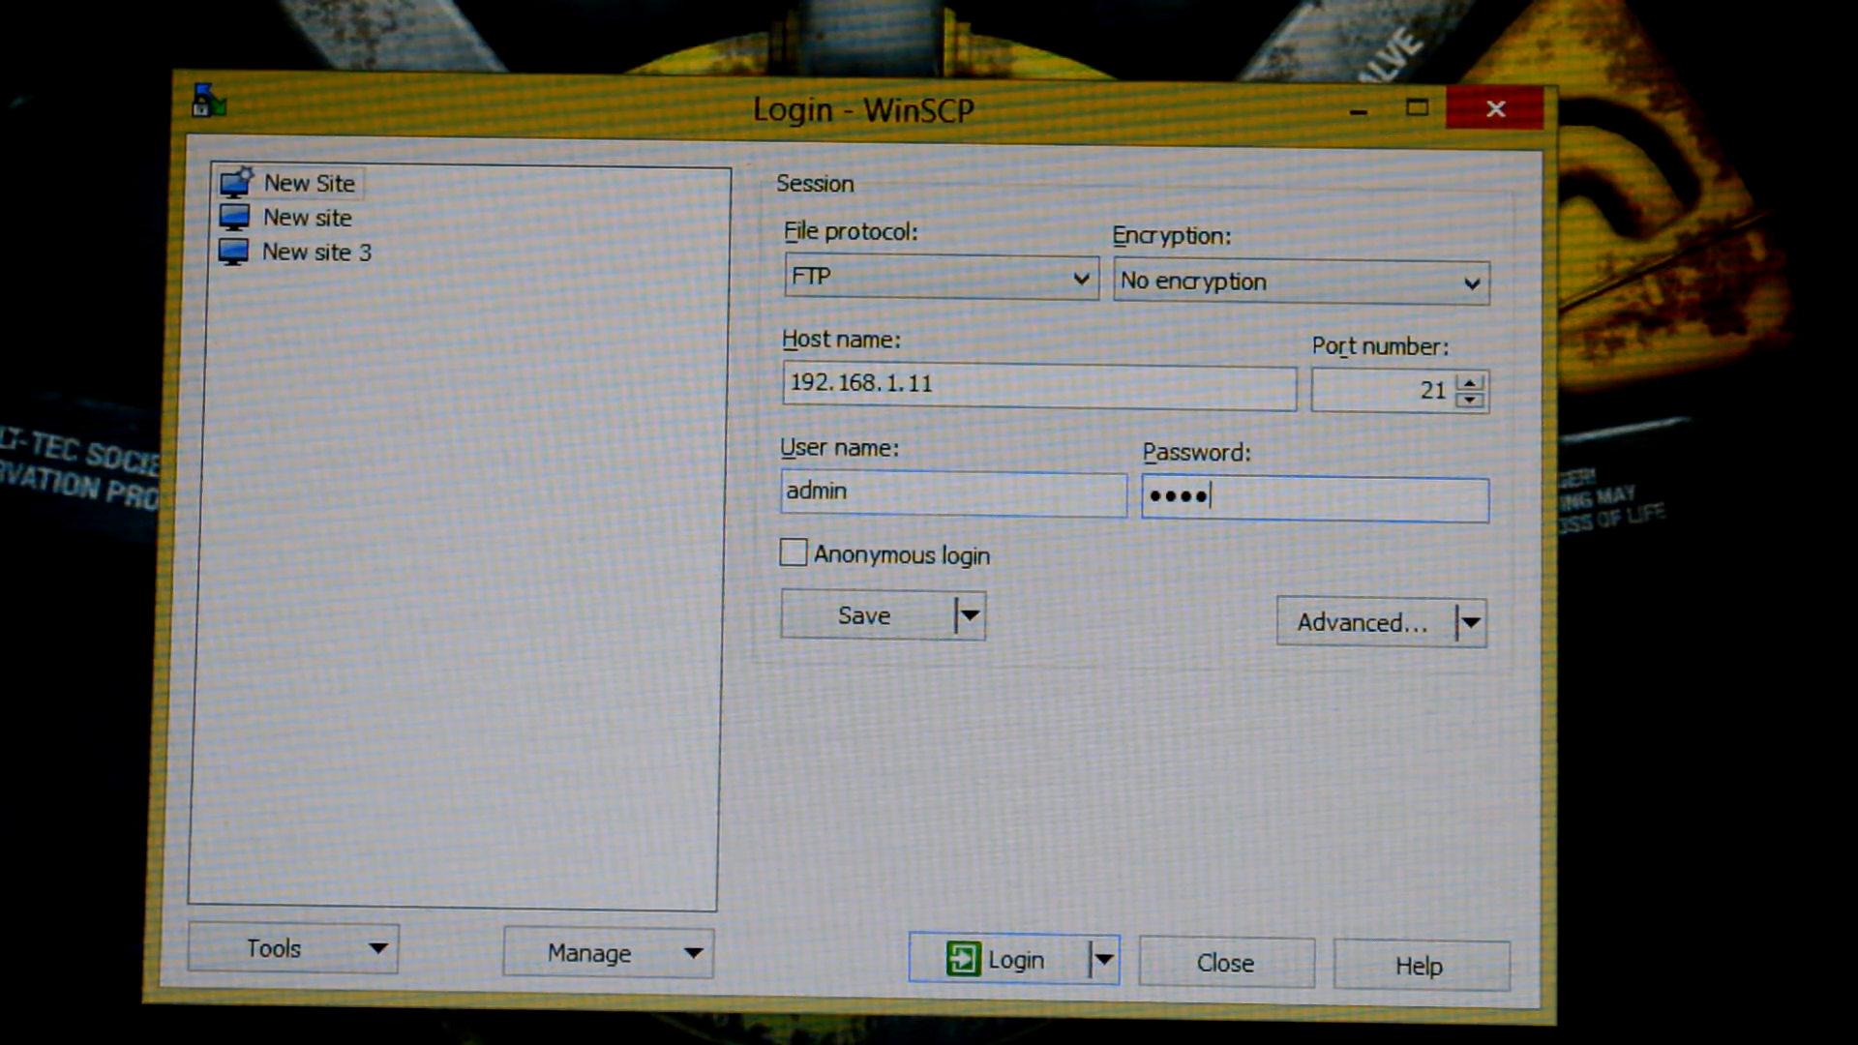
{"action": "mouse_move", "coordinate": [712, 640]}
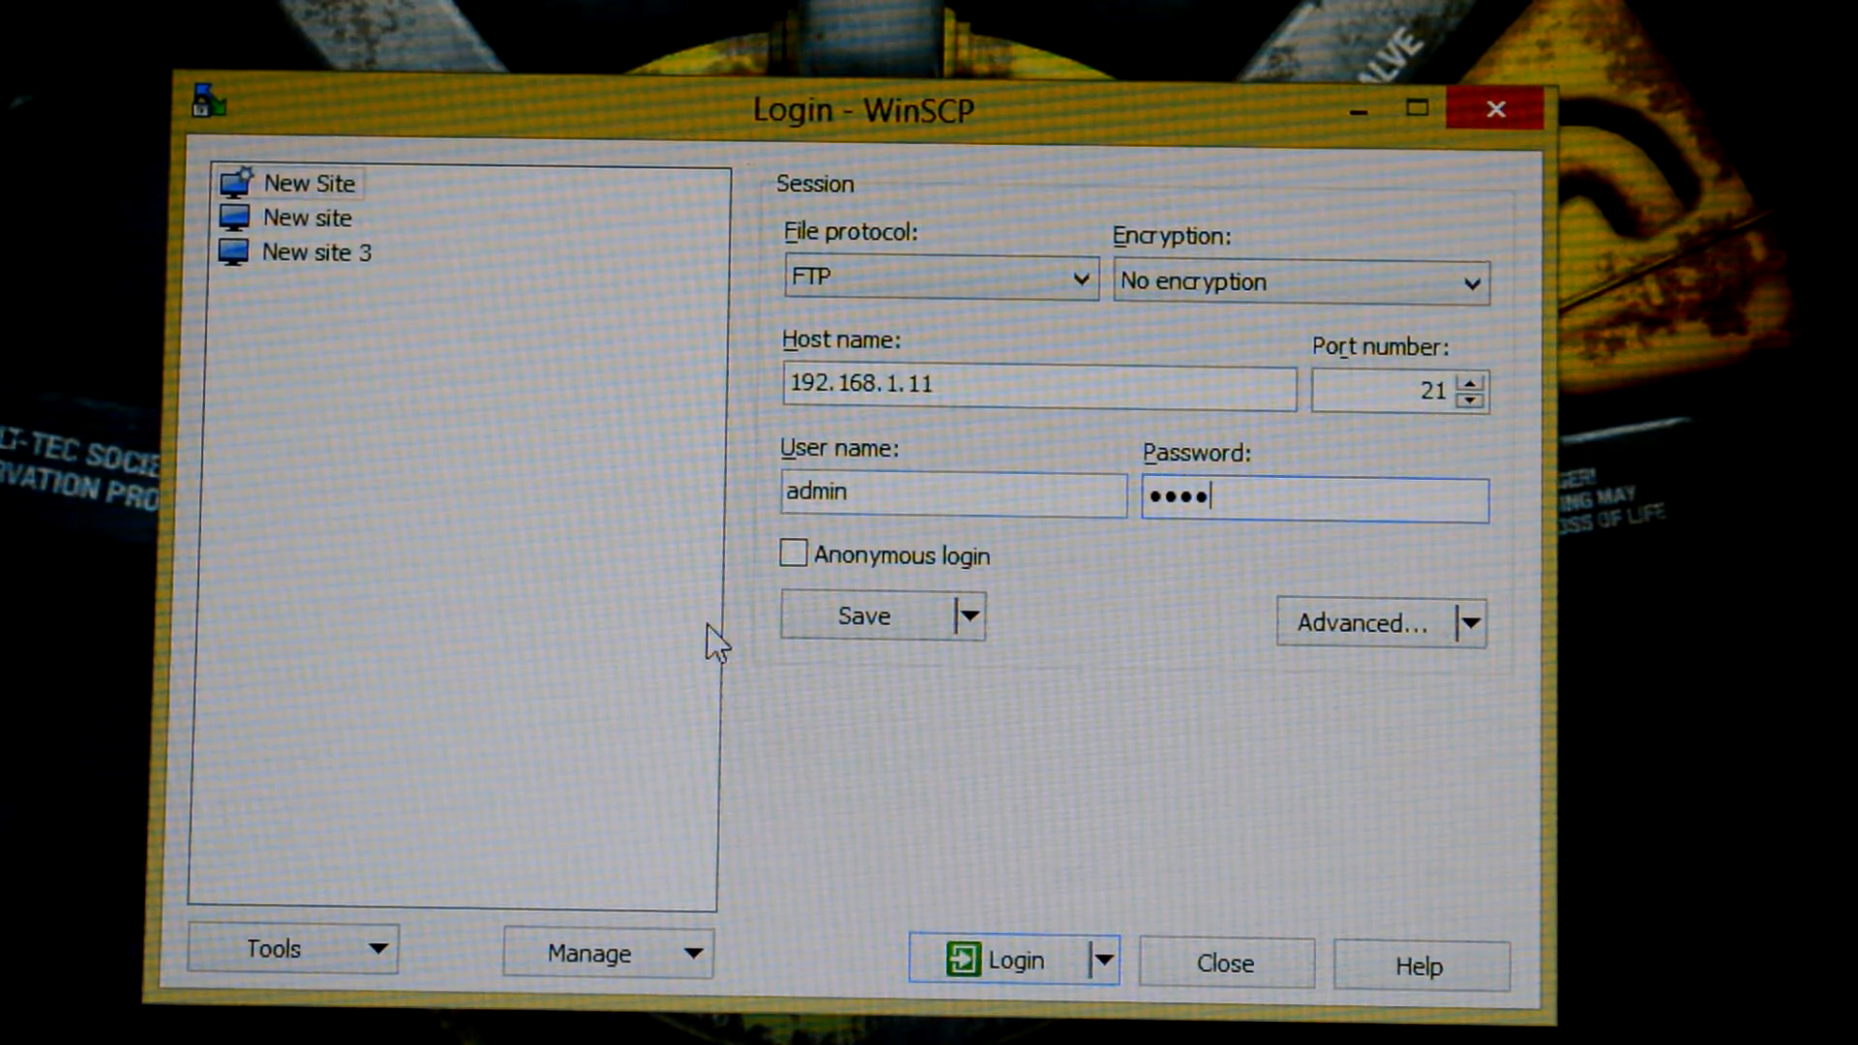
{"action": "mouse_move", "coordinate": [939, 646]}
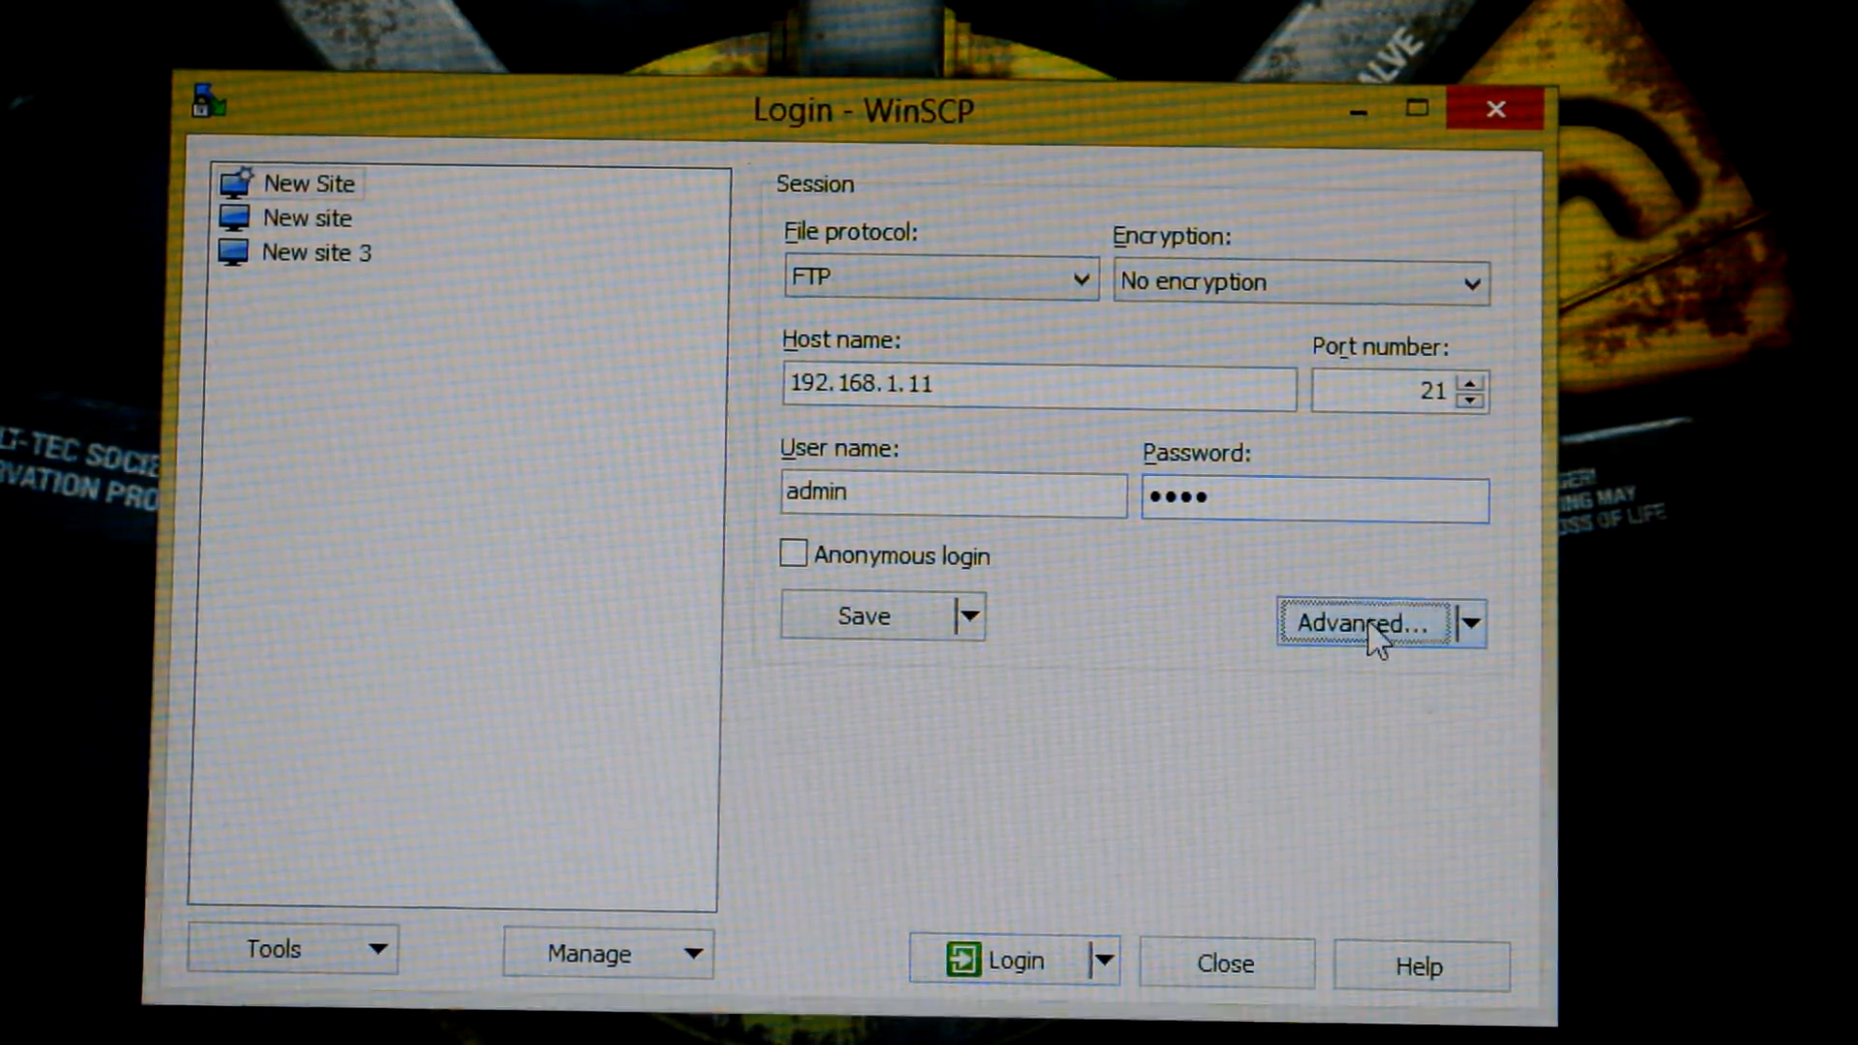
{"action": "mouse_move", "coordinate": [1419, 97]}
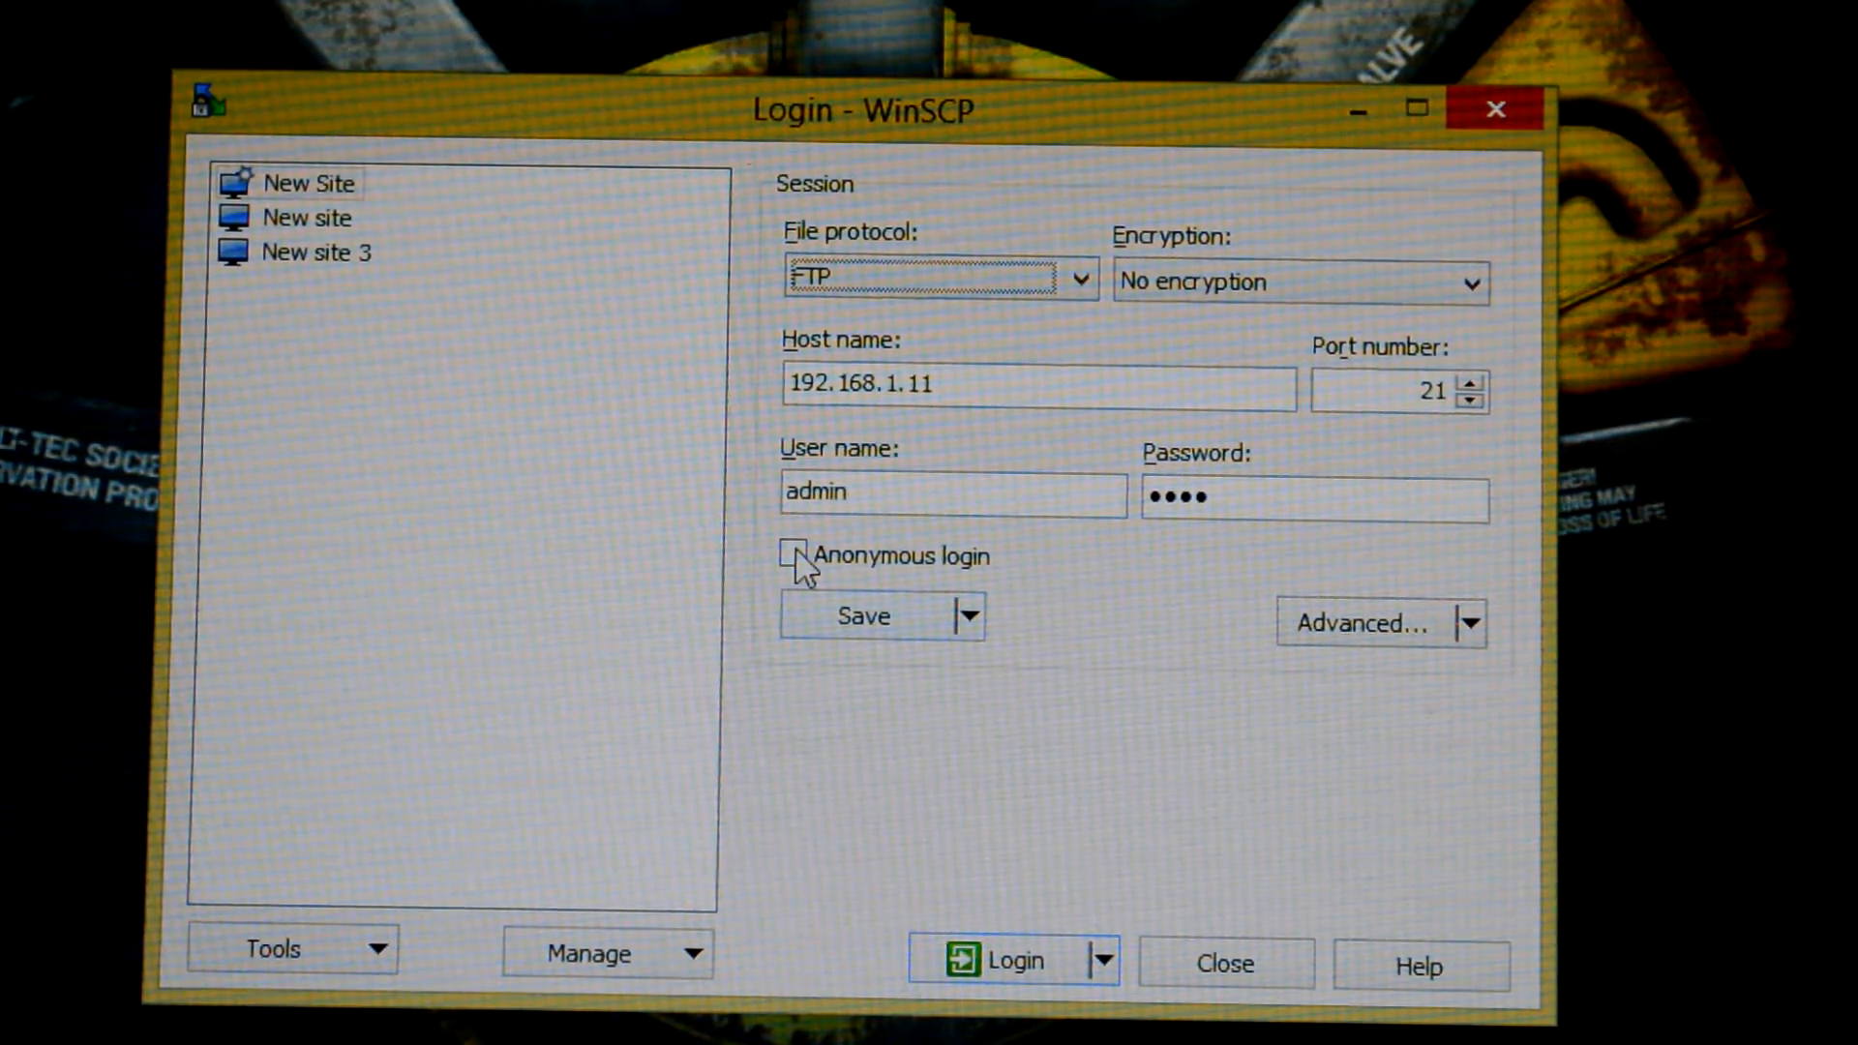
{"action": "left_click", "coordinate": [861, 616]}
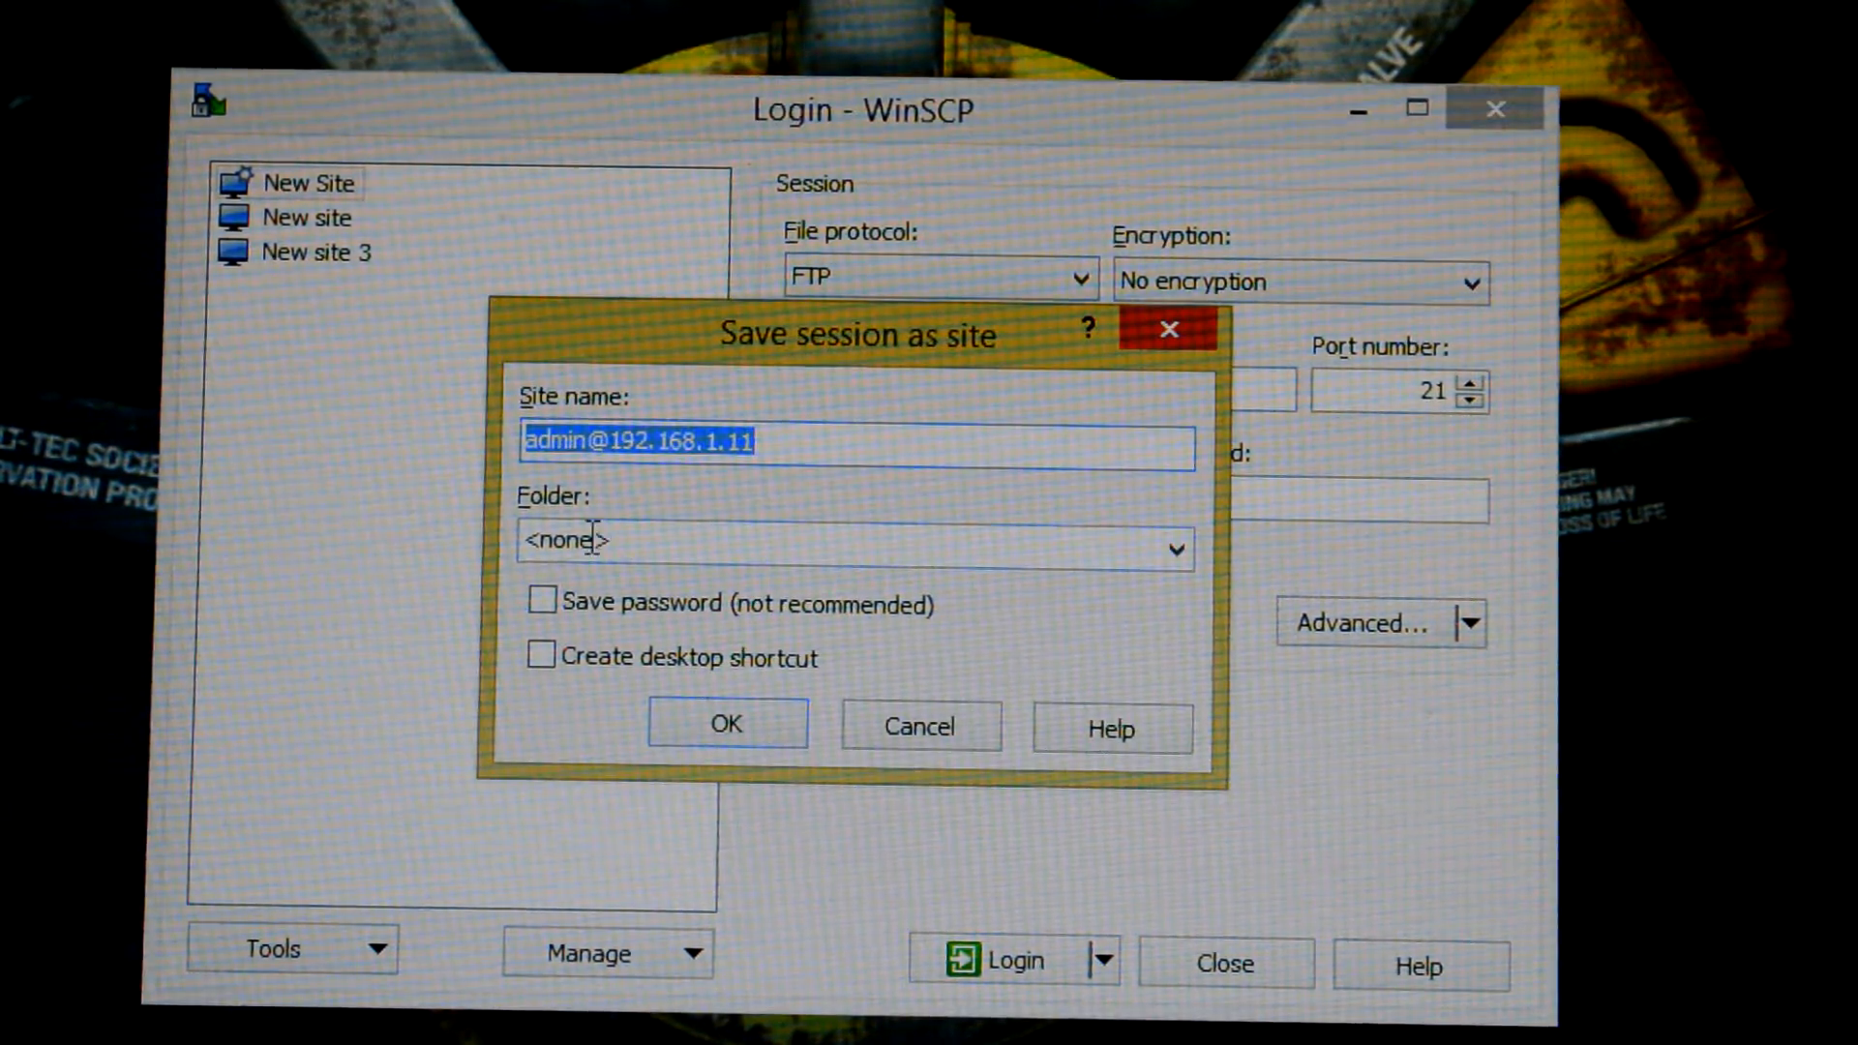
{"action": "left_click", "coordinate": [725, 724]}
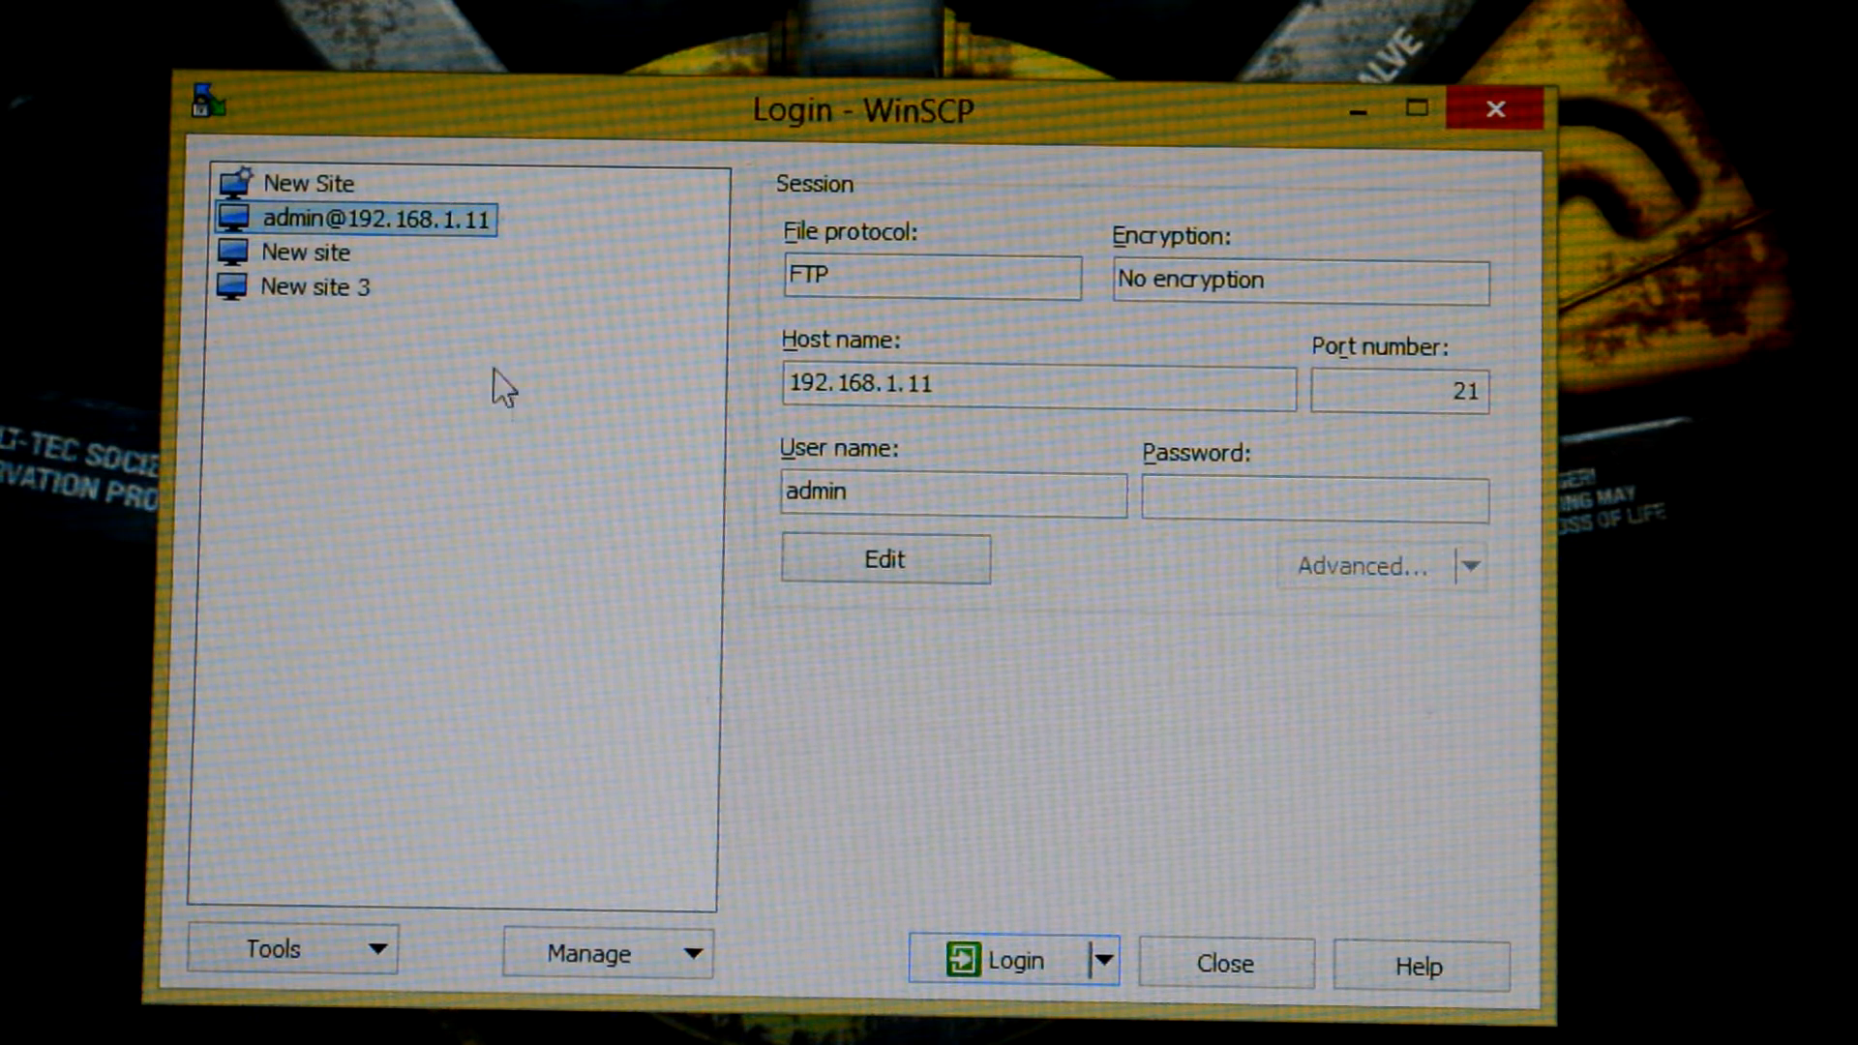
{"action": "mouse_move", "coordinate": [344, 267]}
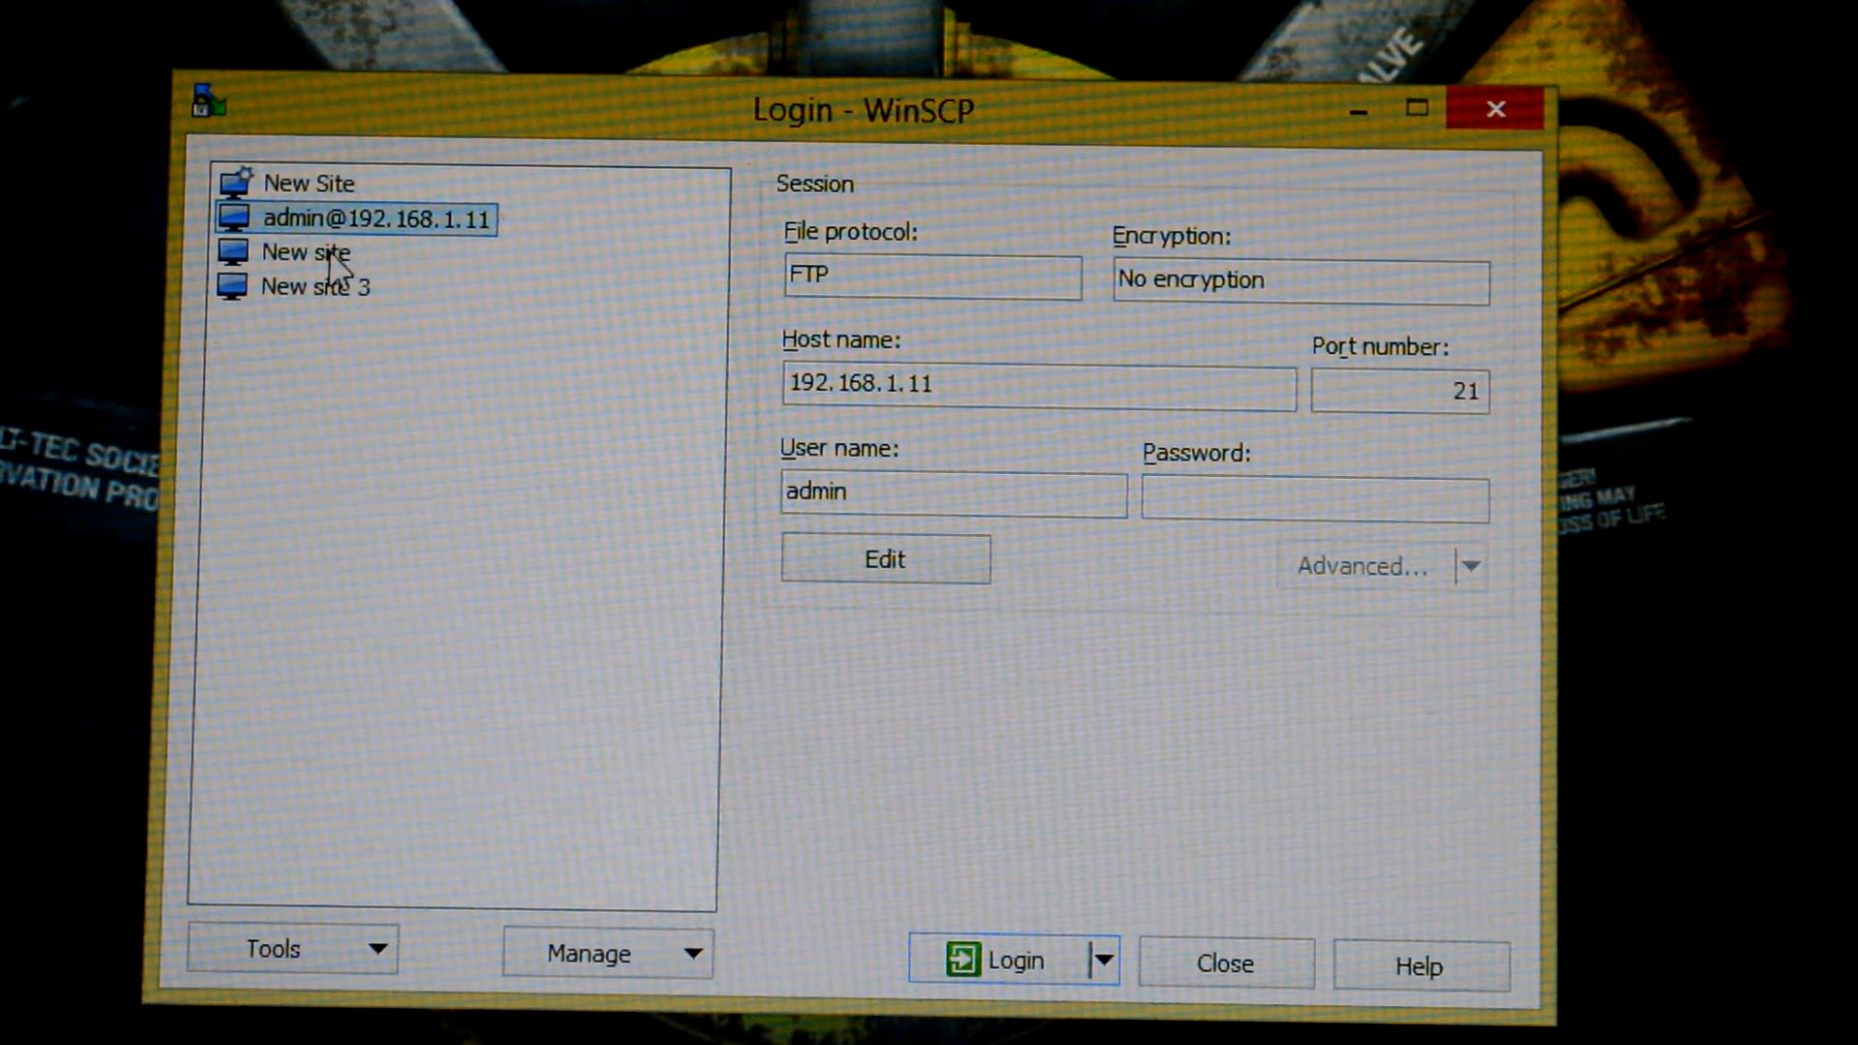
{"action": "left_click", "coordinate": [320, 285]}
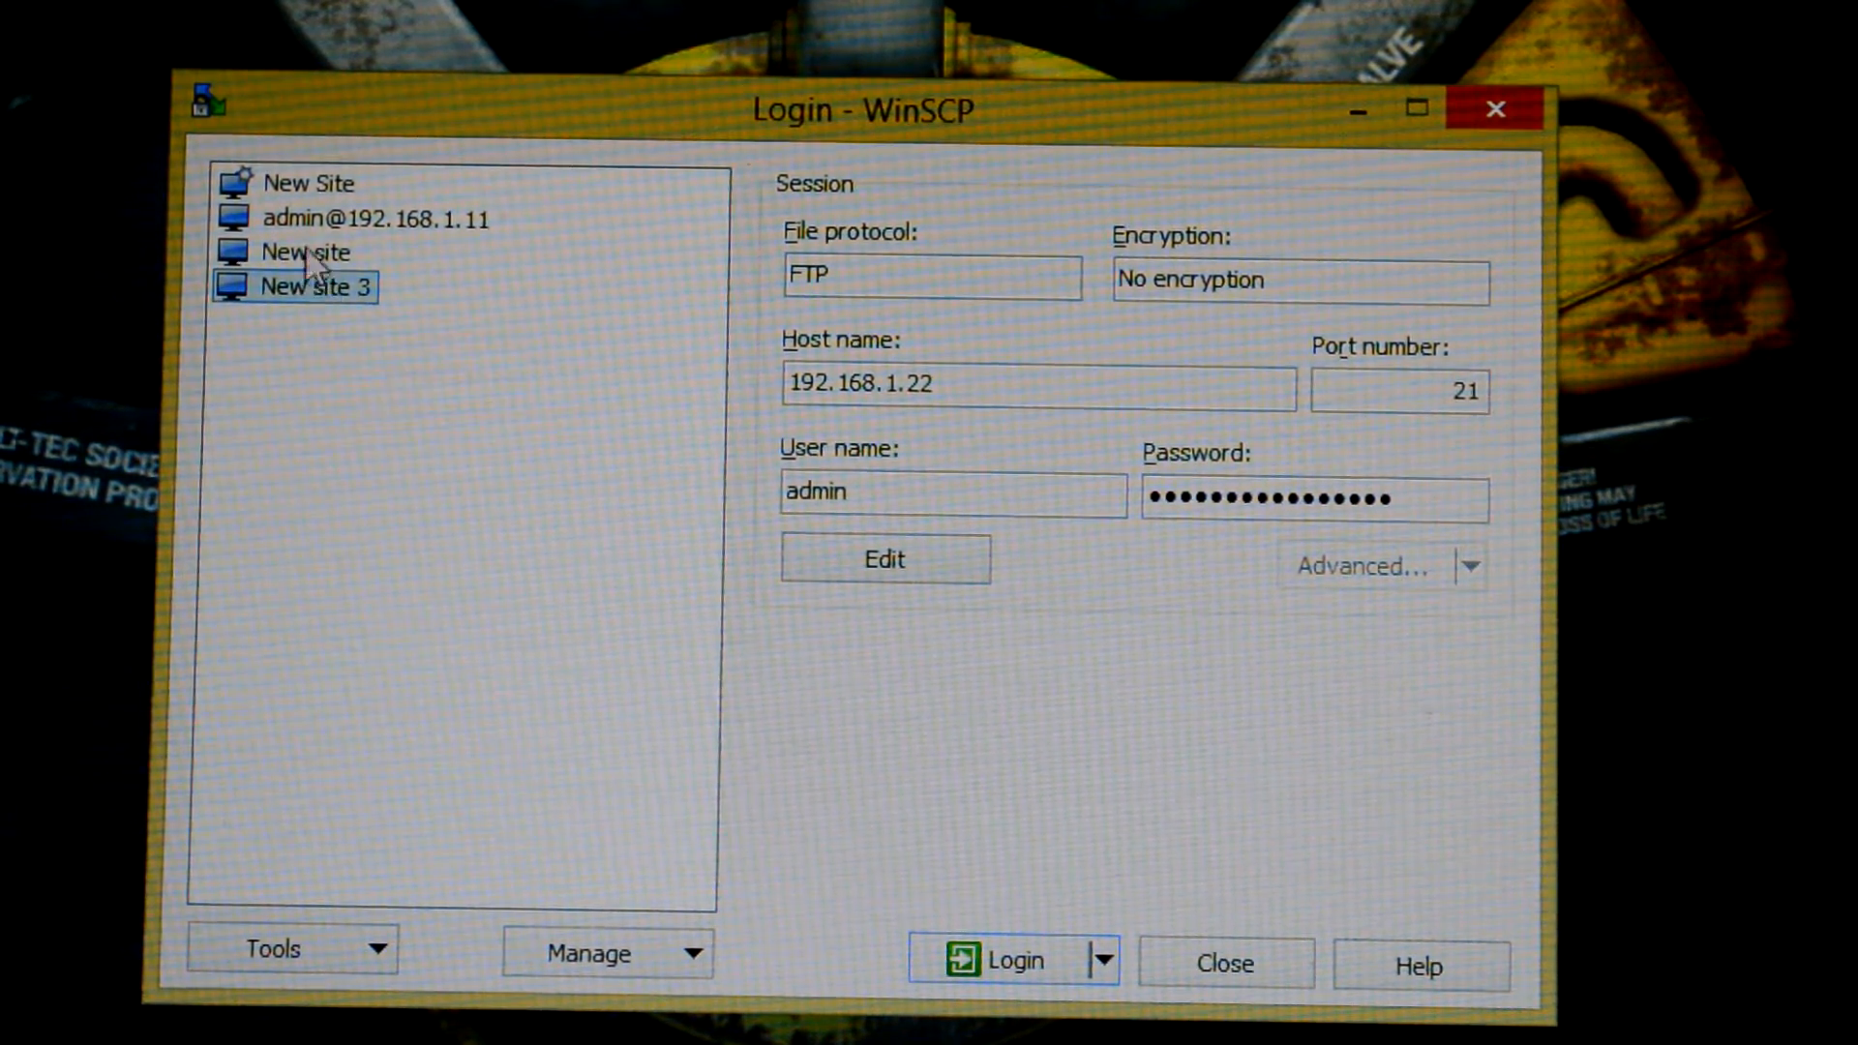
{"action": "left_click", "coordinate": [375, 218]}
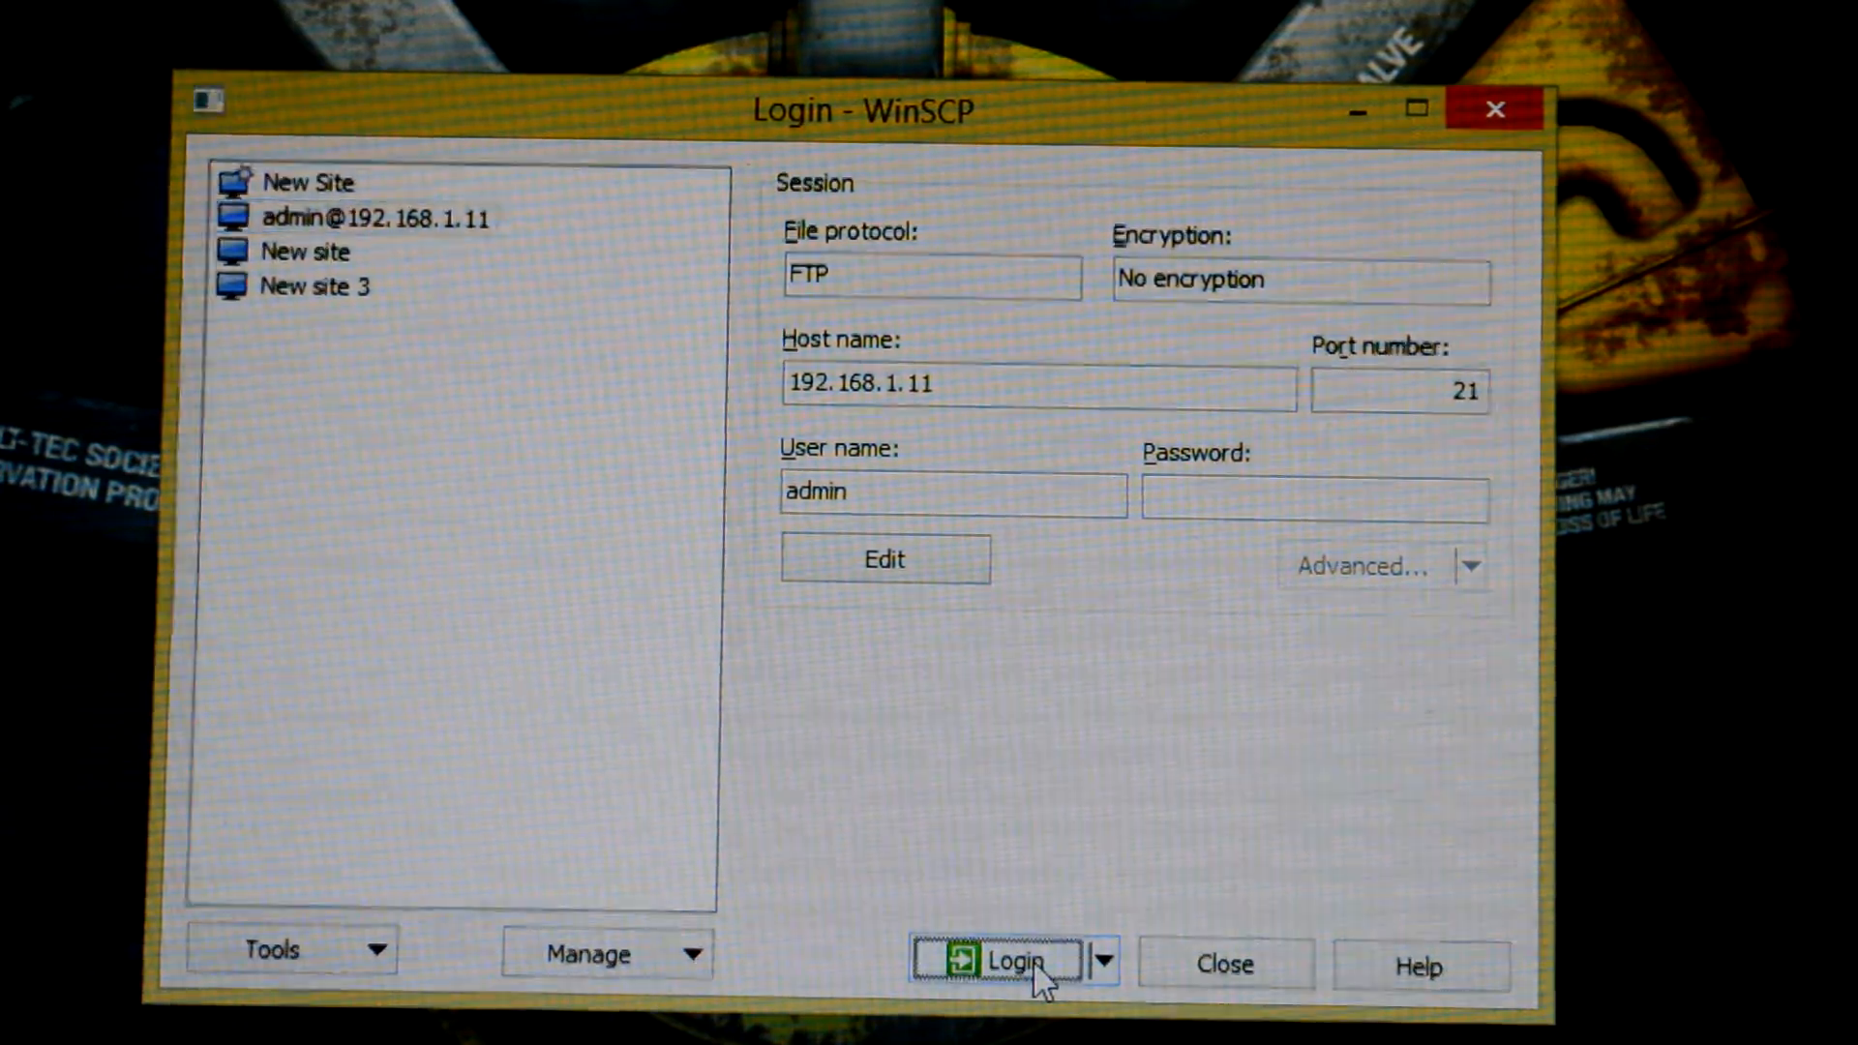
{"action": "left_click", "coordinate": [999, 961]}
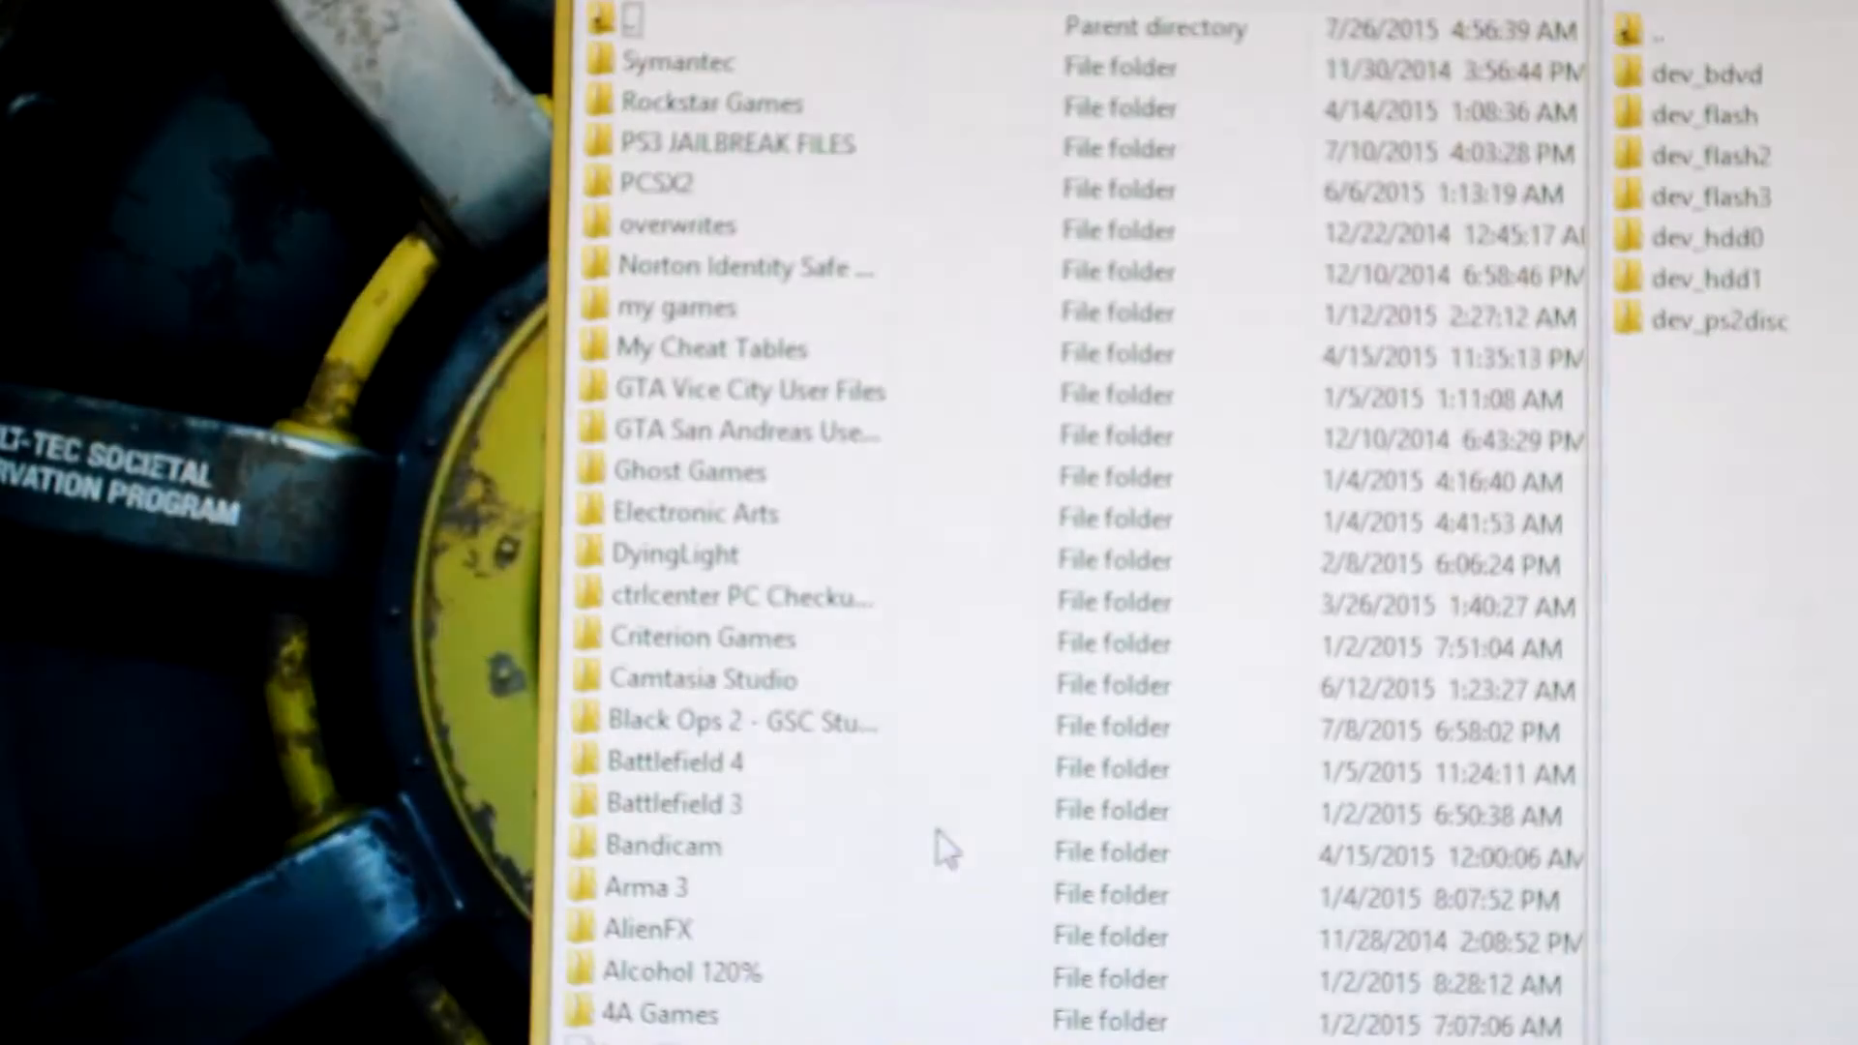
{"action": "scroll", "scroll_direction": "down", "scroll_amount": 3}
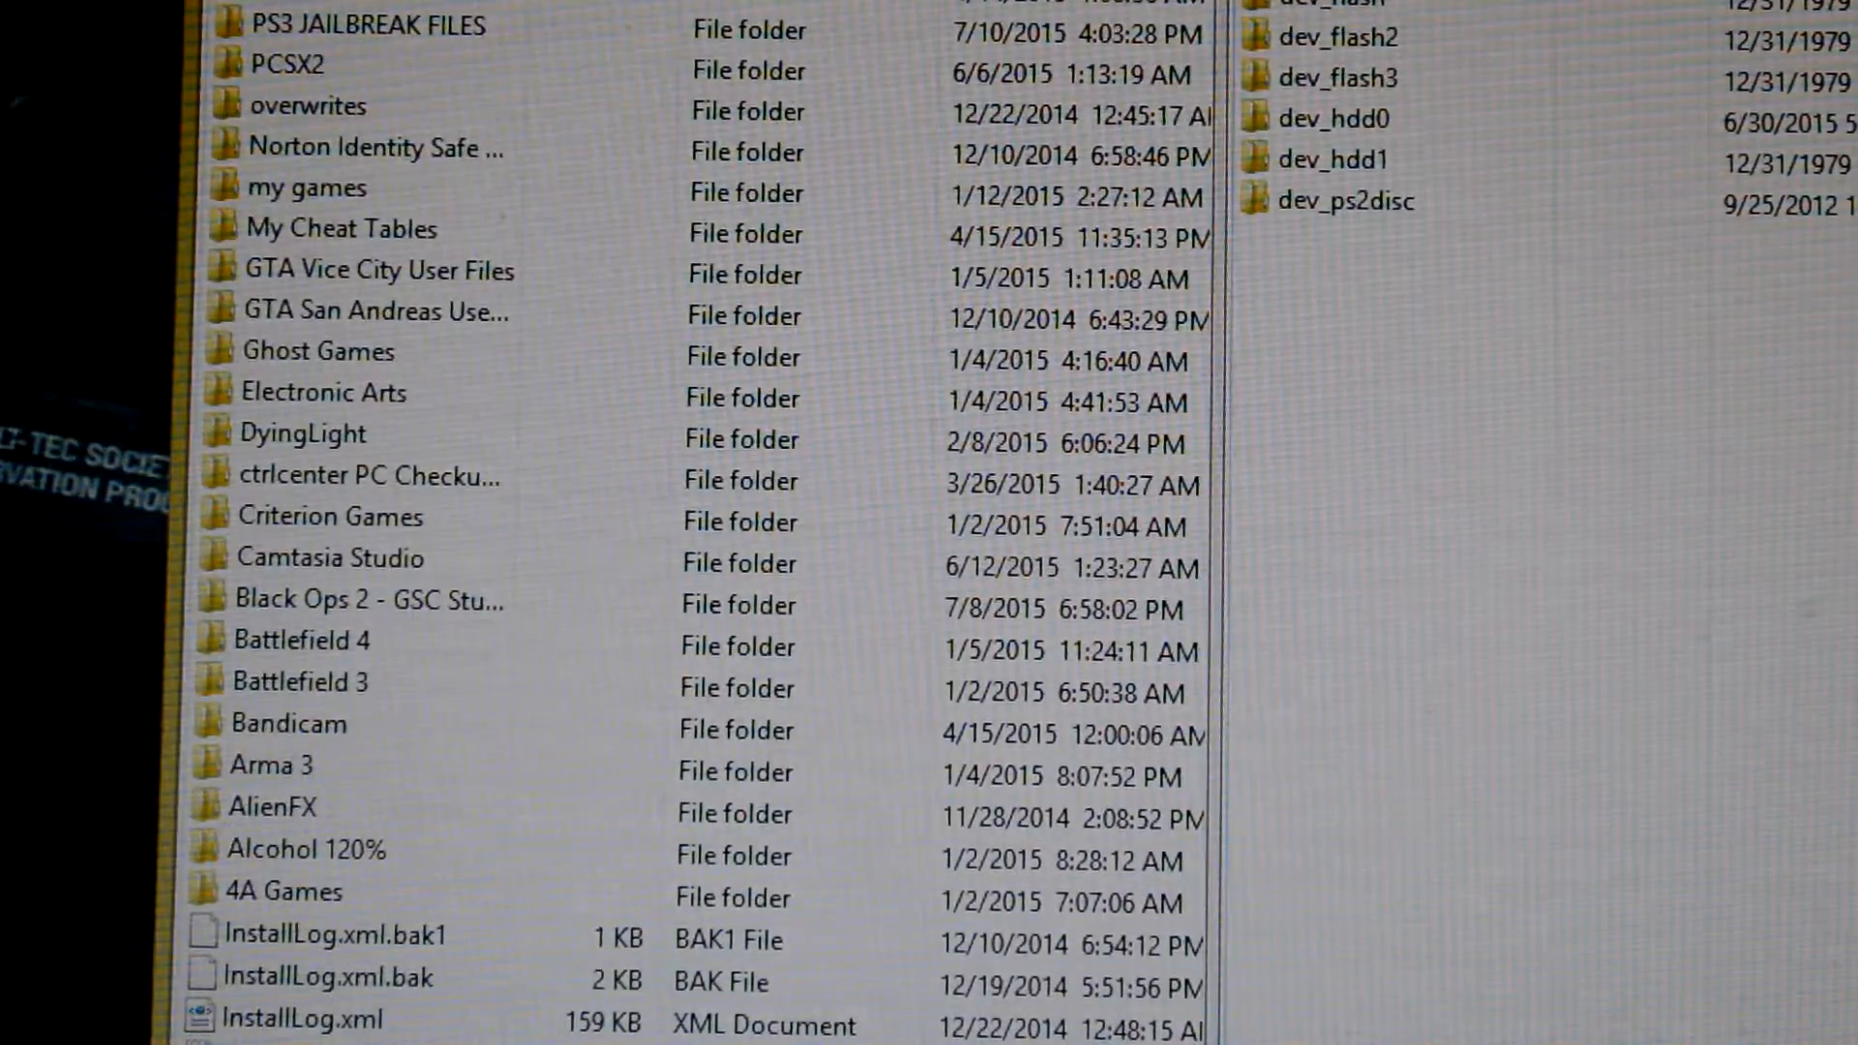
{"action": "scroll", "scroll_direction": "up", "scroll_amount": 3}
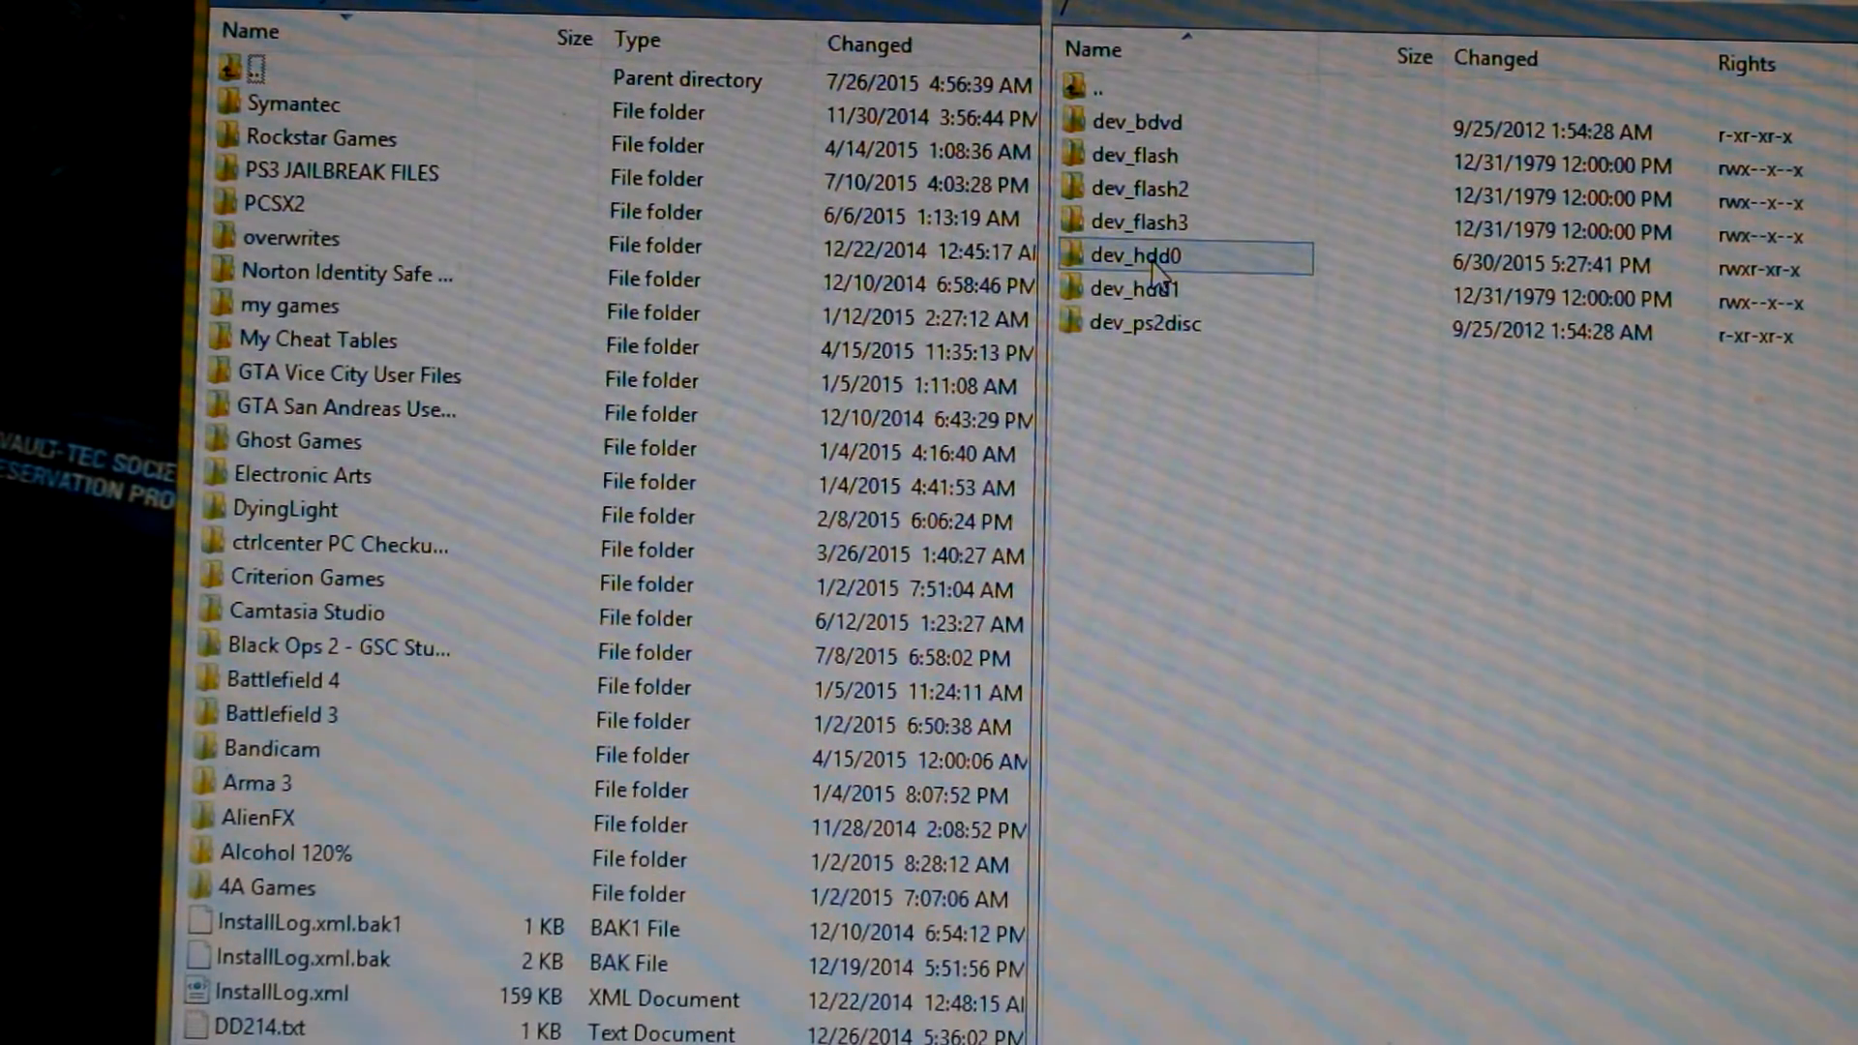
{"action": "left_click", "coordinate": [1149, 222]}
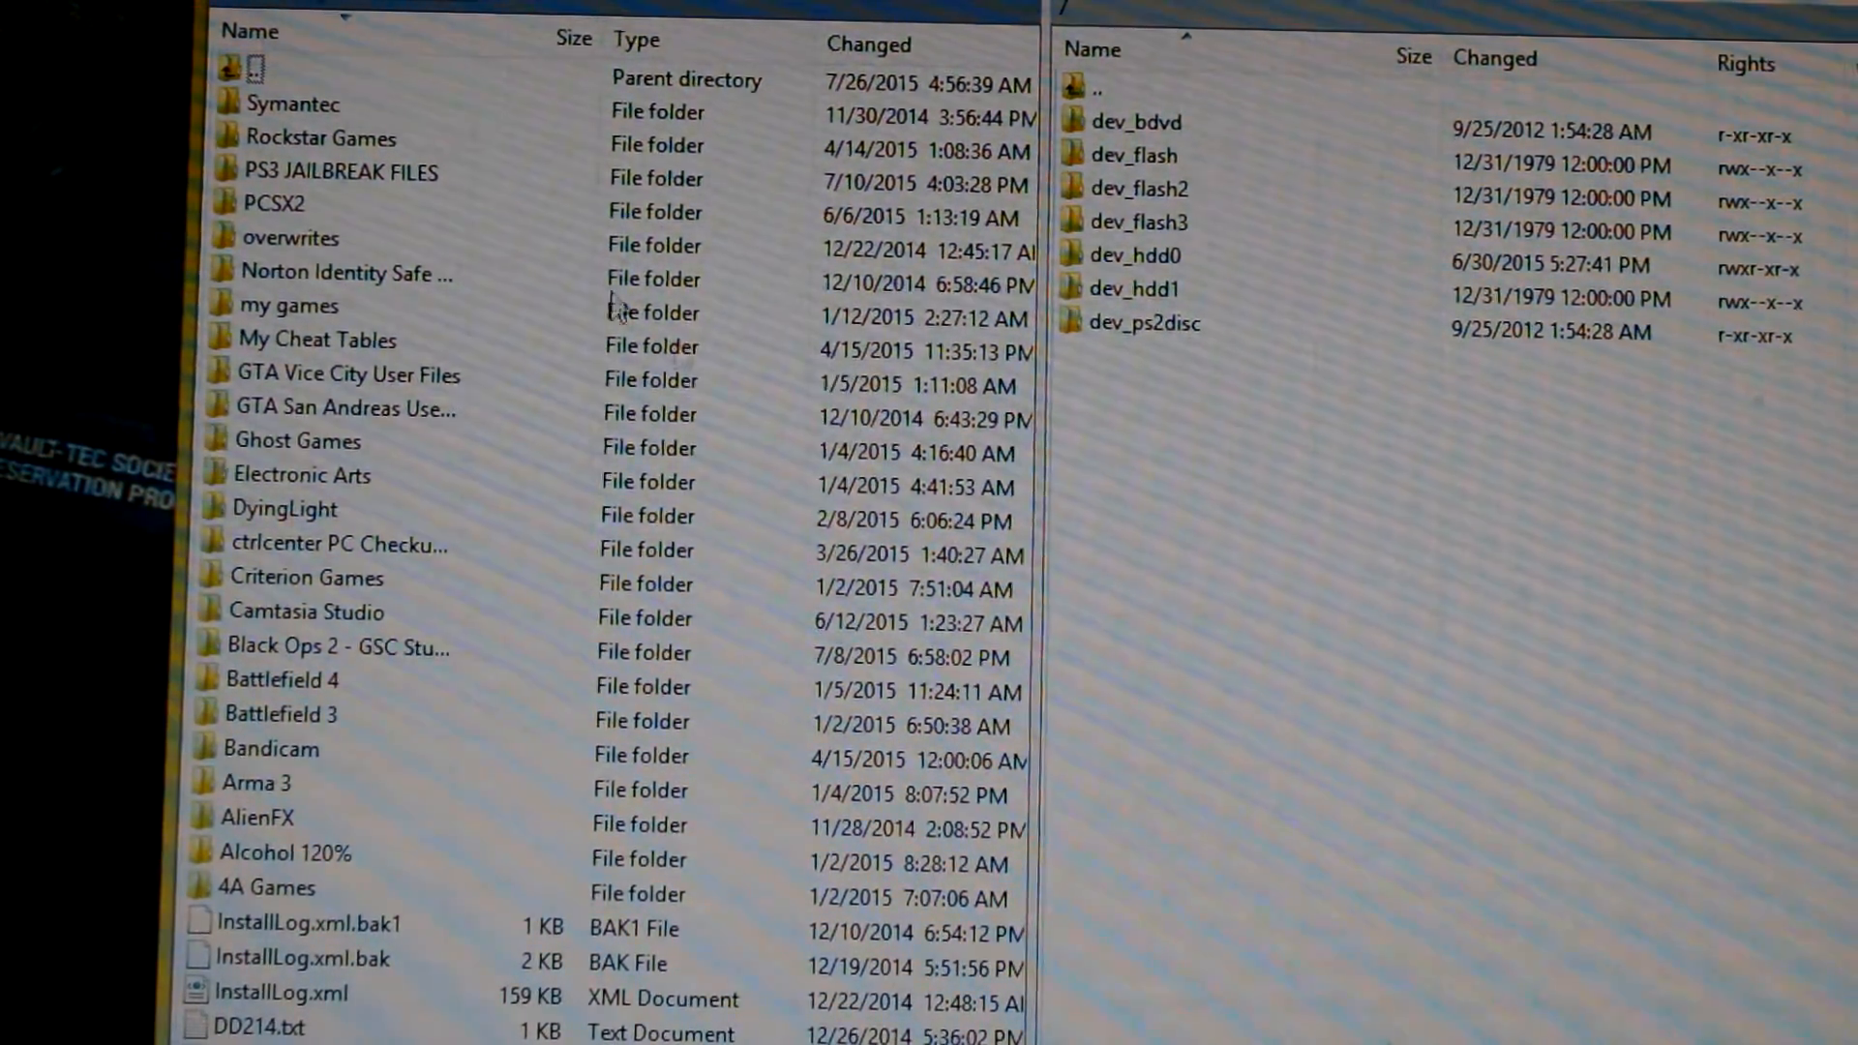
{"action": "left_click", "coordinate": [332, 577]}
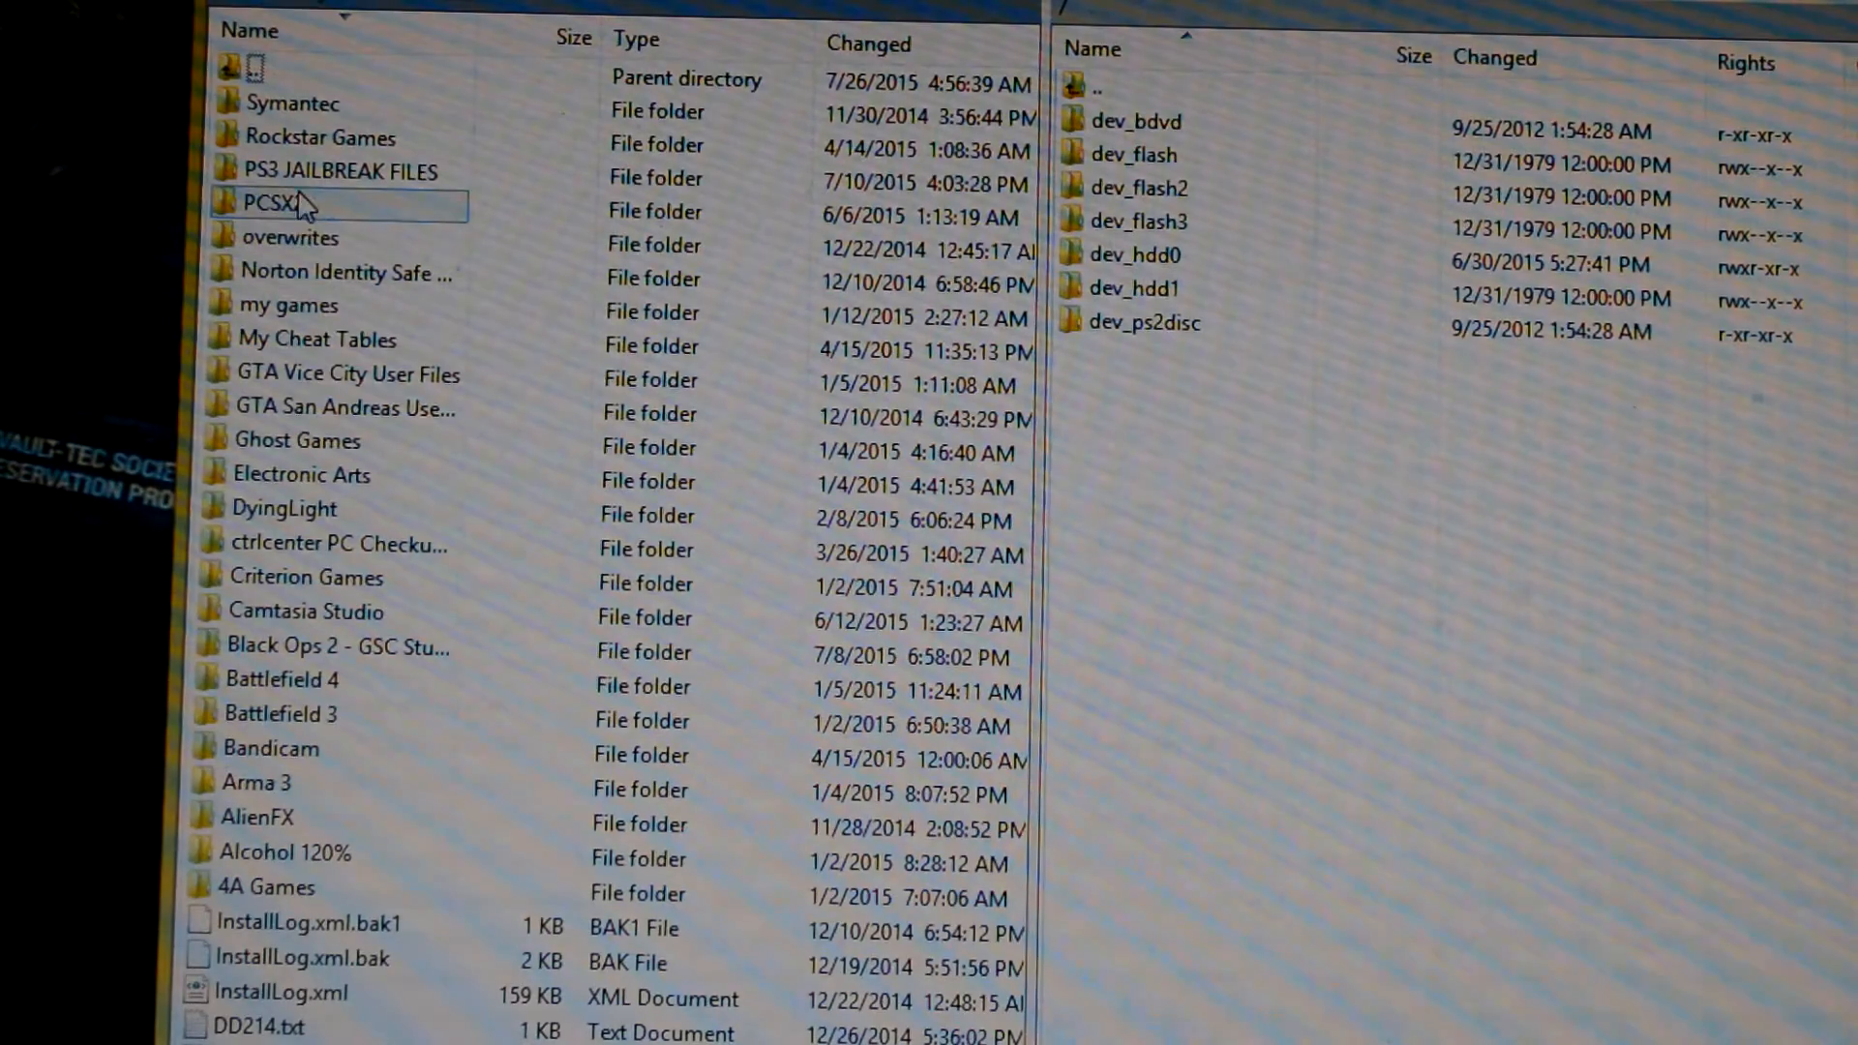
Step: Browse local PS3 JAILBREAK FILES through Call of Duty into Black Ops II Mods
{"action": "double_click", "coordinate": [302, 203]}
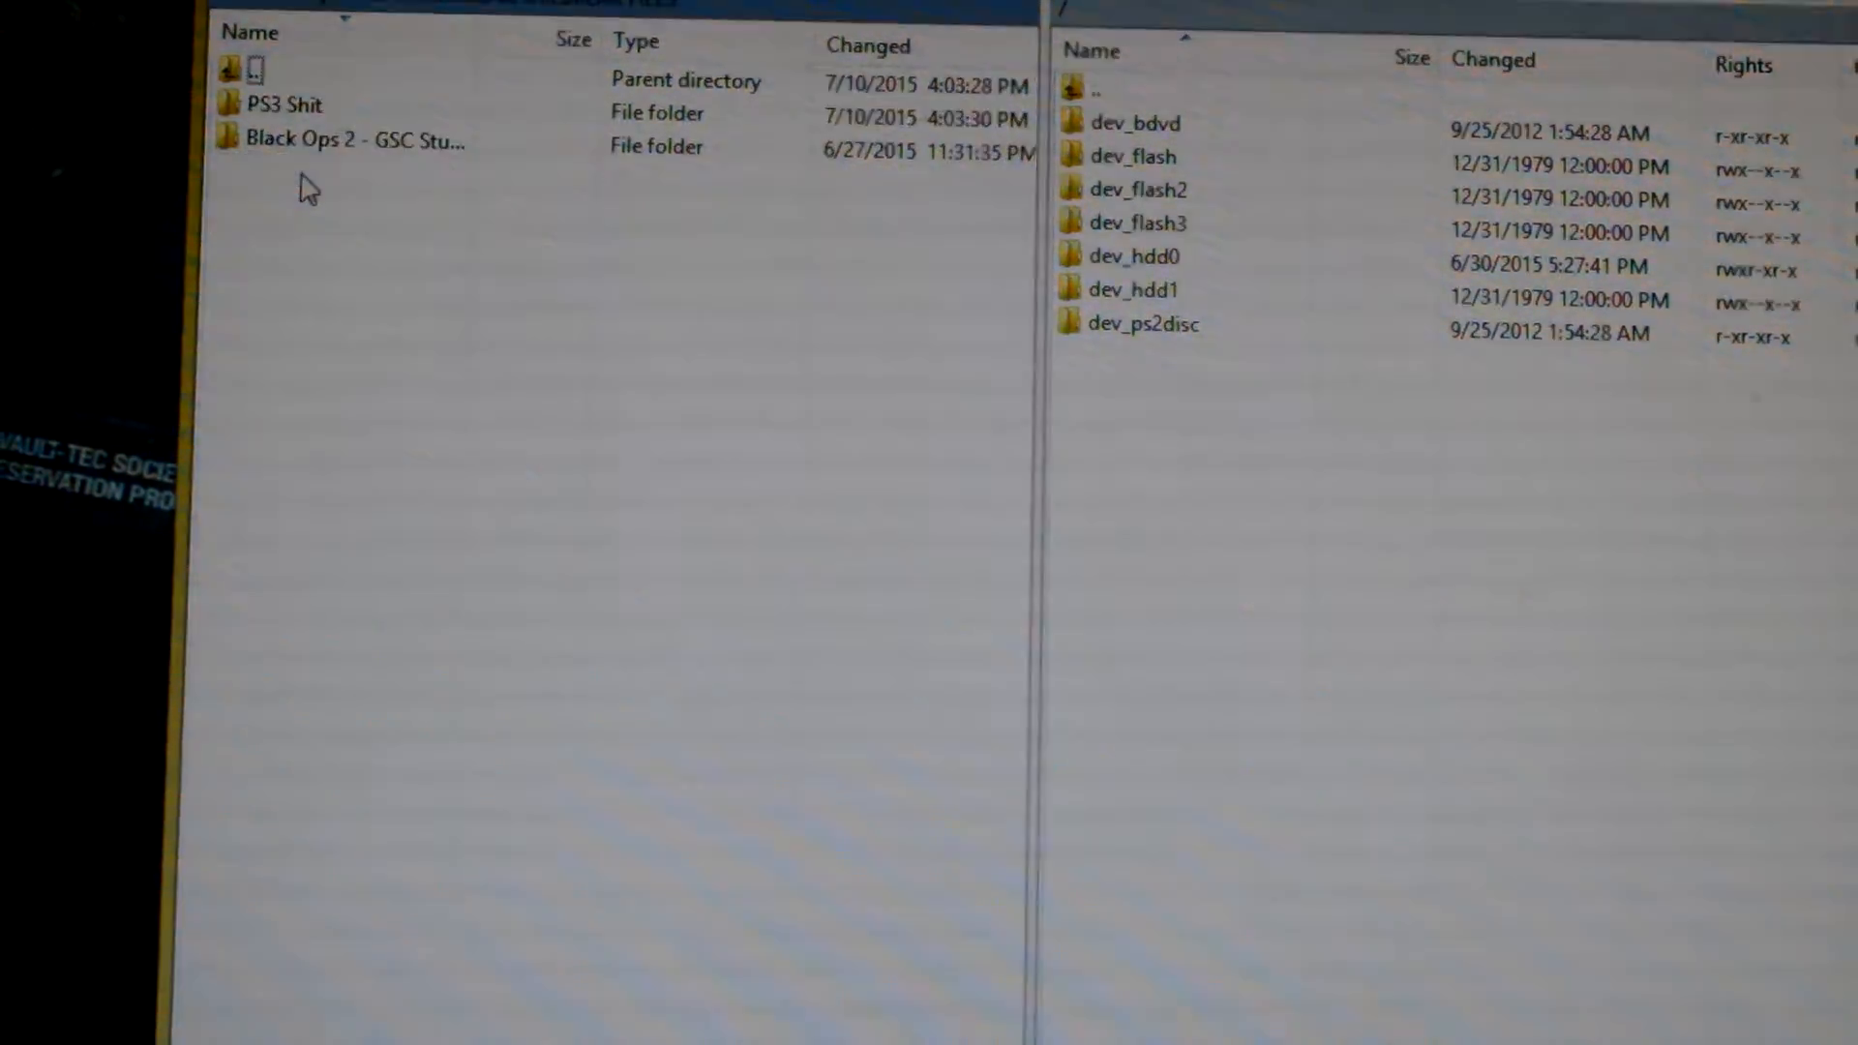
{"action": "double_click", "coordinate": [289, 104]}
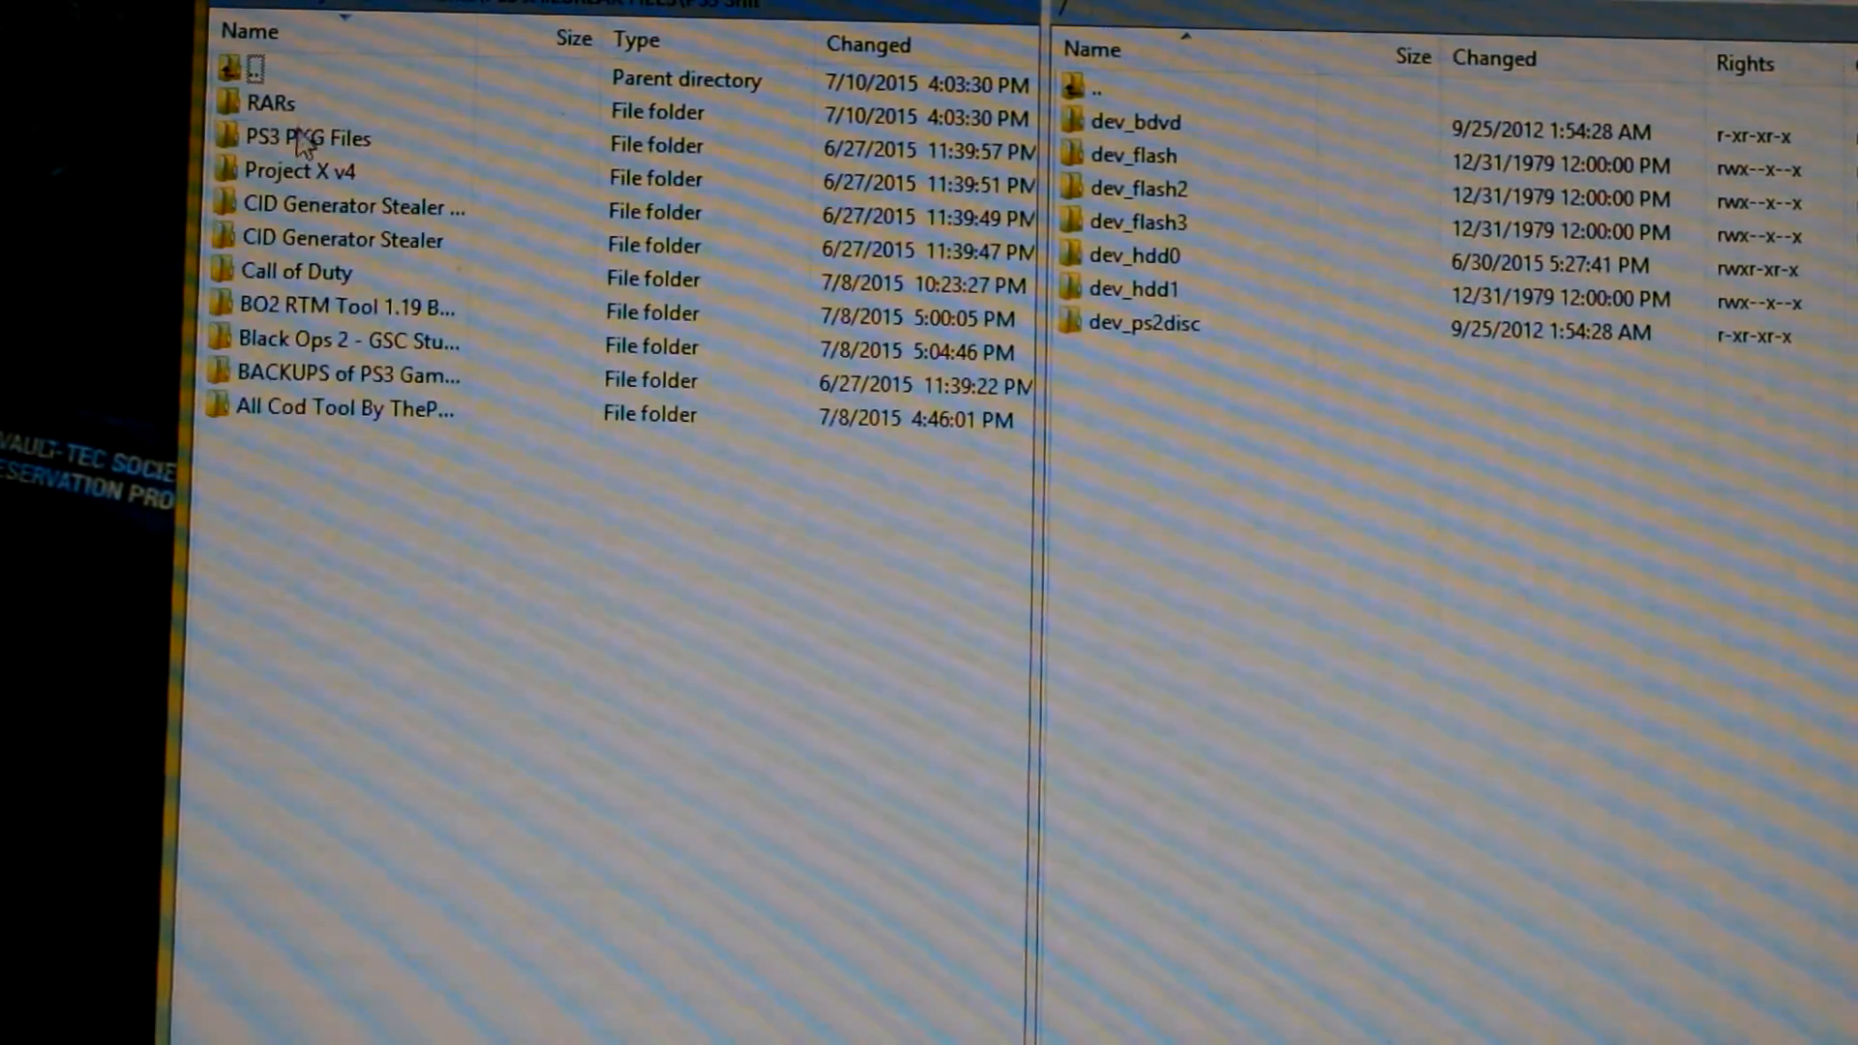
{"action": "double_click", "coordinate": [297, 271]}
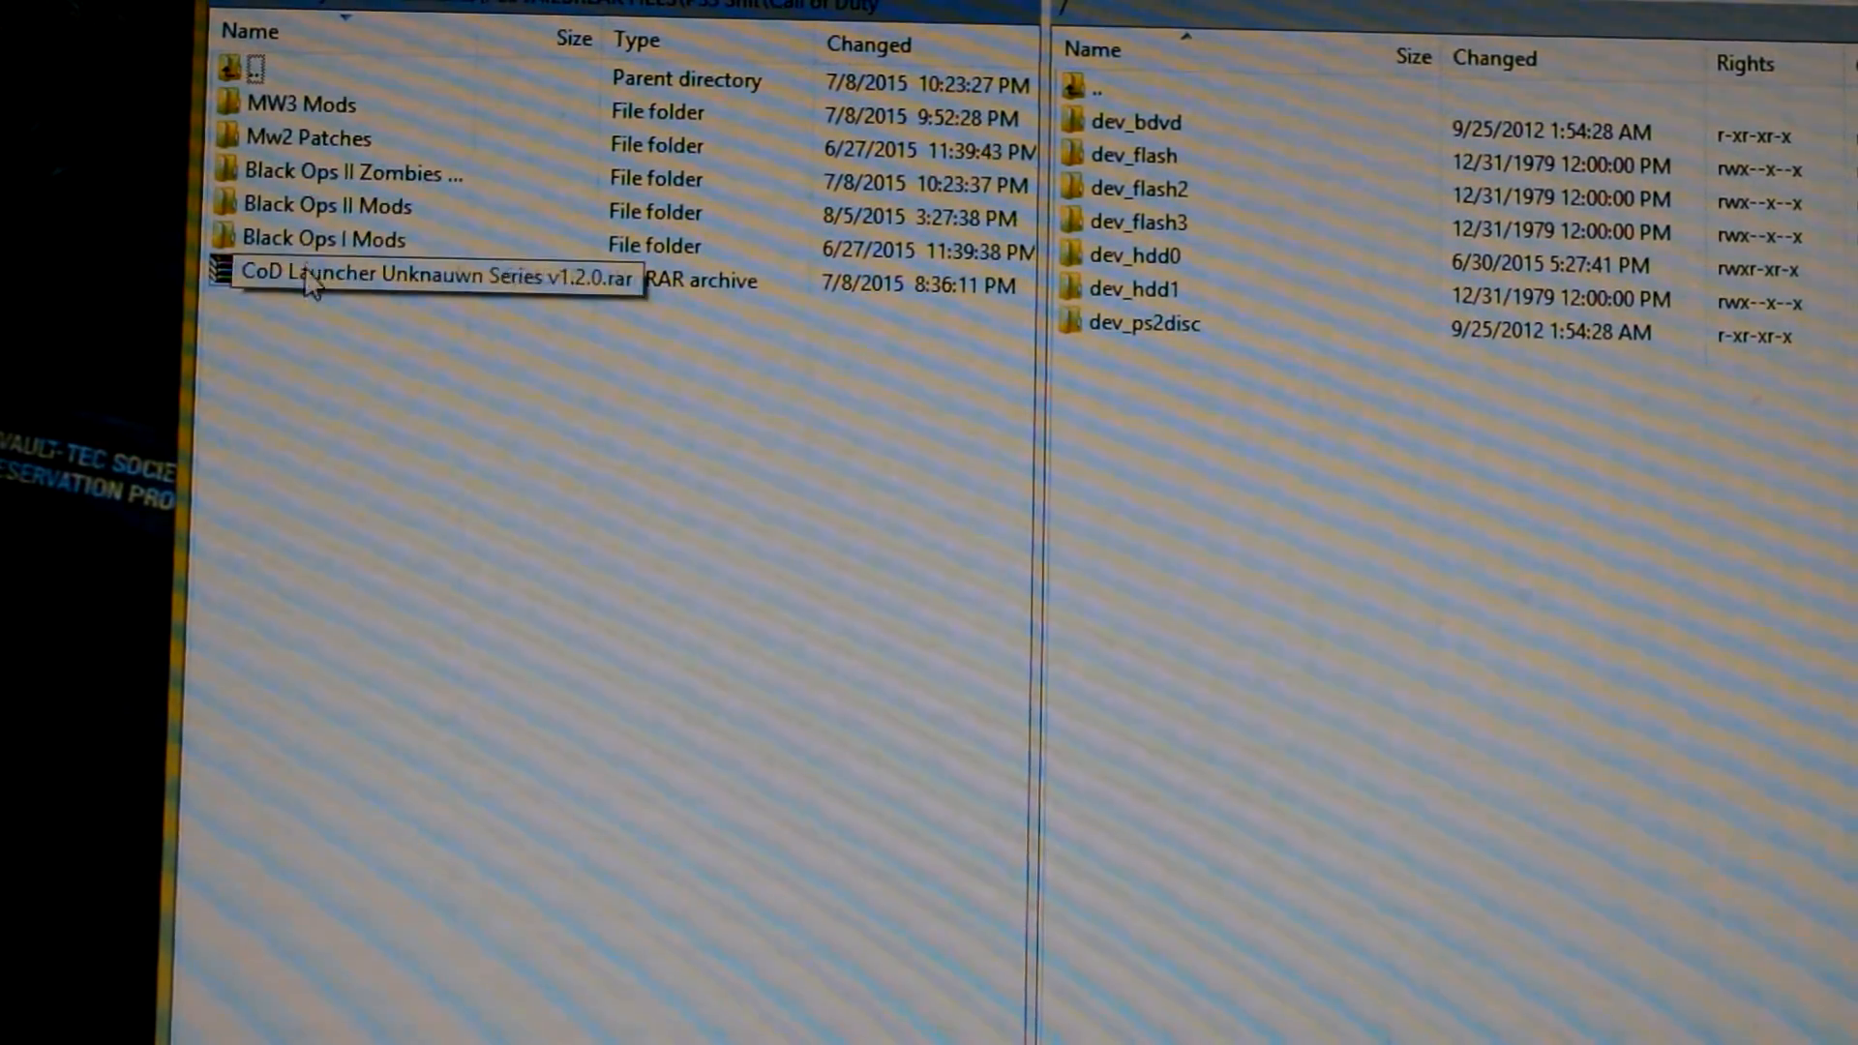
{"action": "double_click", "coordinate": [326, 205]}
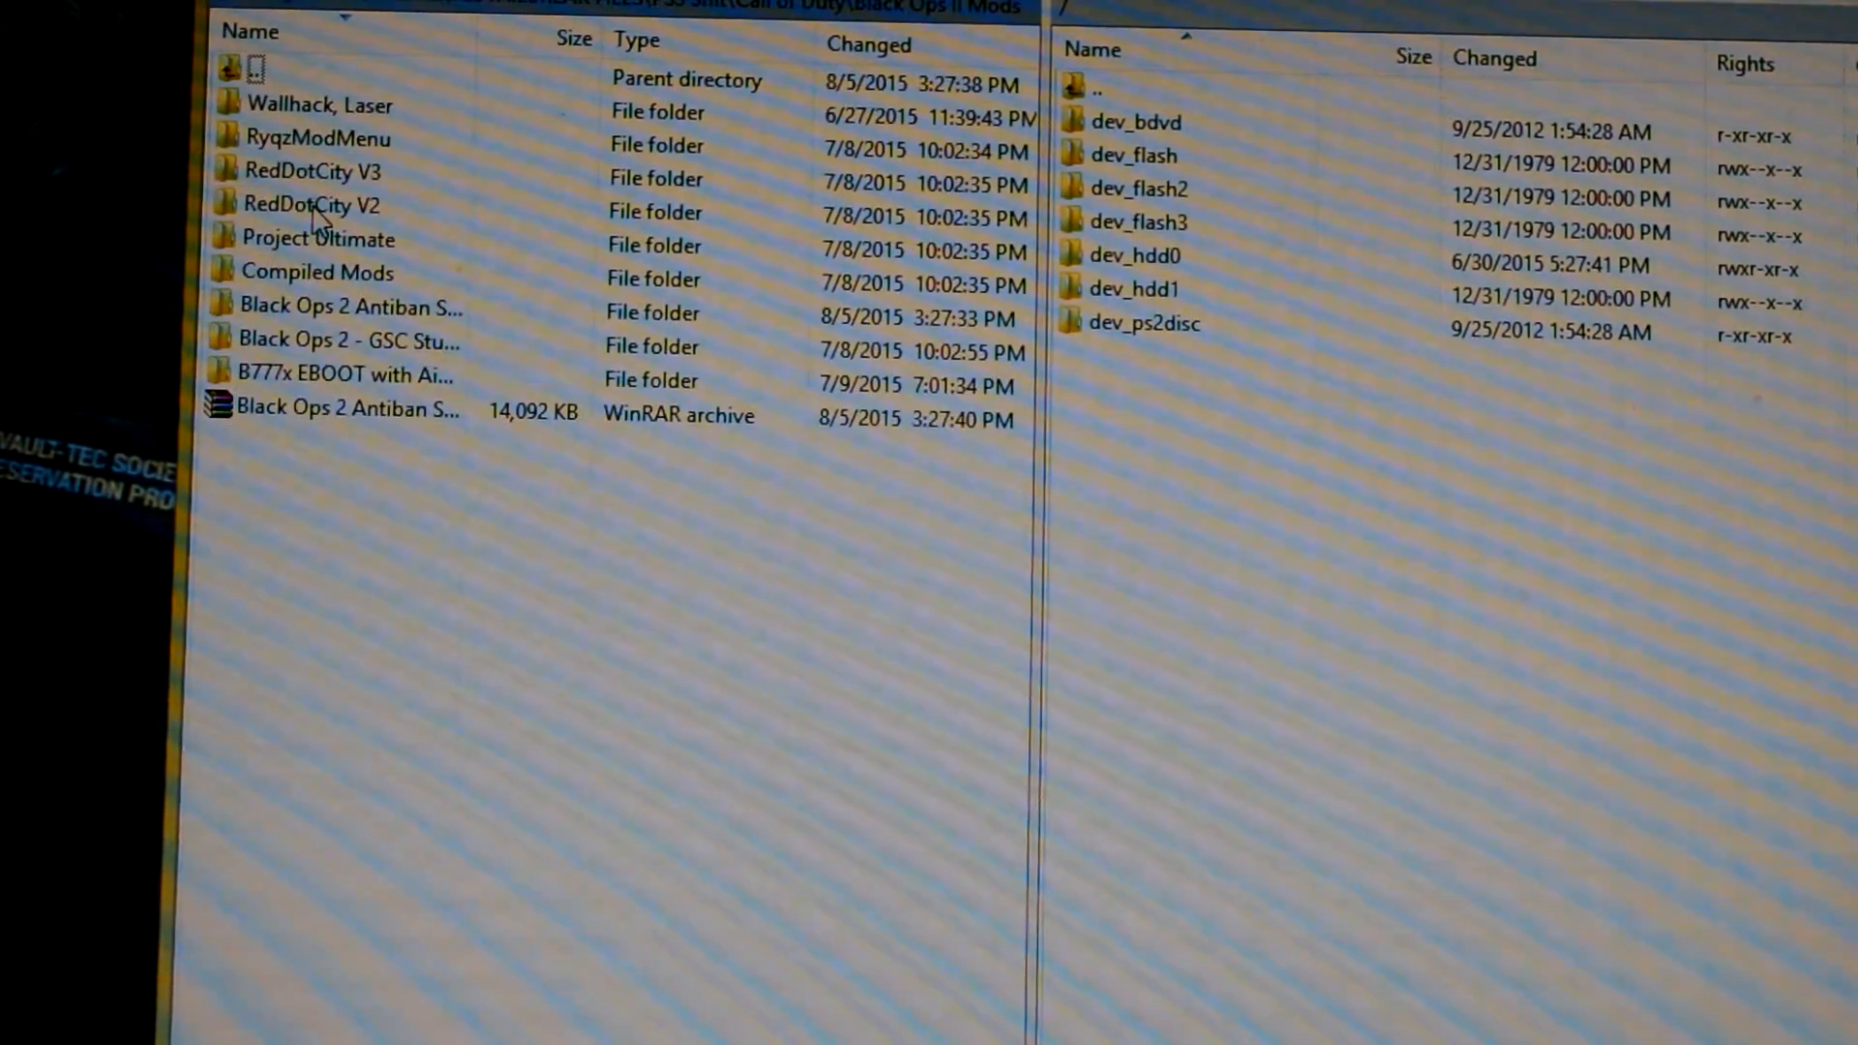
{"action": "mouse_move", "coordinate": [279, 468]}
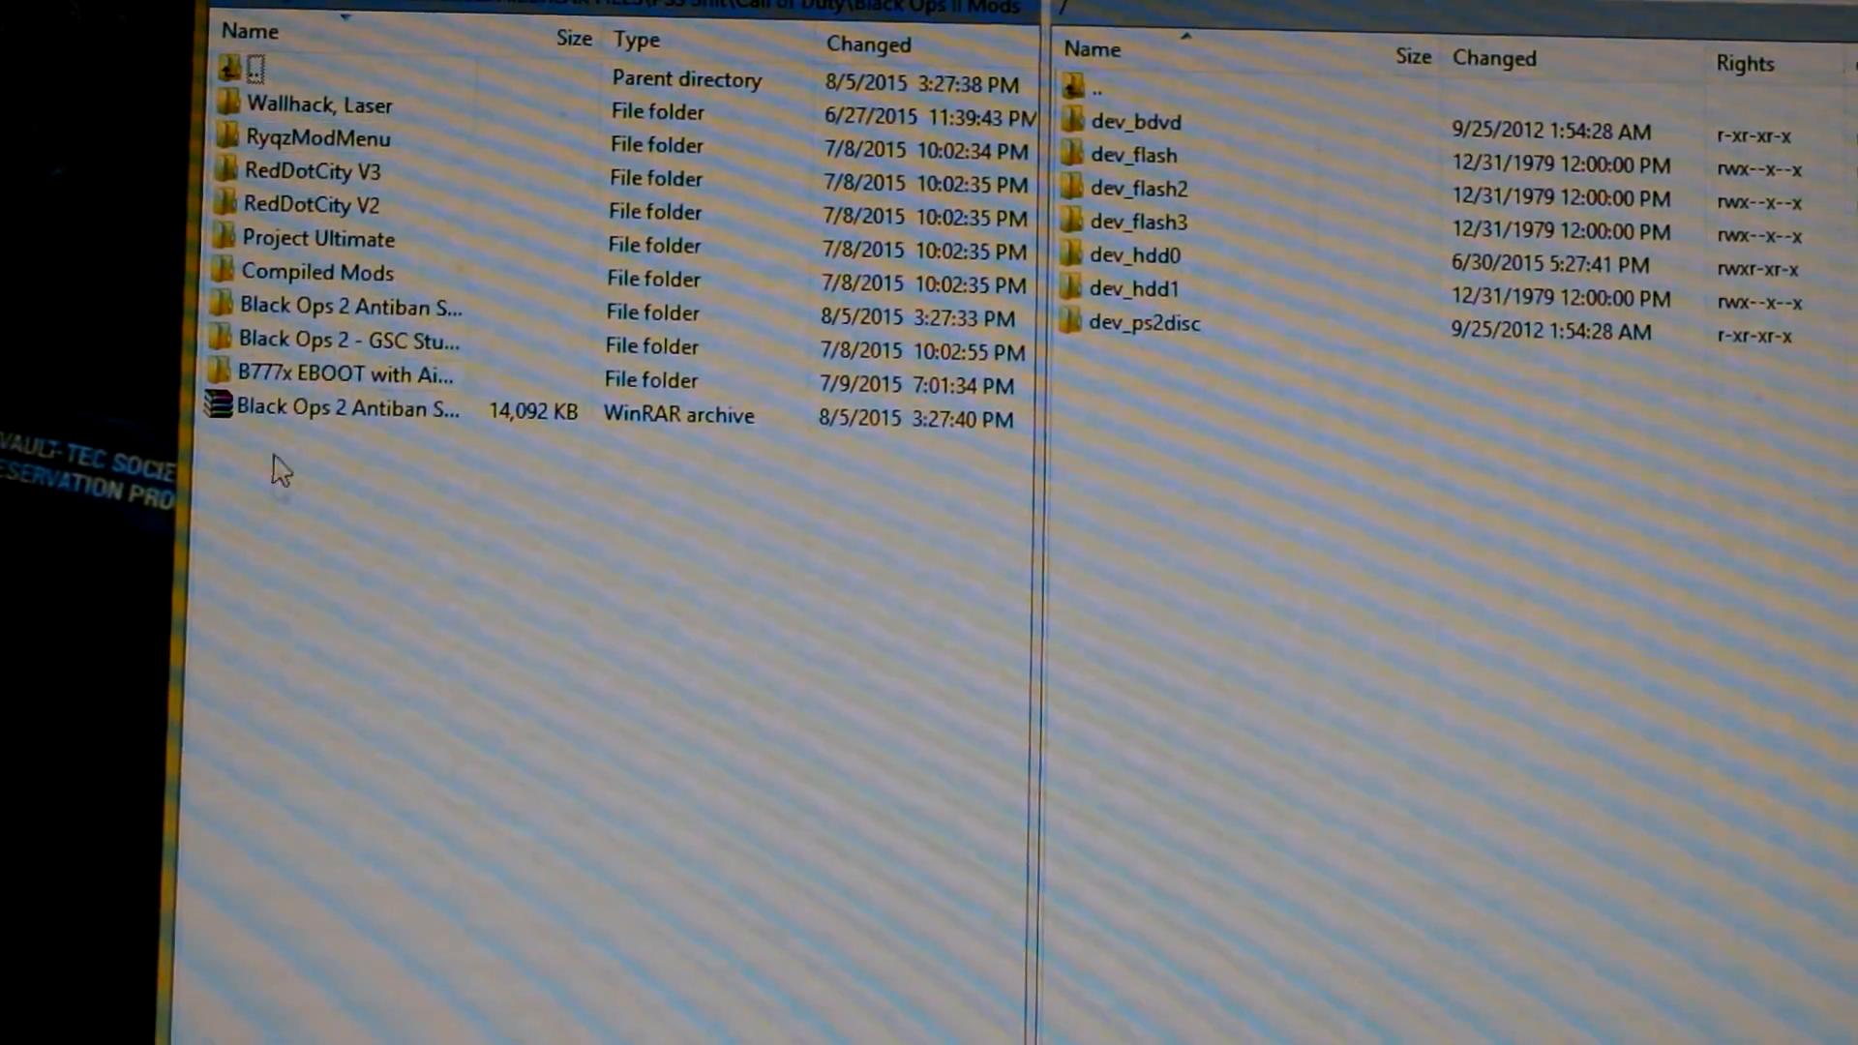
{"action": "left_click", "coordinate": [344, 342]}
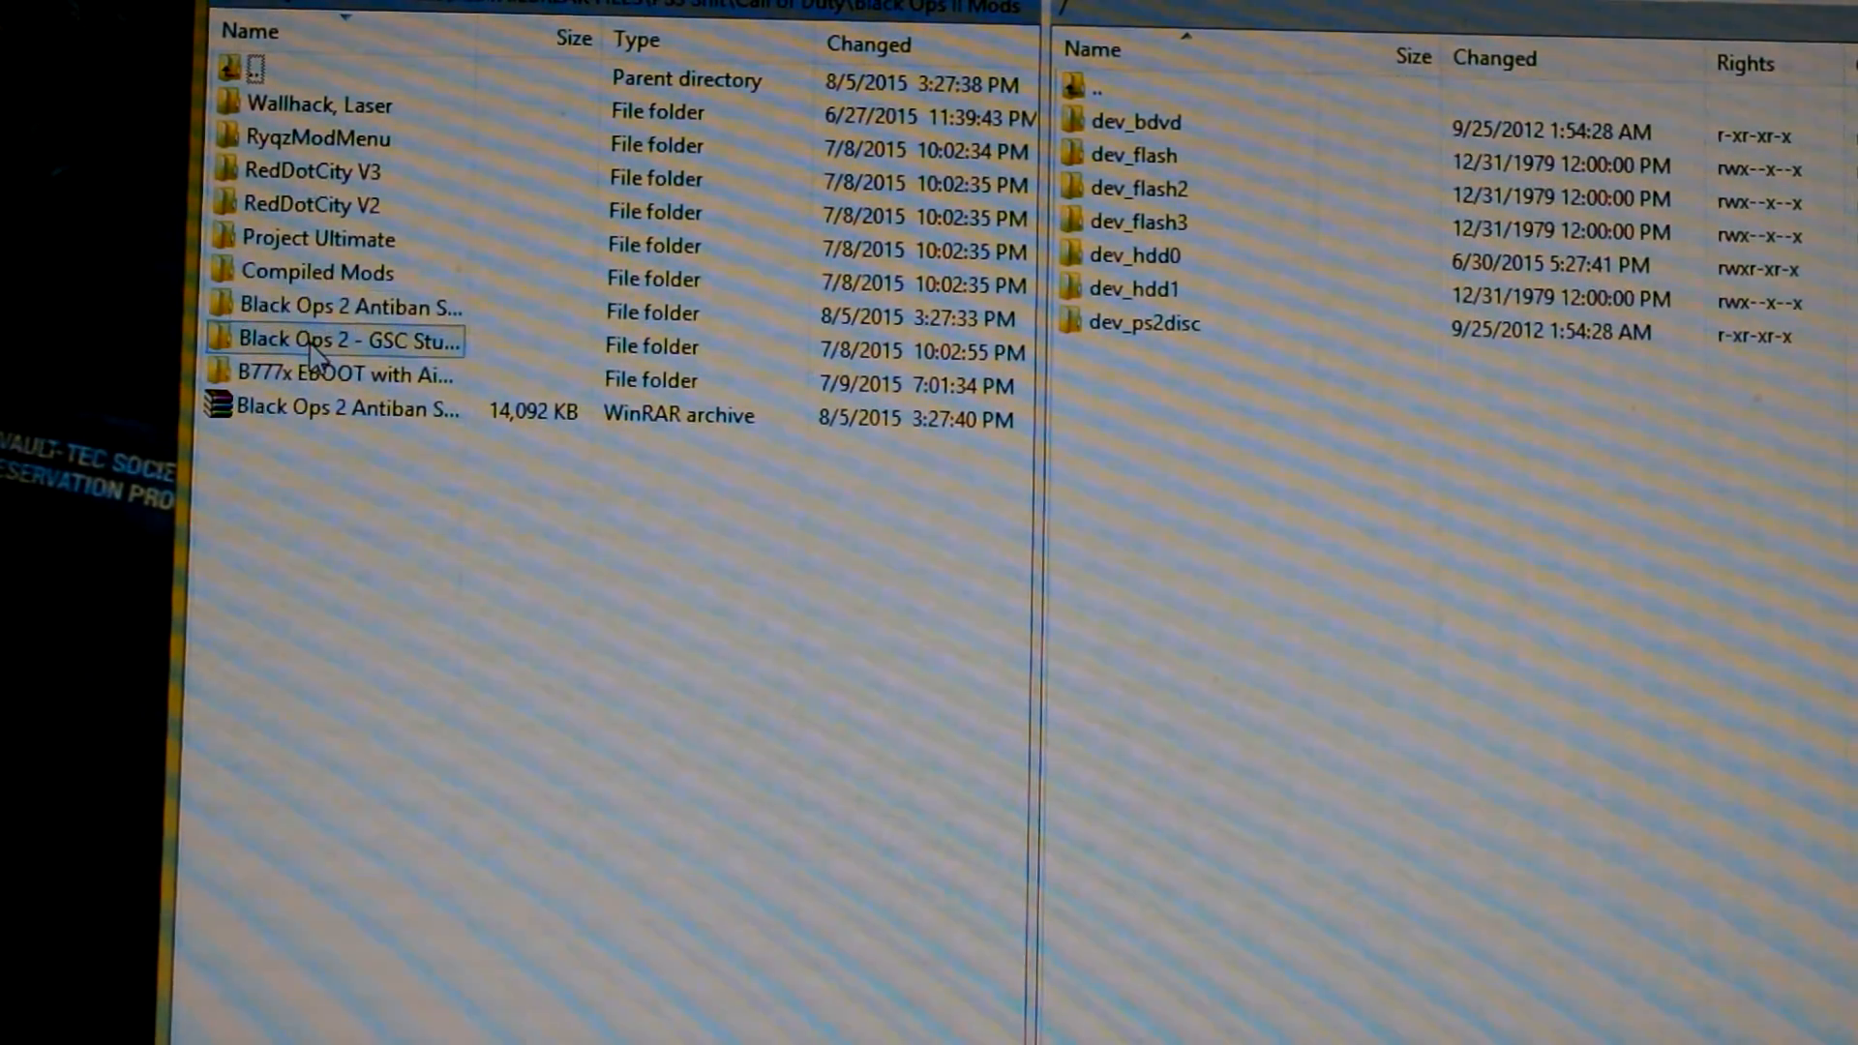
{"action": "mouse_move", "coordinate": [355, 310]}
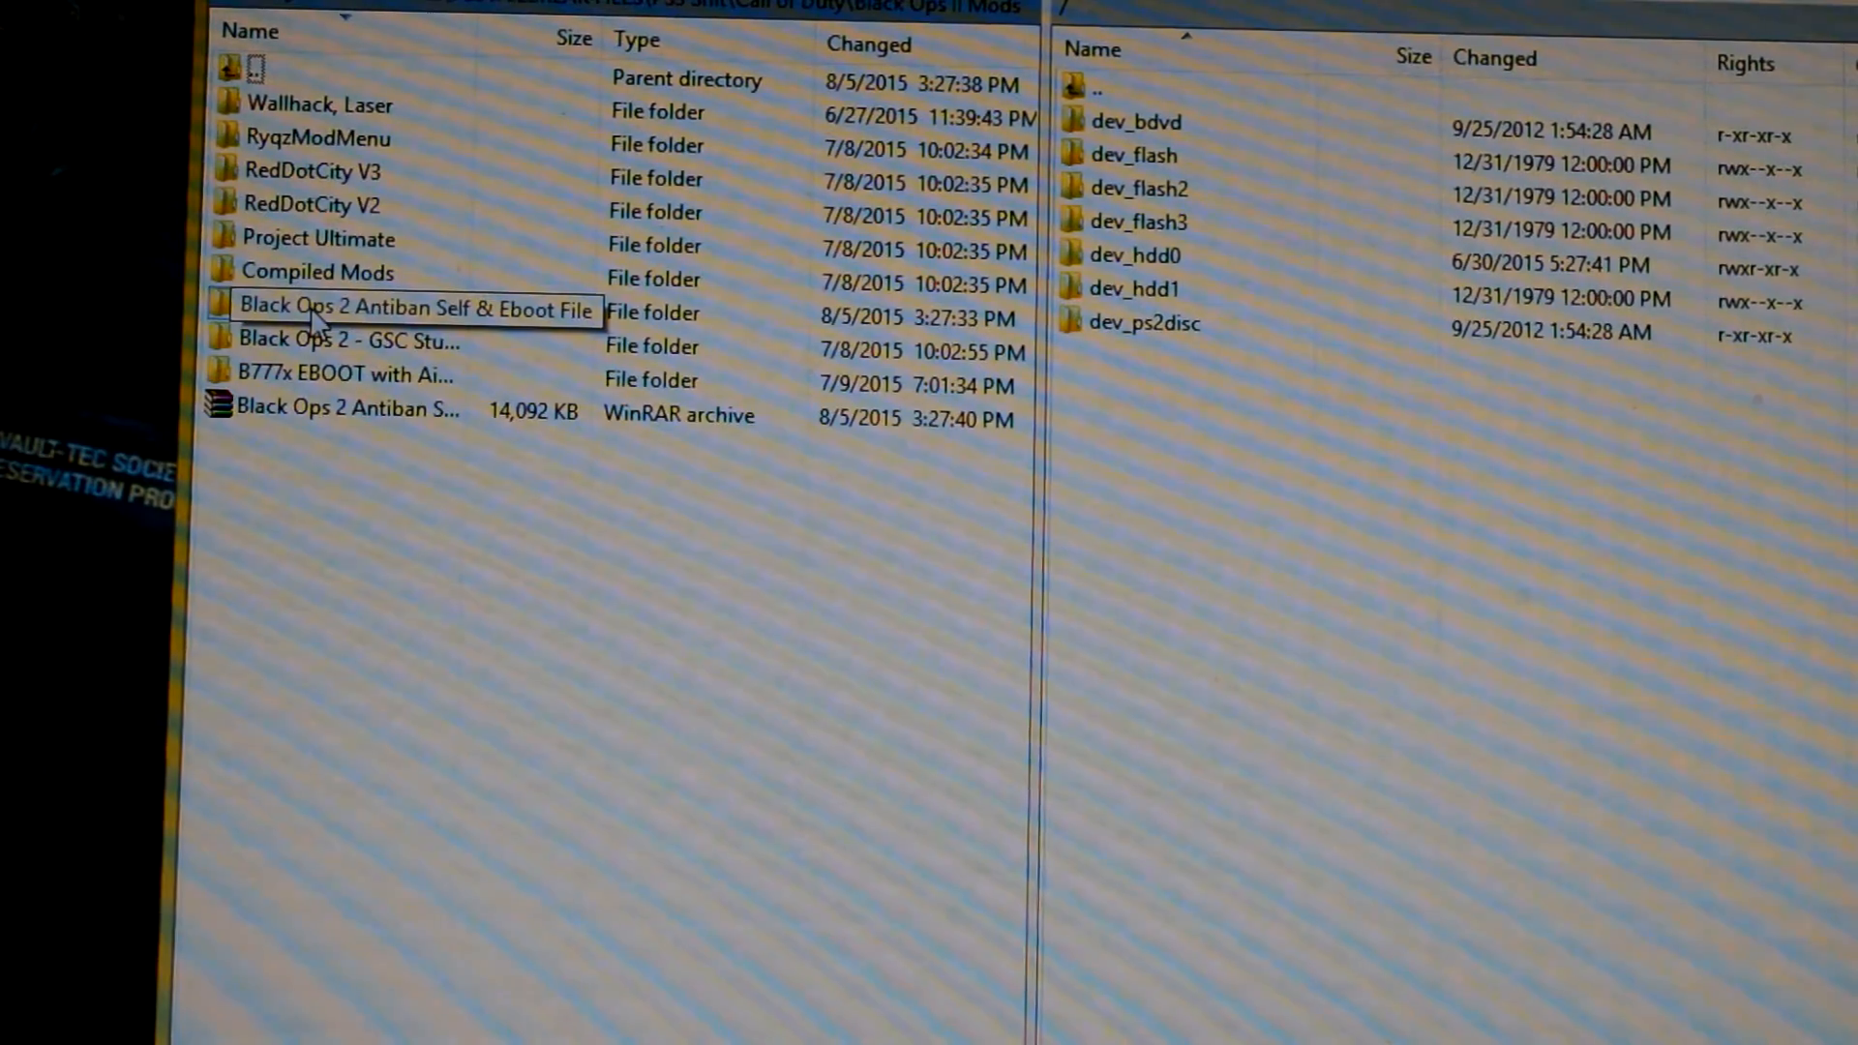
Step: Check t6mp_ps3f.self in ANTIBAN SELF, then return and pick the wallhack EBOOT folder
{"action": "double_click", "coordinate": [408, 310]}
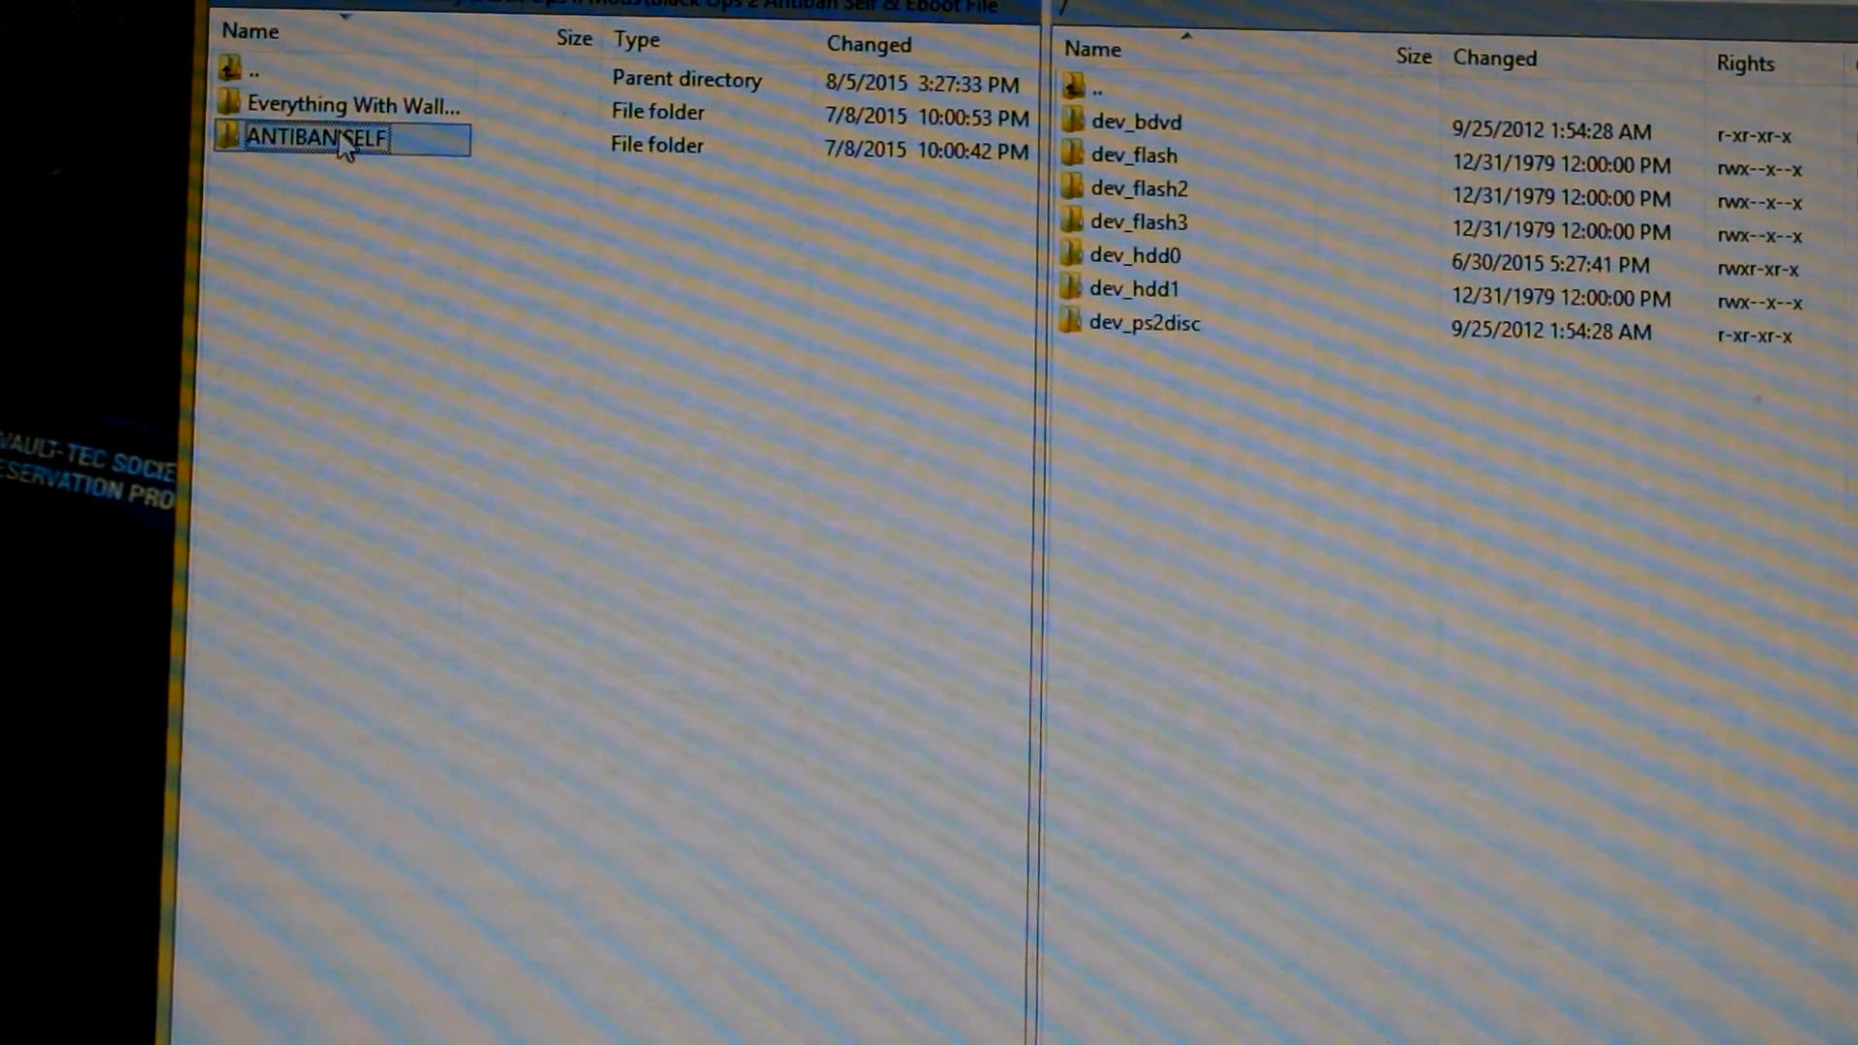
{"action": "double_click", "coordinate": [299, 137]}
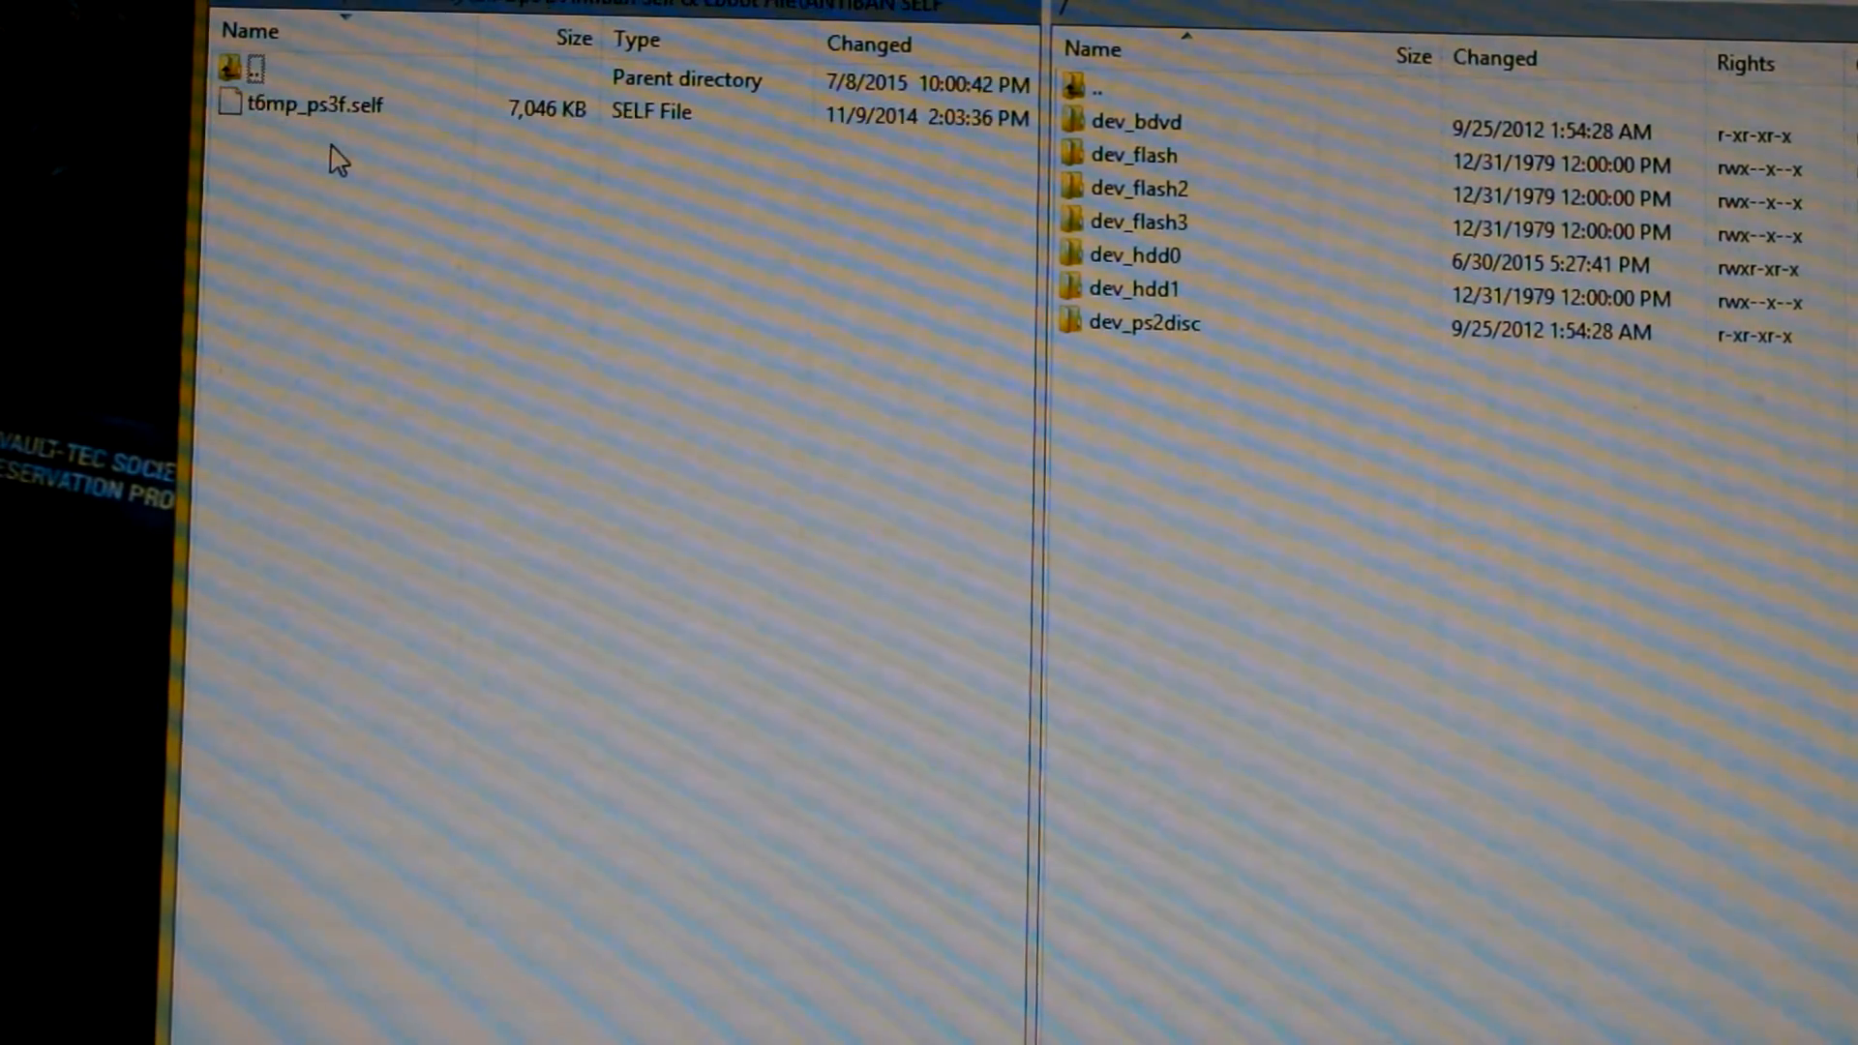
{"action": "left_click", "coordinate": [307, 104]}
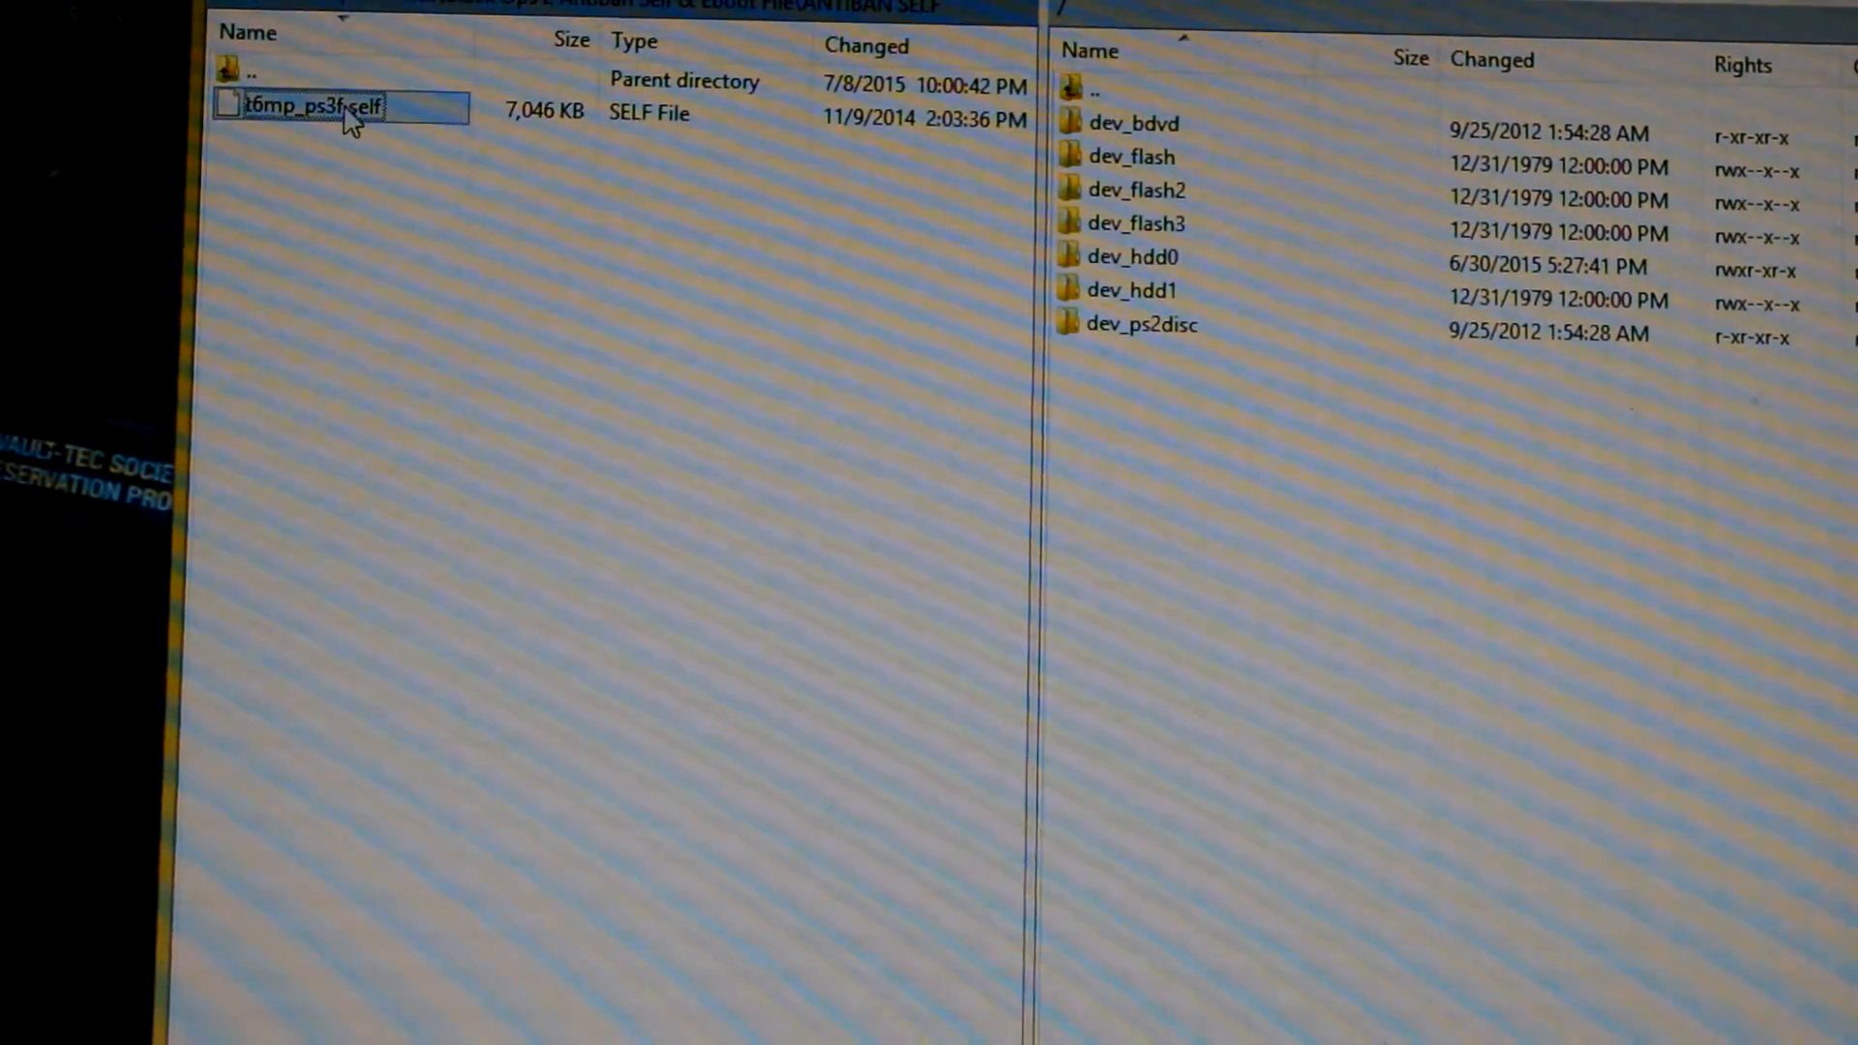
{"action": "left_click", "coordinate": [248, 68]}
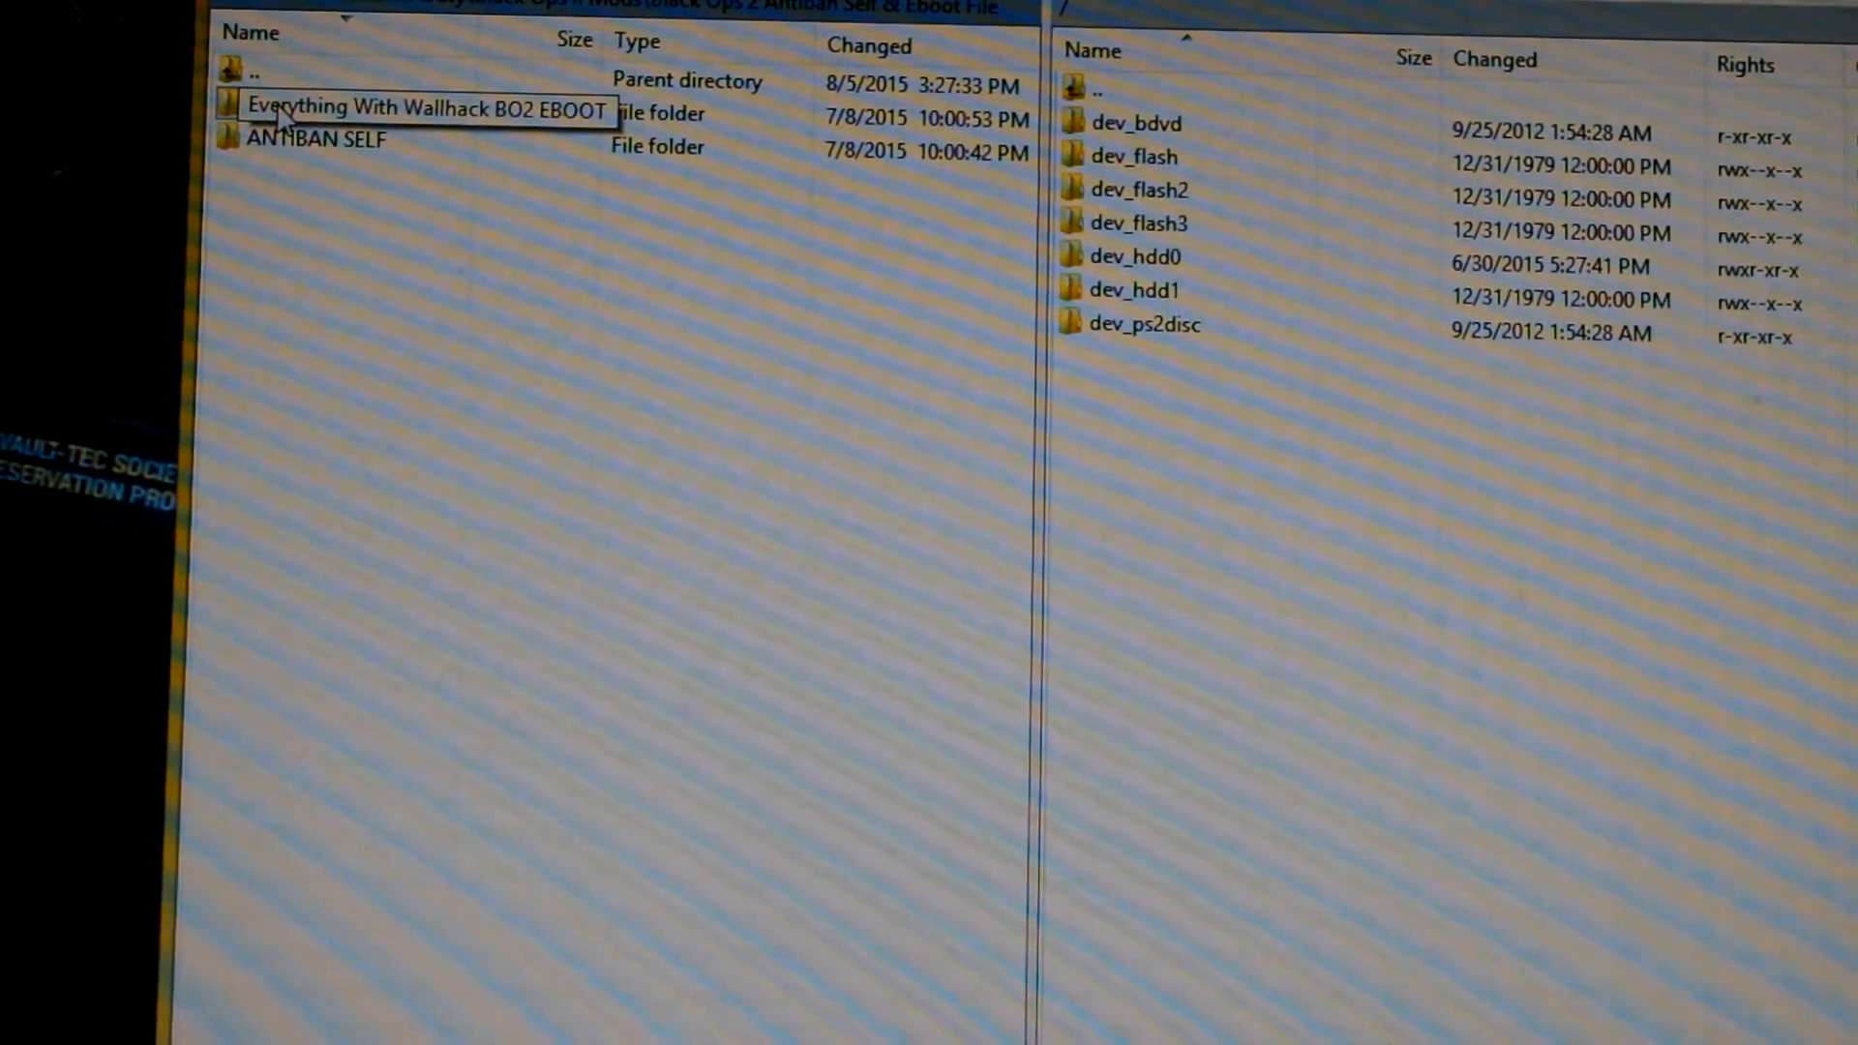
{"action": "left_click", "coordinate": [356, 109]}
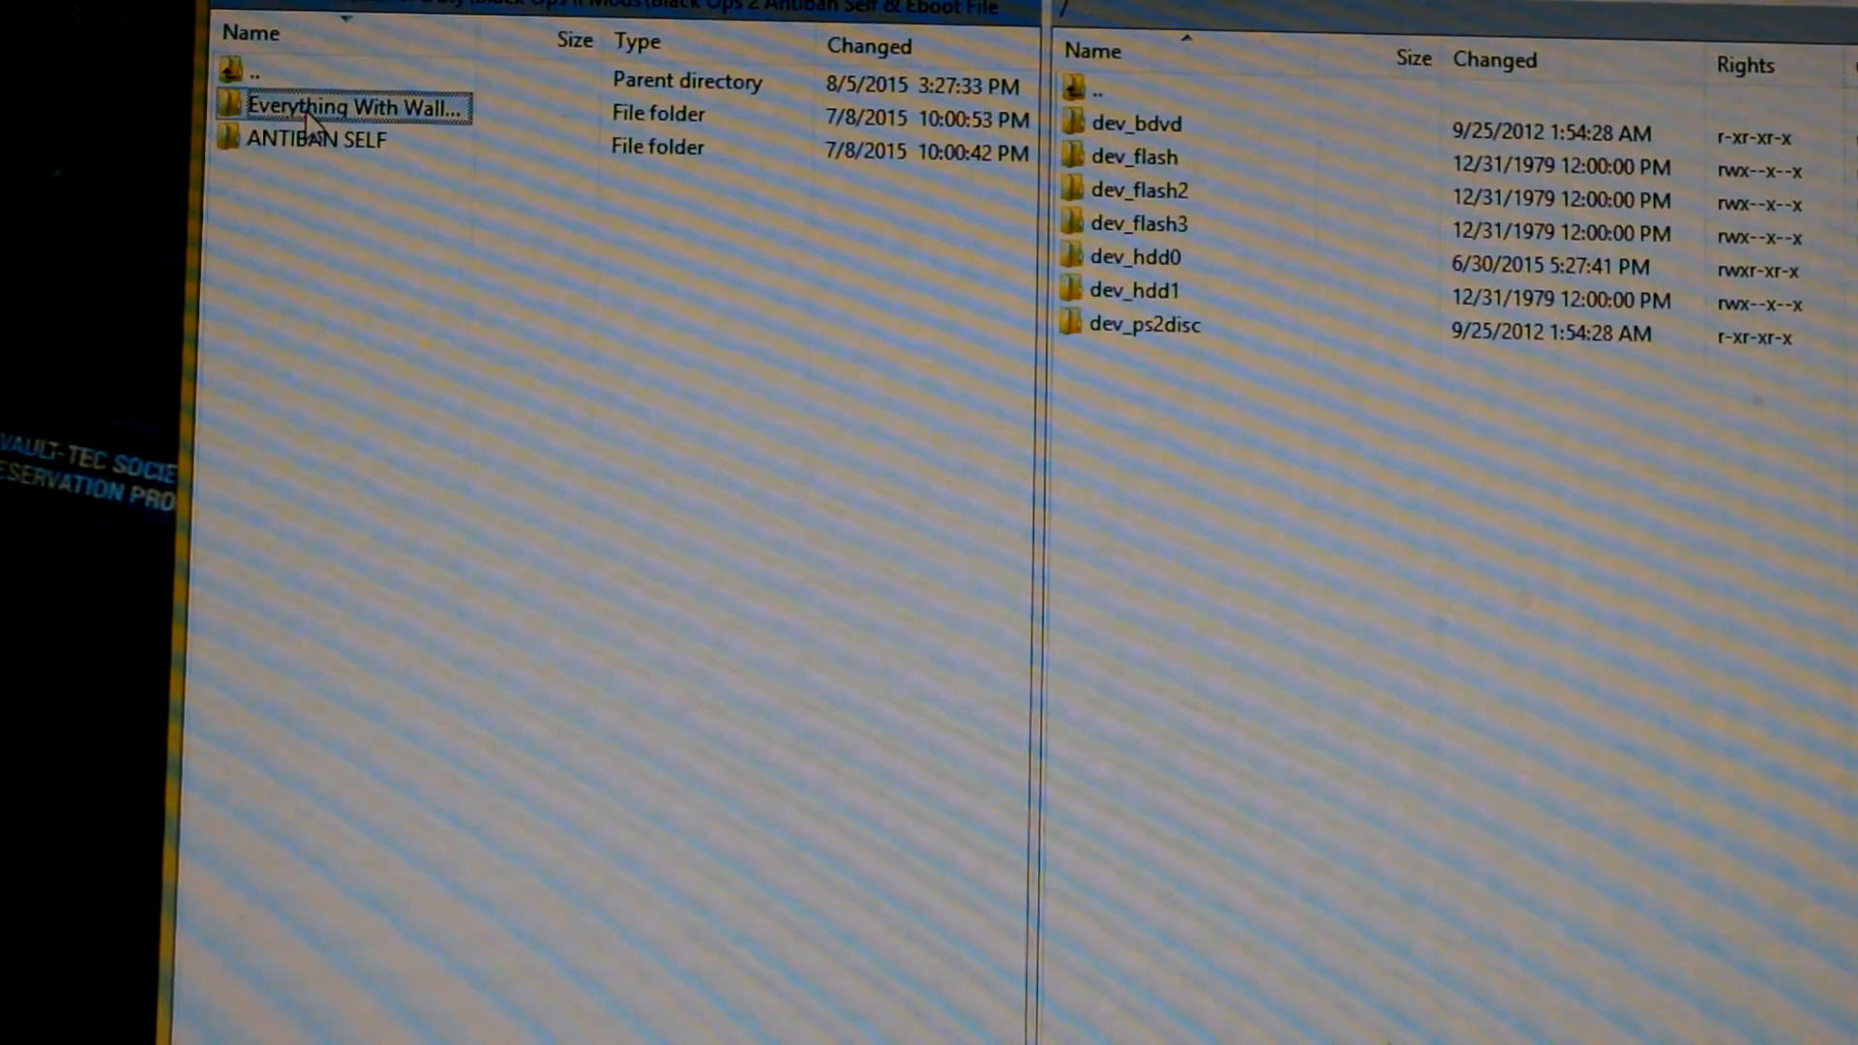
{"action": "double_click", "coordinate": [343, 106]}
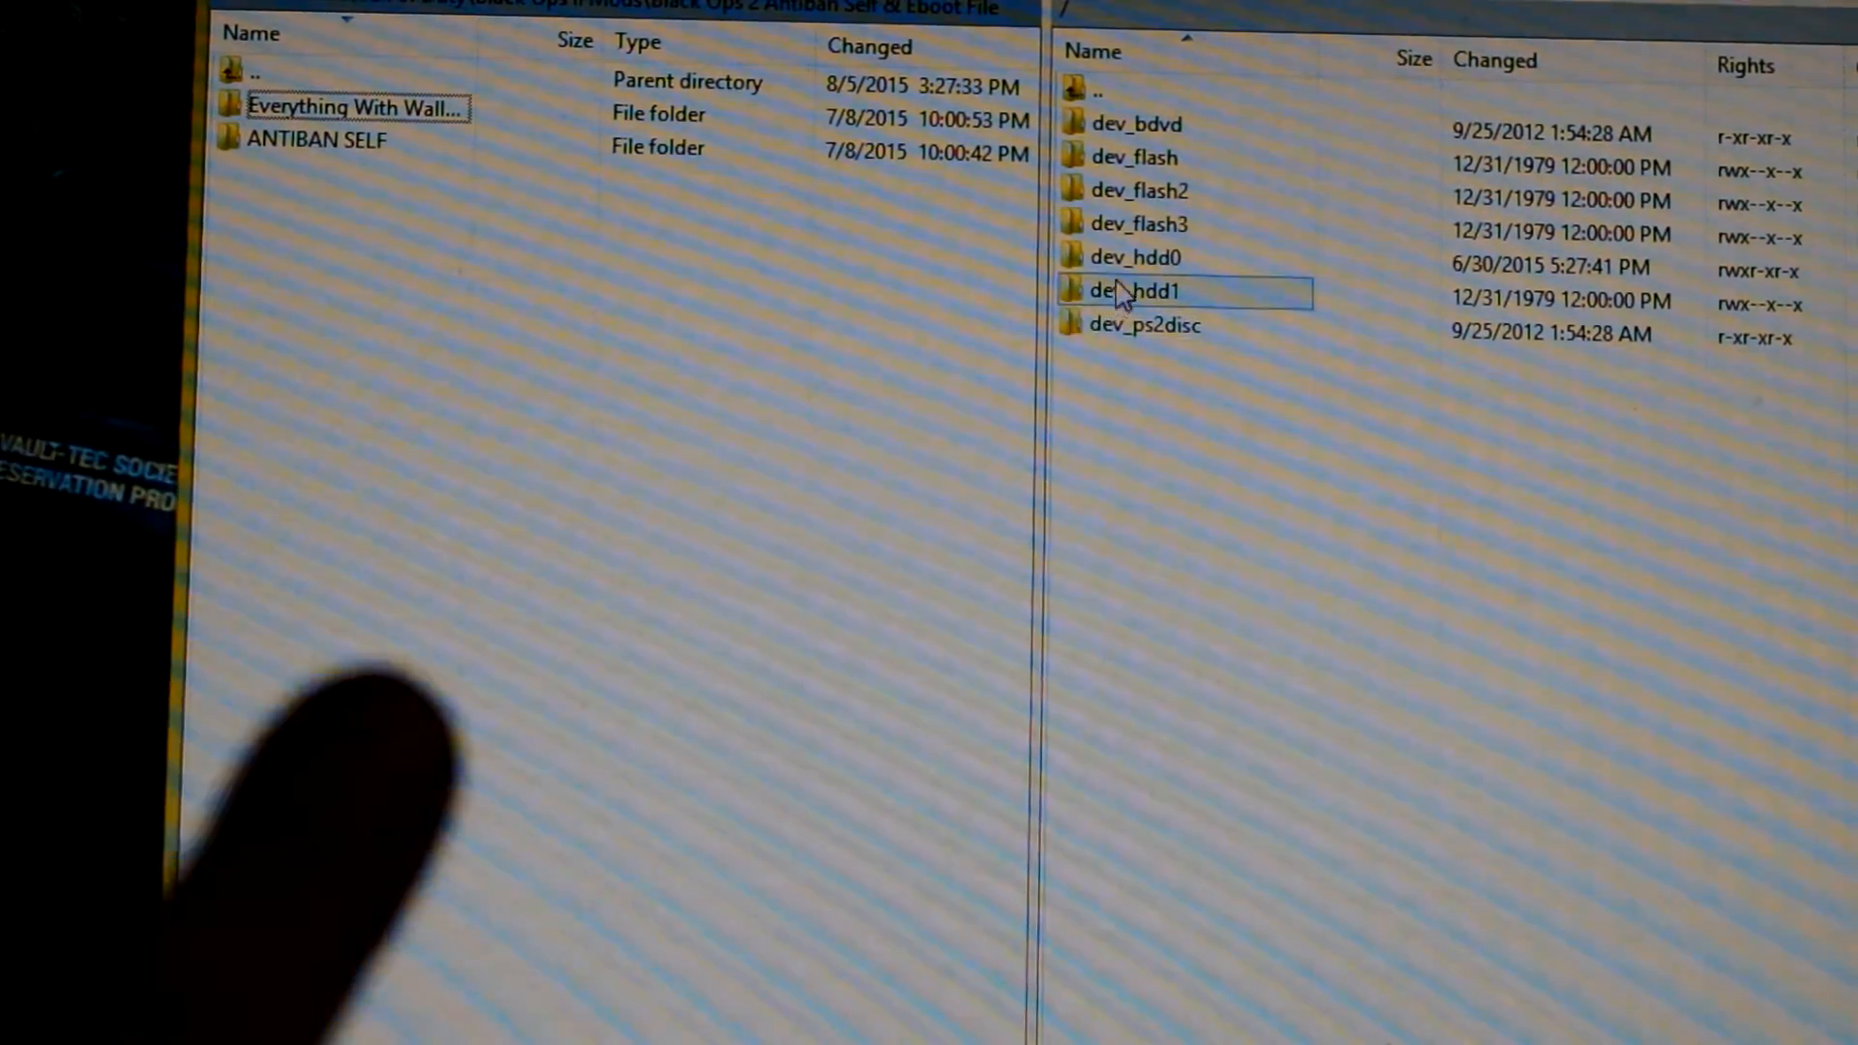
Step: Open dev_hdd0/game on the PS3 and scroll the game IDs to BLUS31011
{"action": "left_click", "coordinate": [1135, 257]}
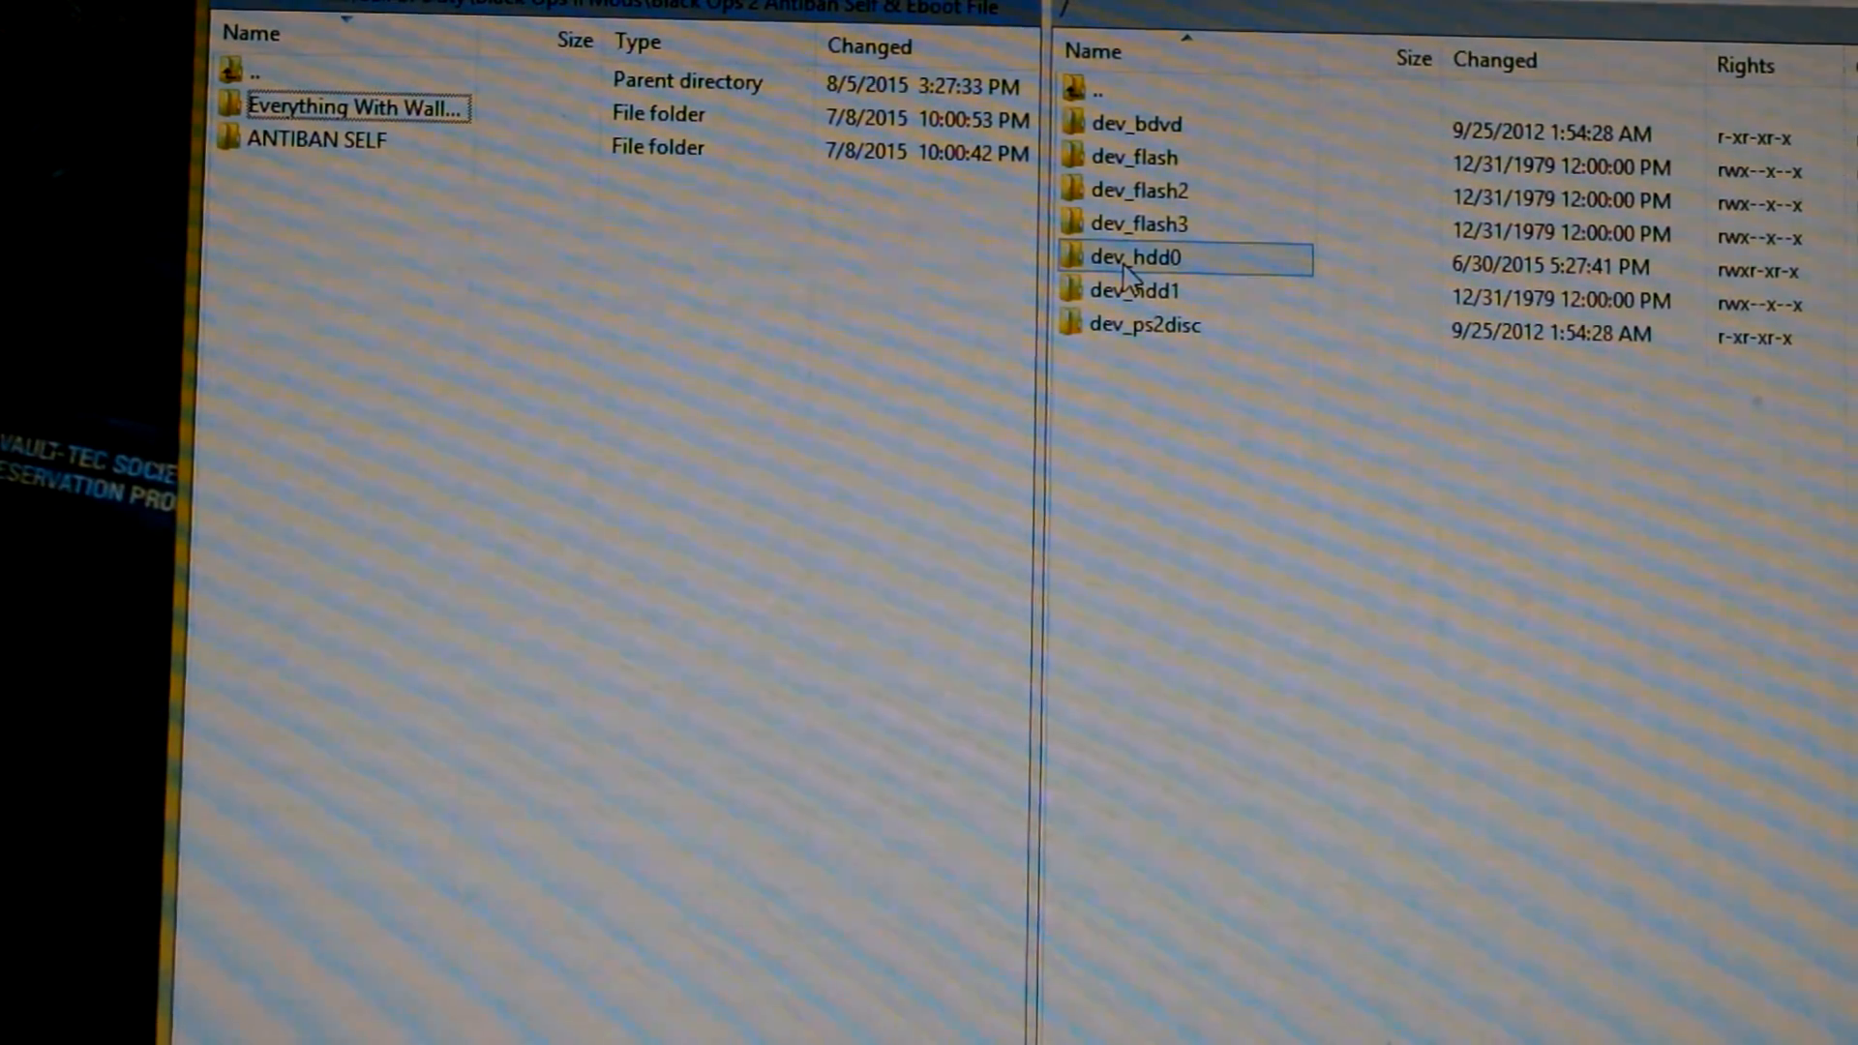
{"action": "double_click", "coordinate": [1135, 258]}
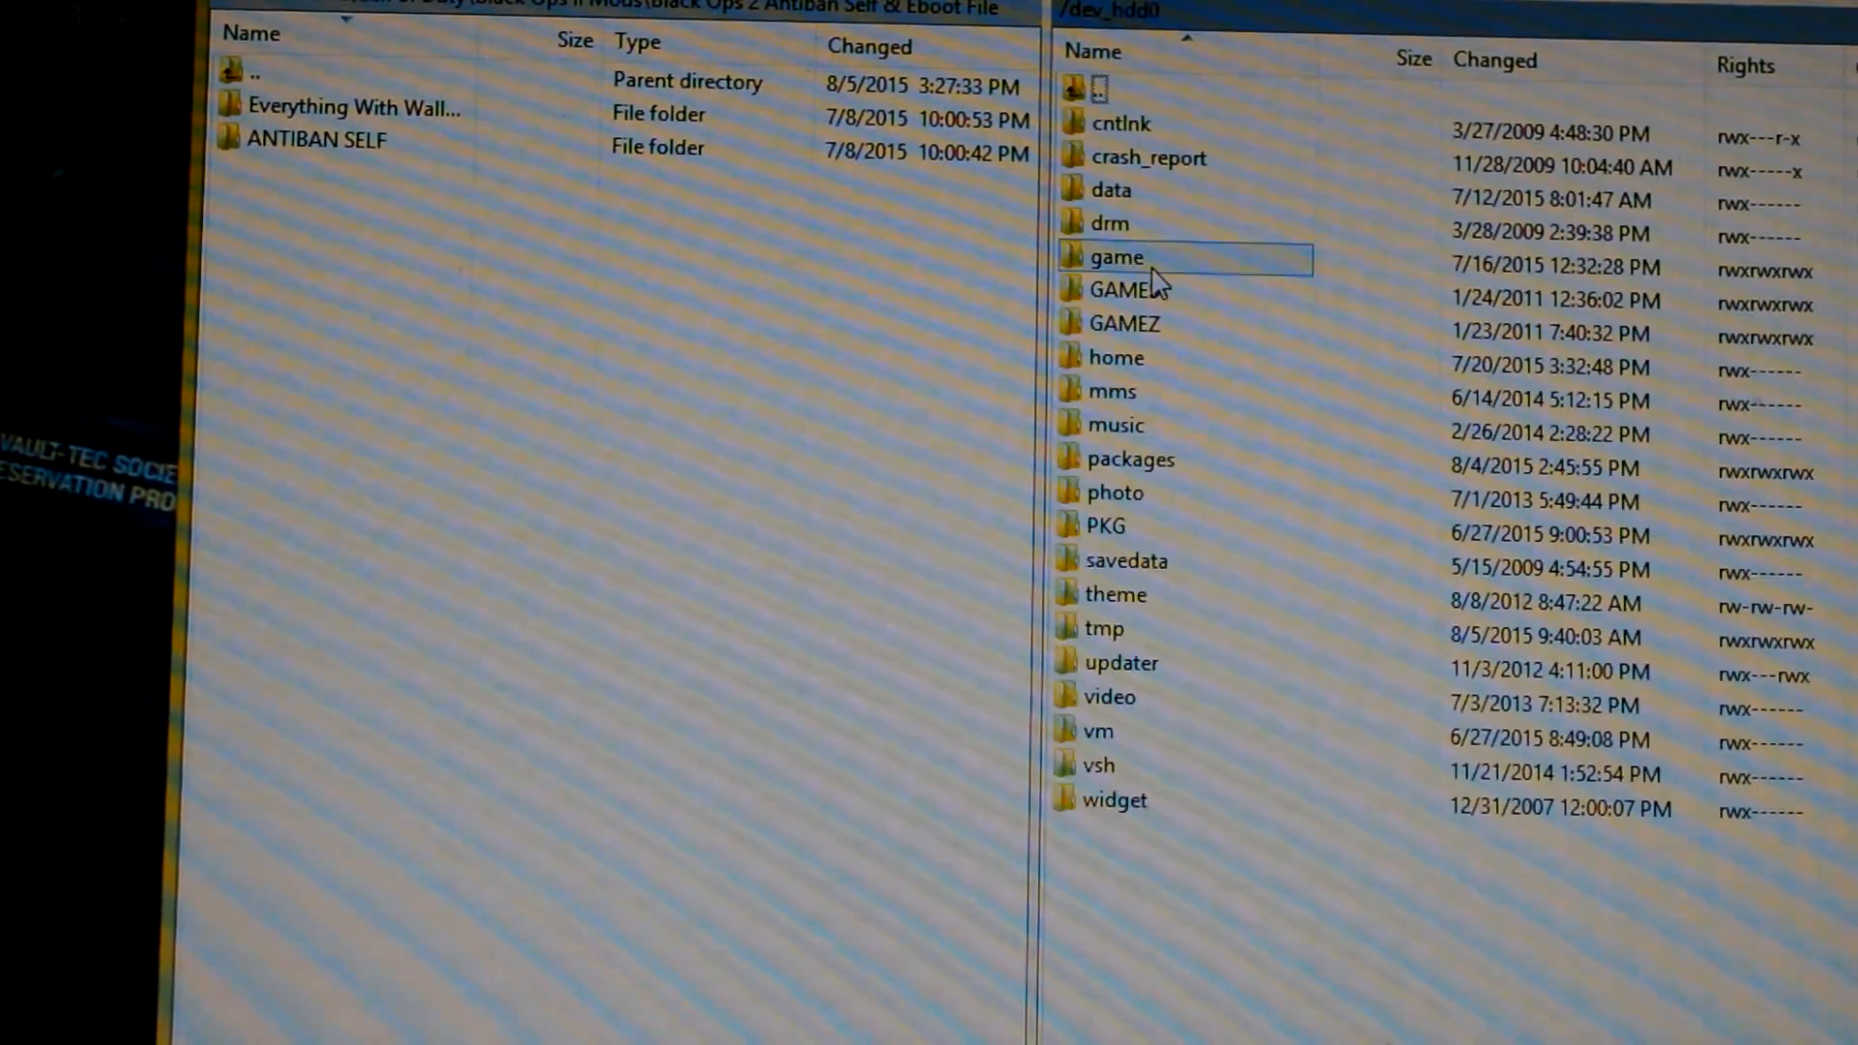
{"action": "left_click", "coordinate": [1114, 424]}
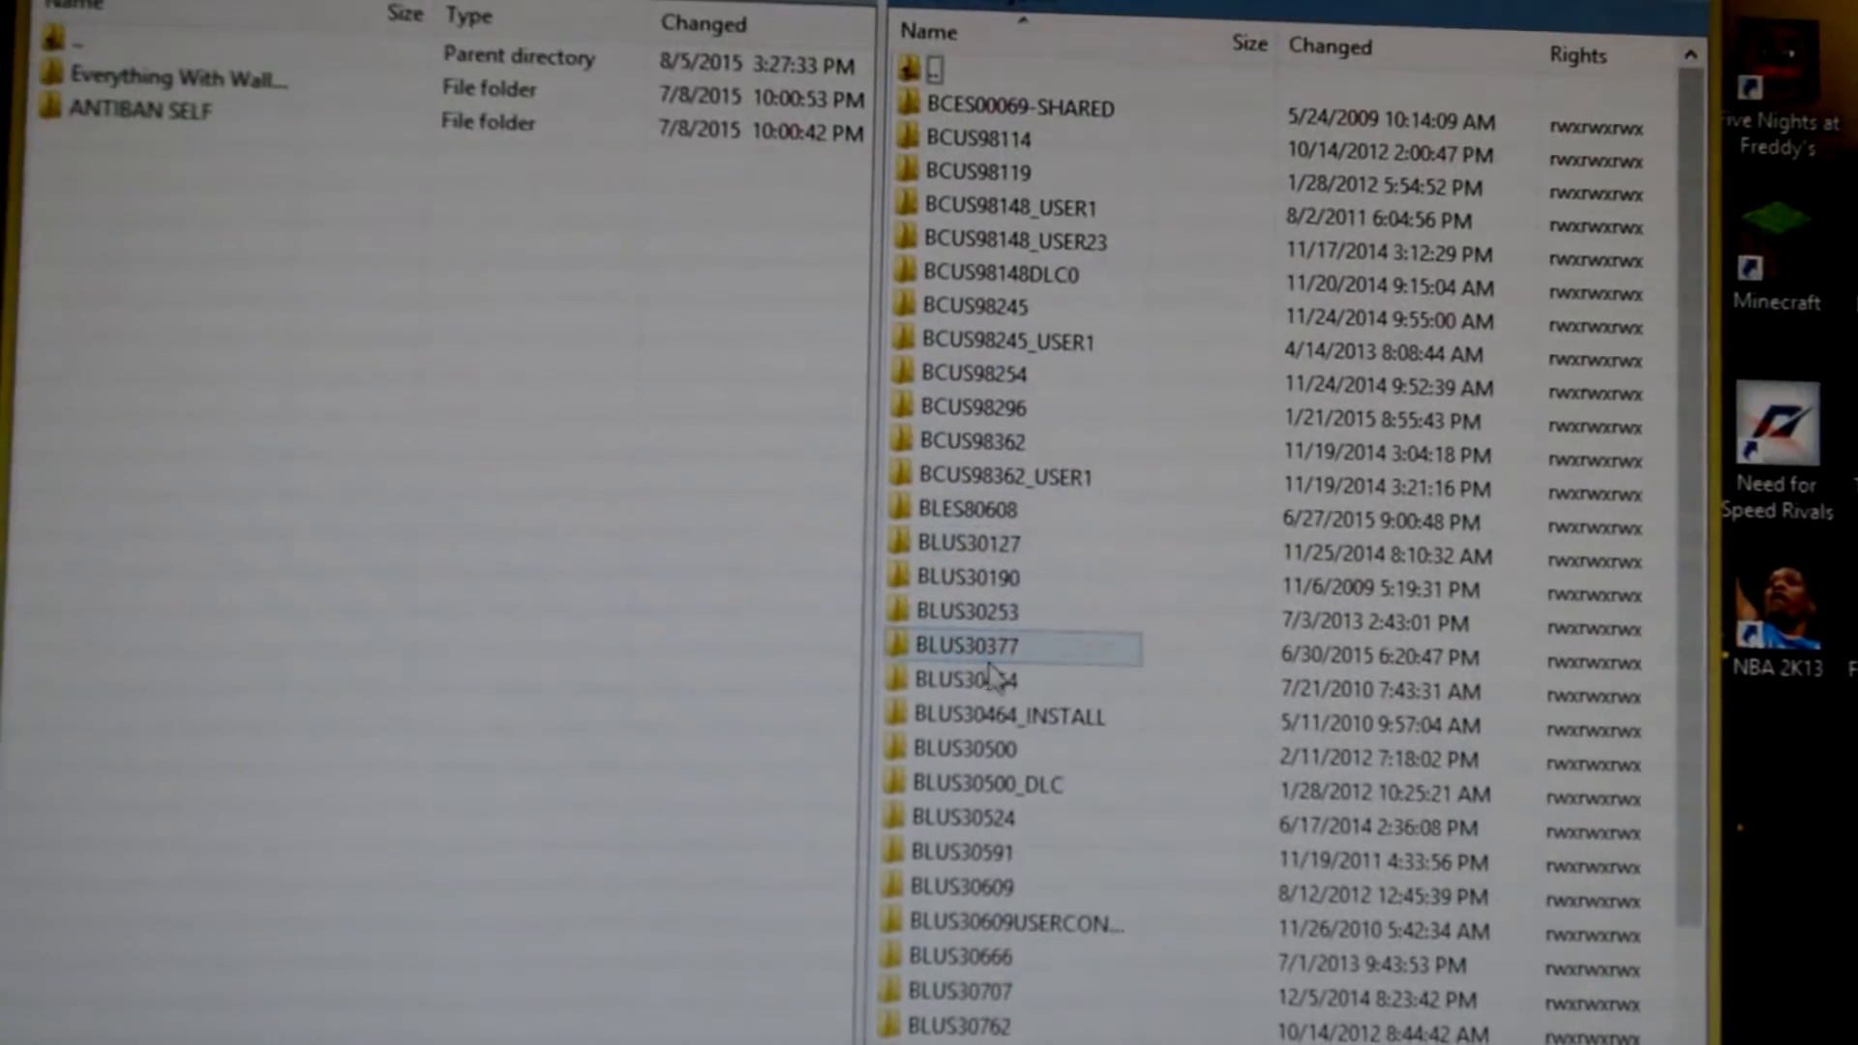
{"action": "left_click", "coordinate": [1040, 473]}
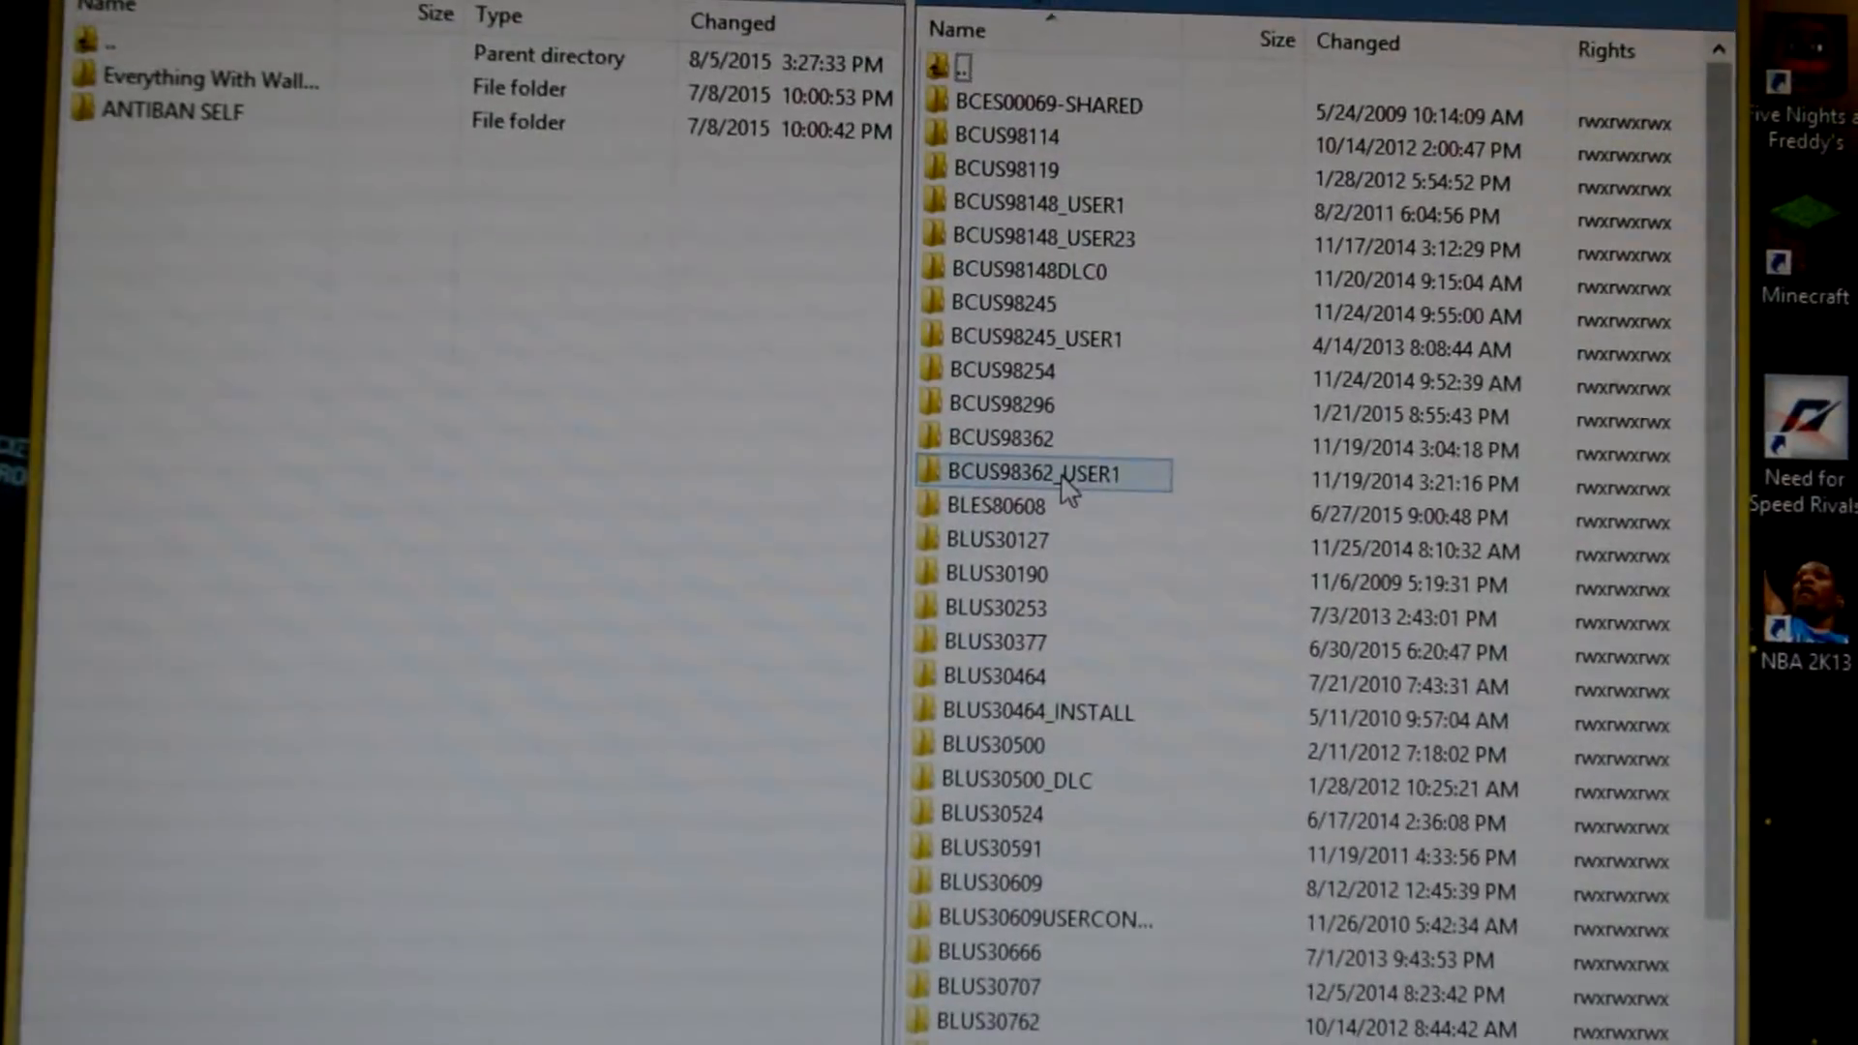
{"action": "left_click", "coordinate": [1043, 781]}
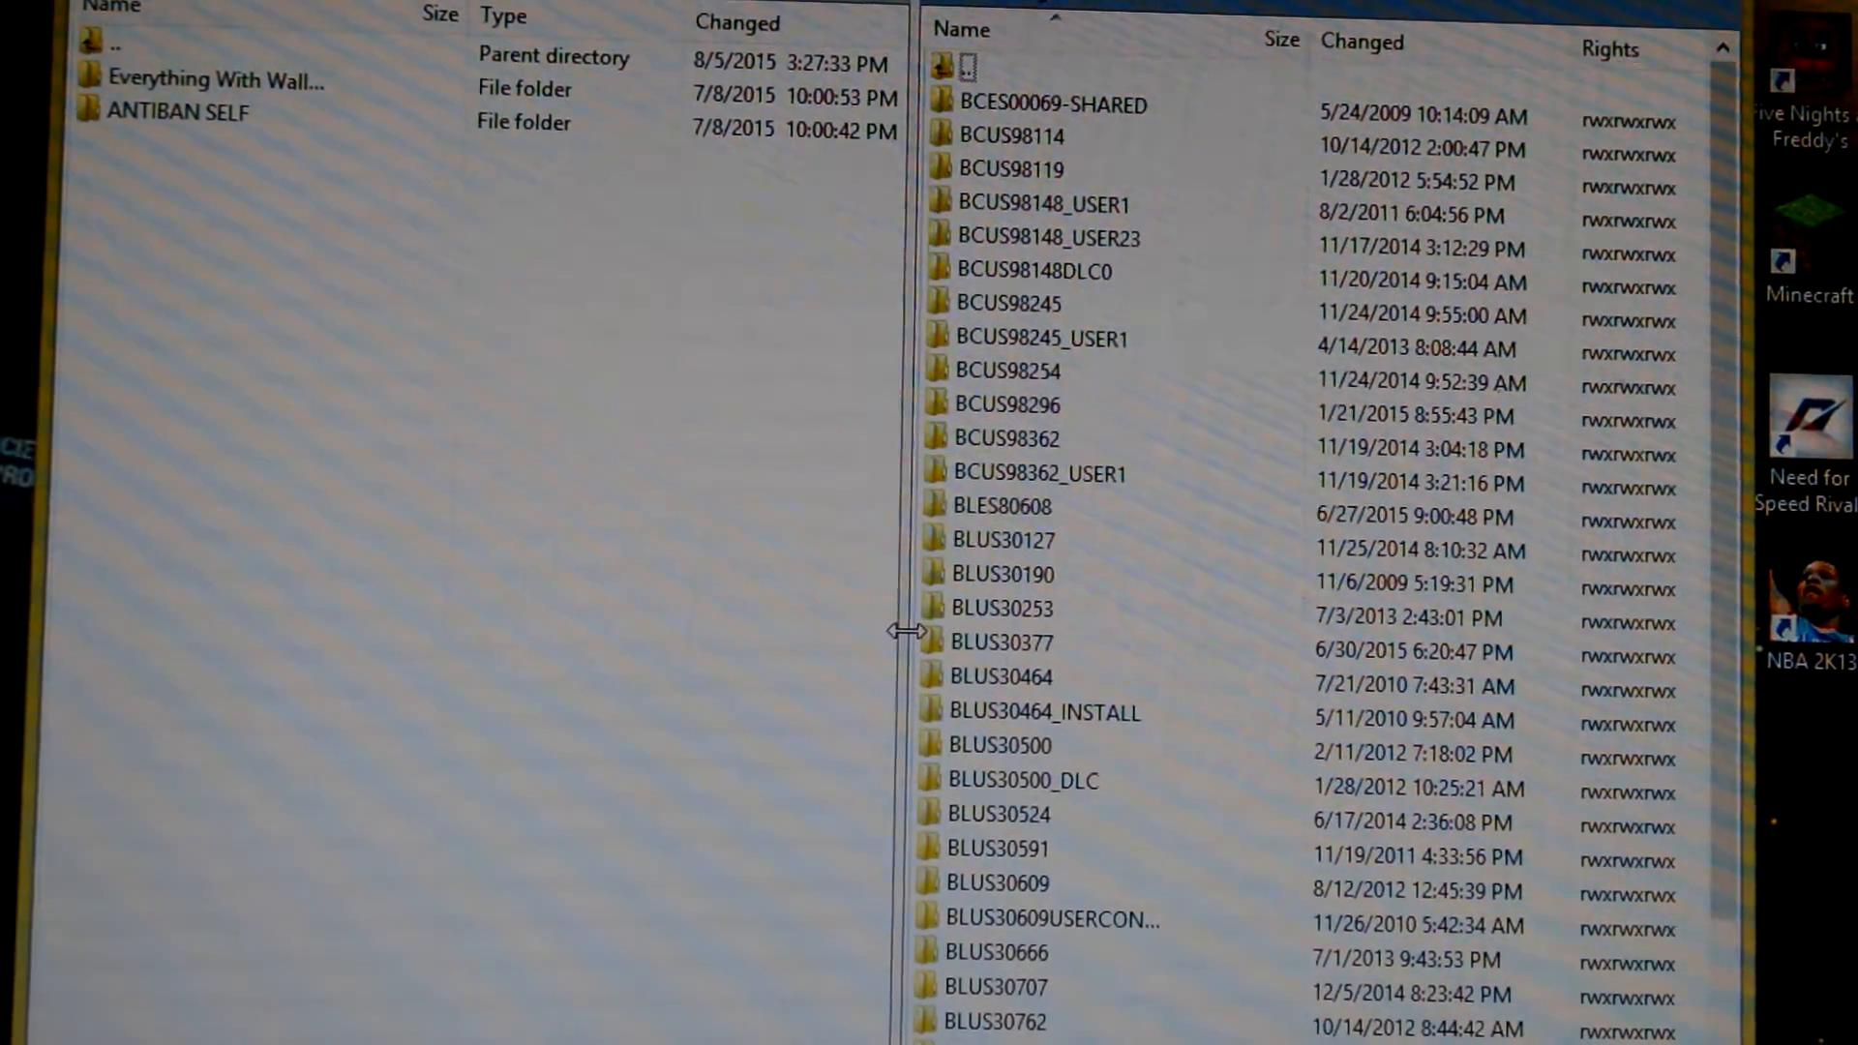
{"action": "left_click", "coordinate": [1005, 1022]}
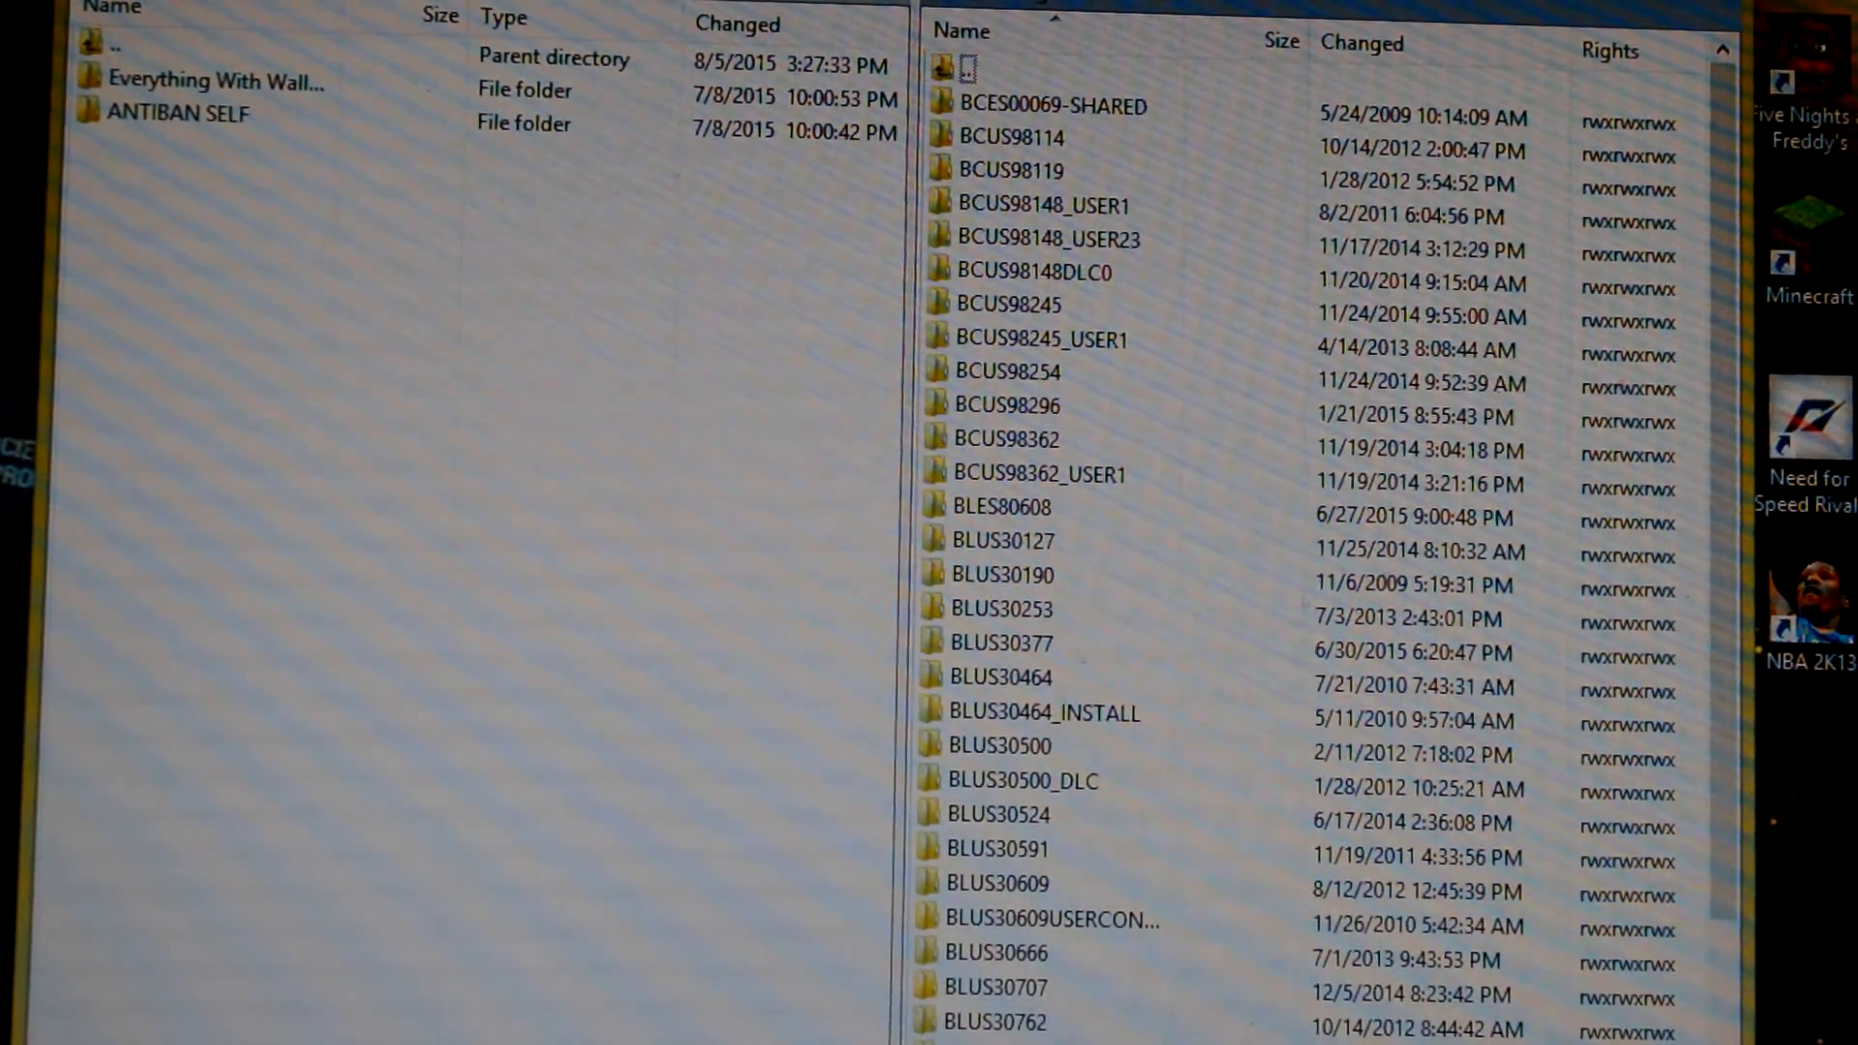
{"action": "scroll", "scroll_direction": "down", "scroll_amount": 3}
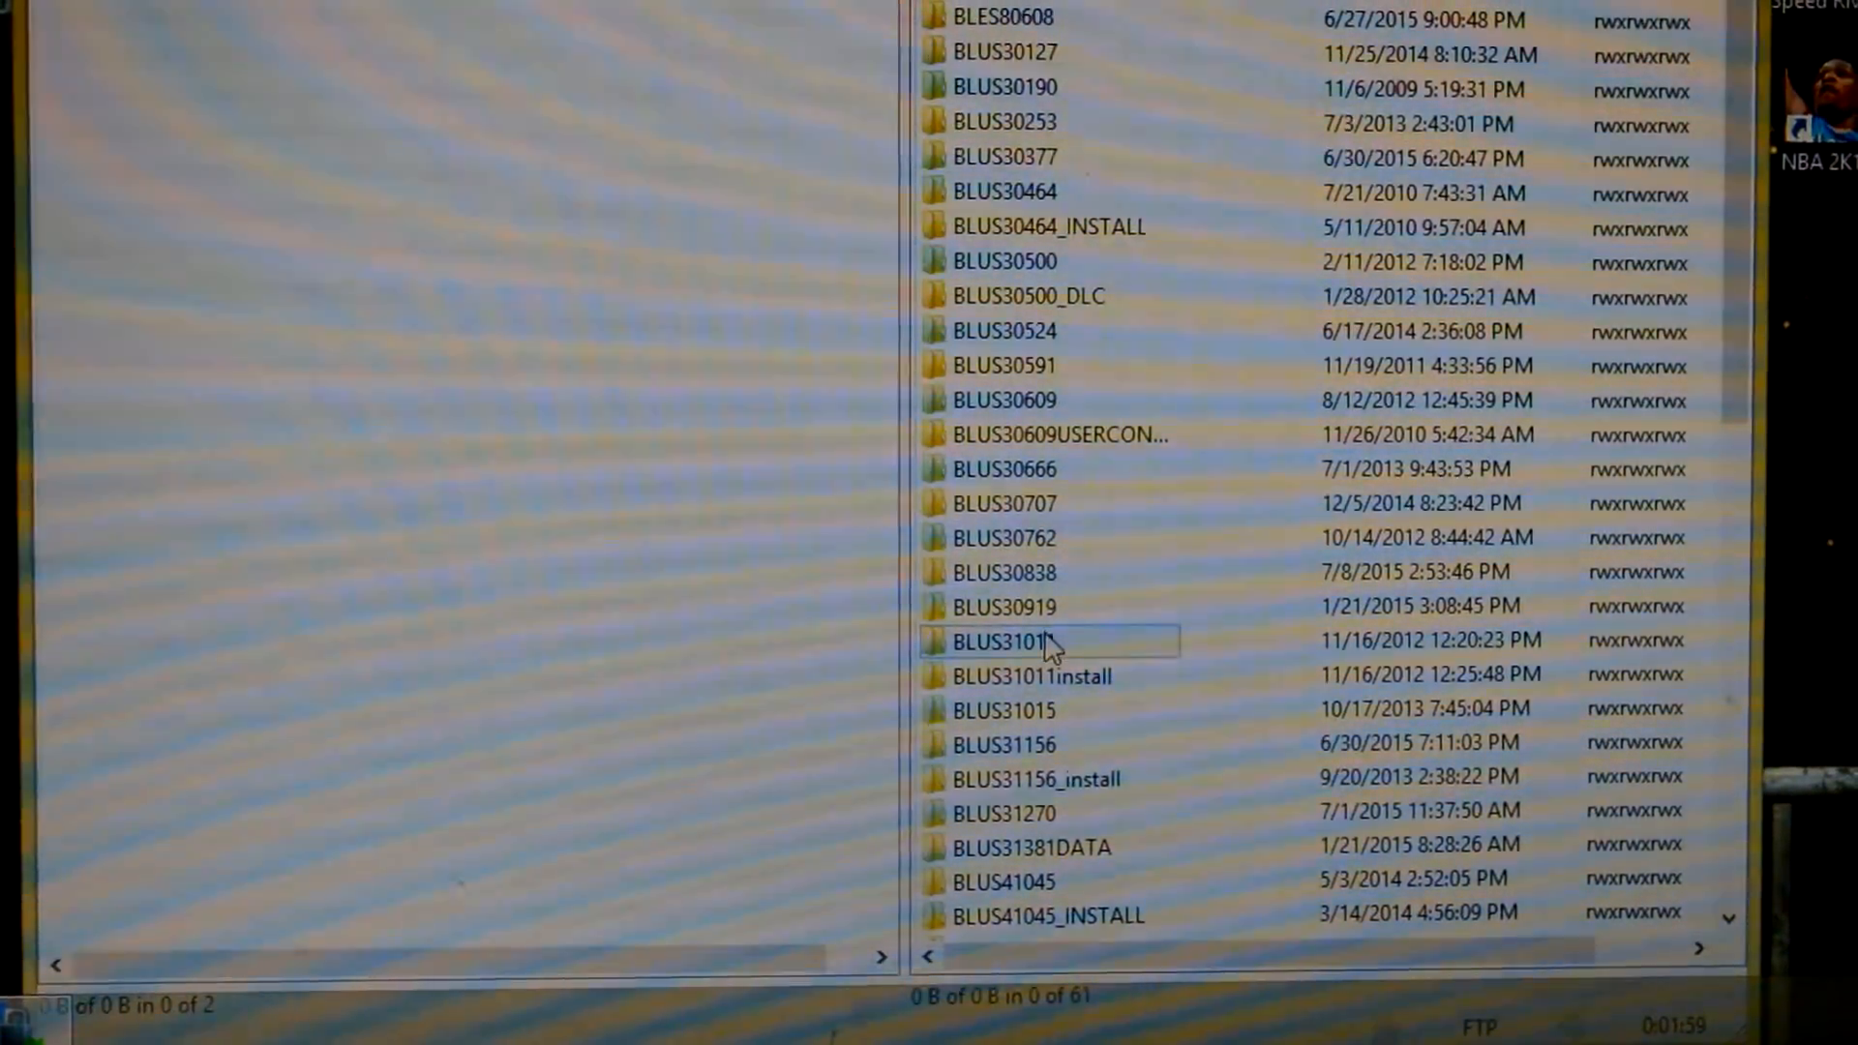
Step: Open remote BLUS31011/USRDIR and copy local t6mp_ps3f.self into it, overwriting
{"action": "double_click", "coordinate": [1004, 640]}
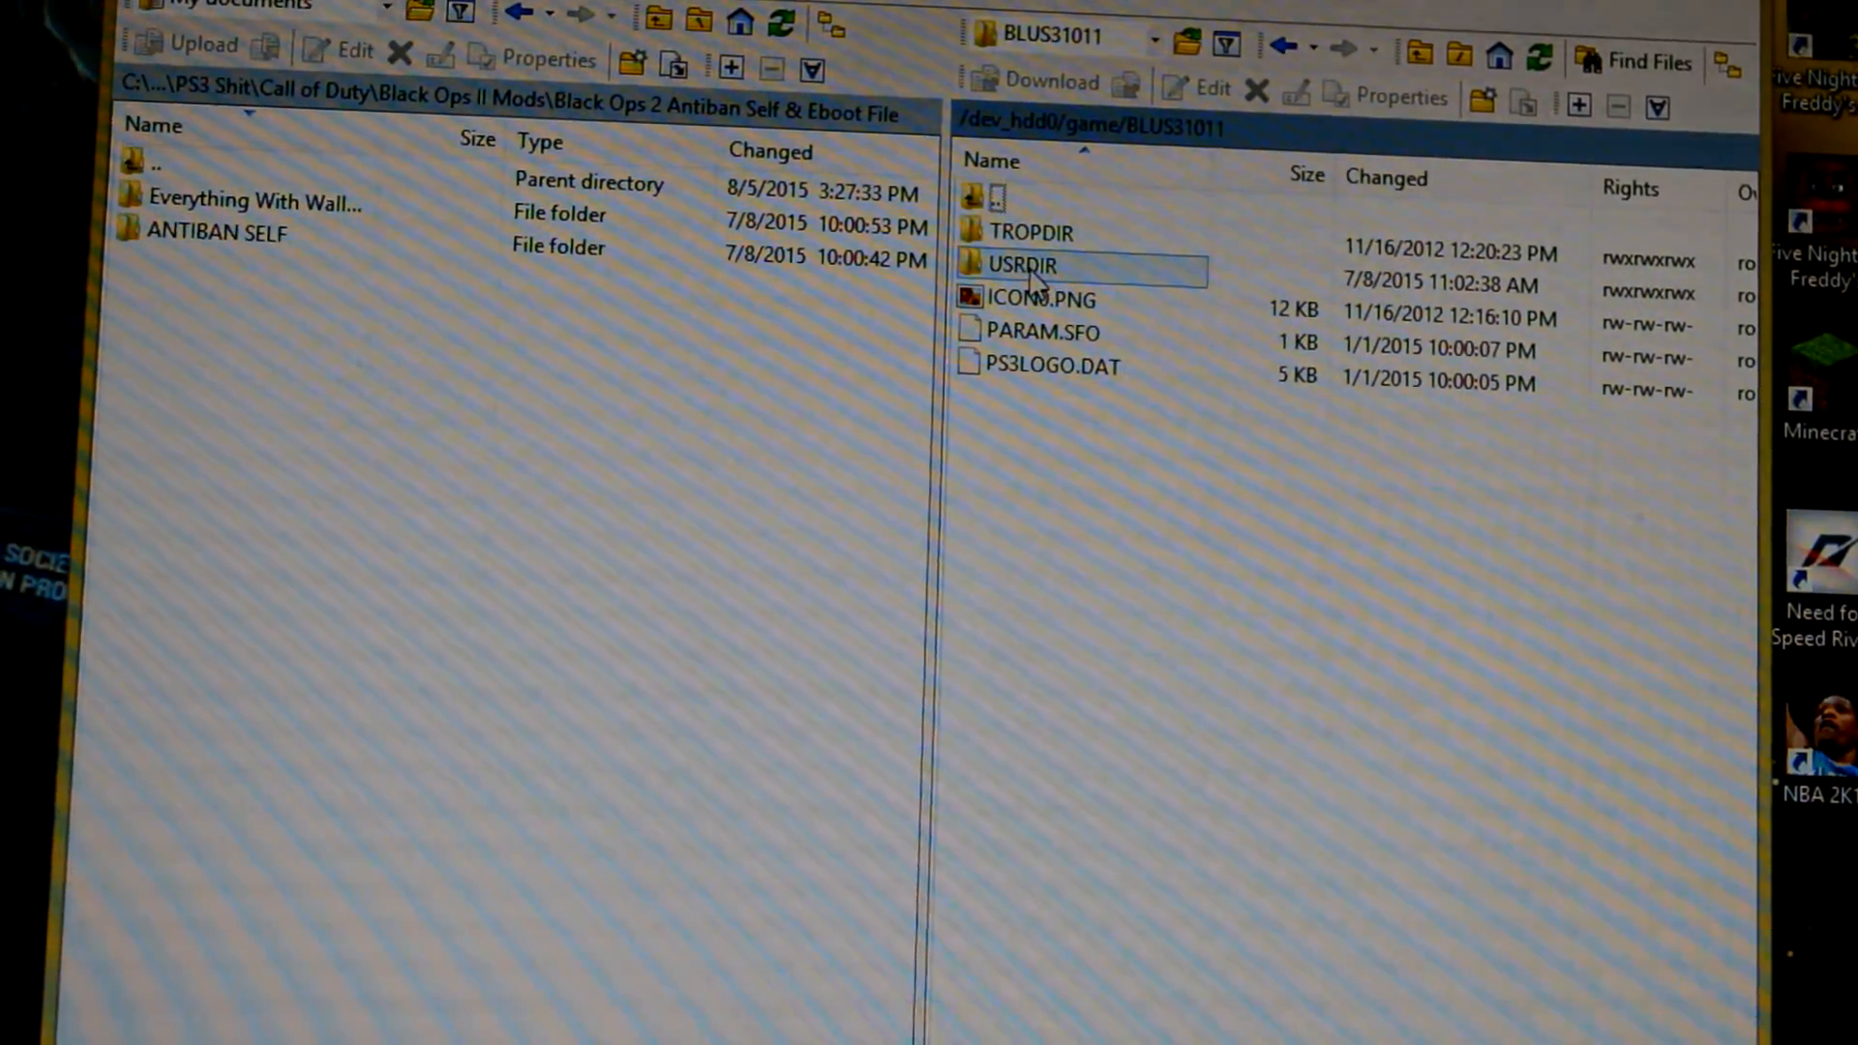
{"action": "double_click", "coordinate": [1022, 264]}
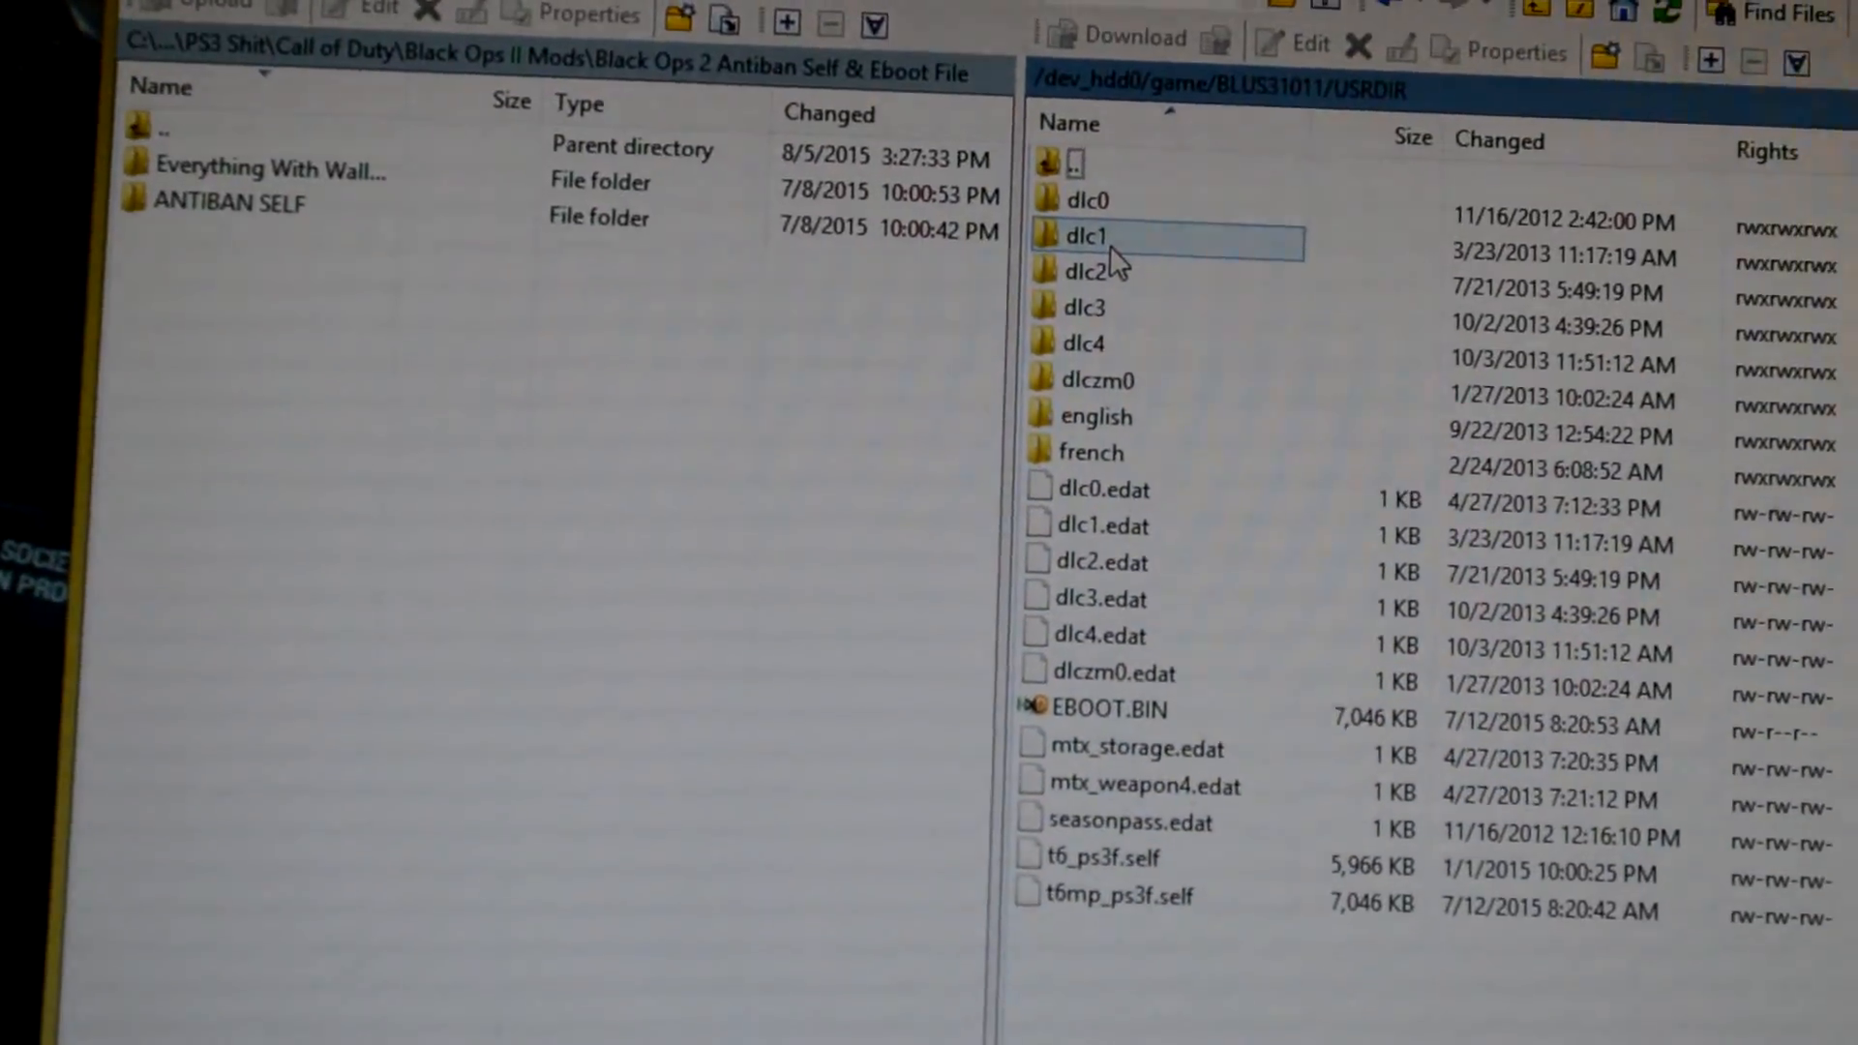
{"action": "left_click", "coordinate": [1078, 452]}
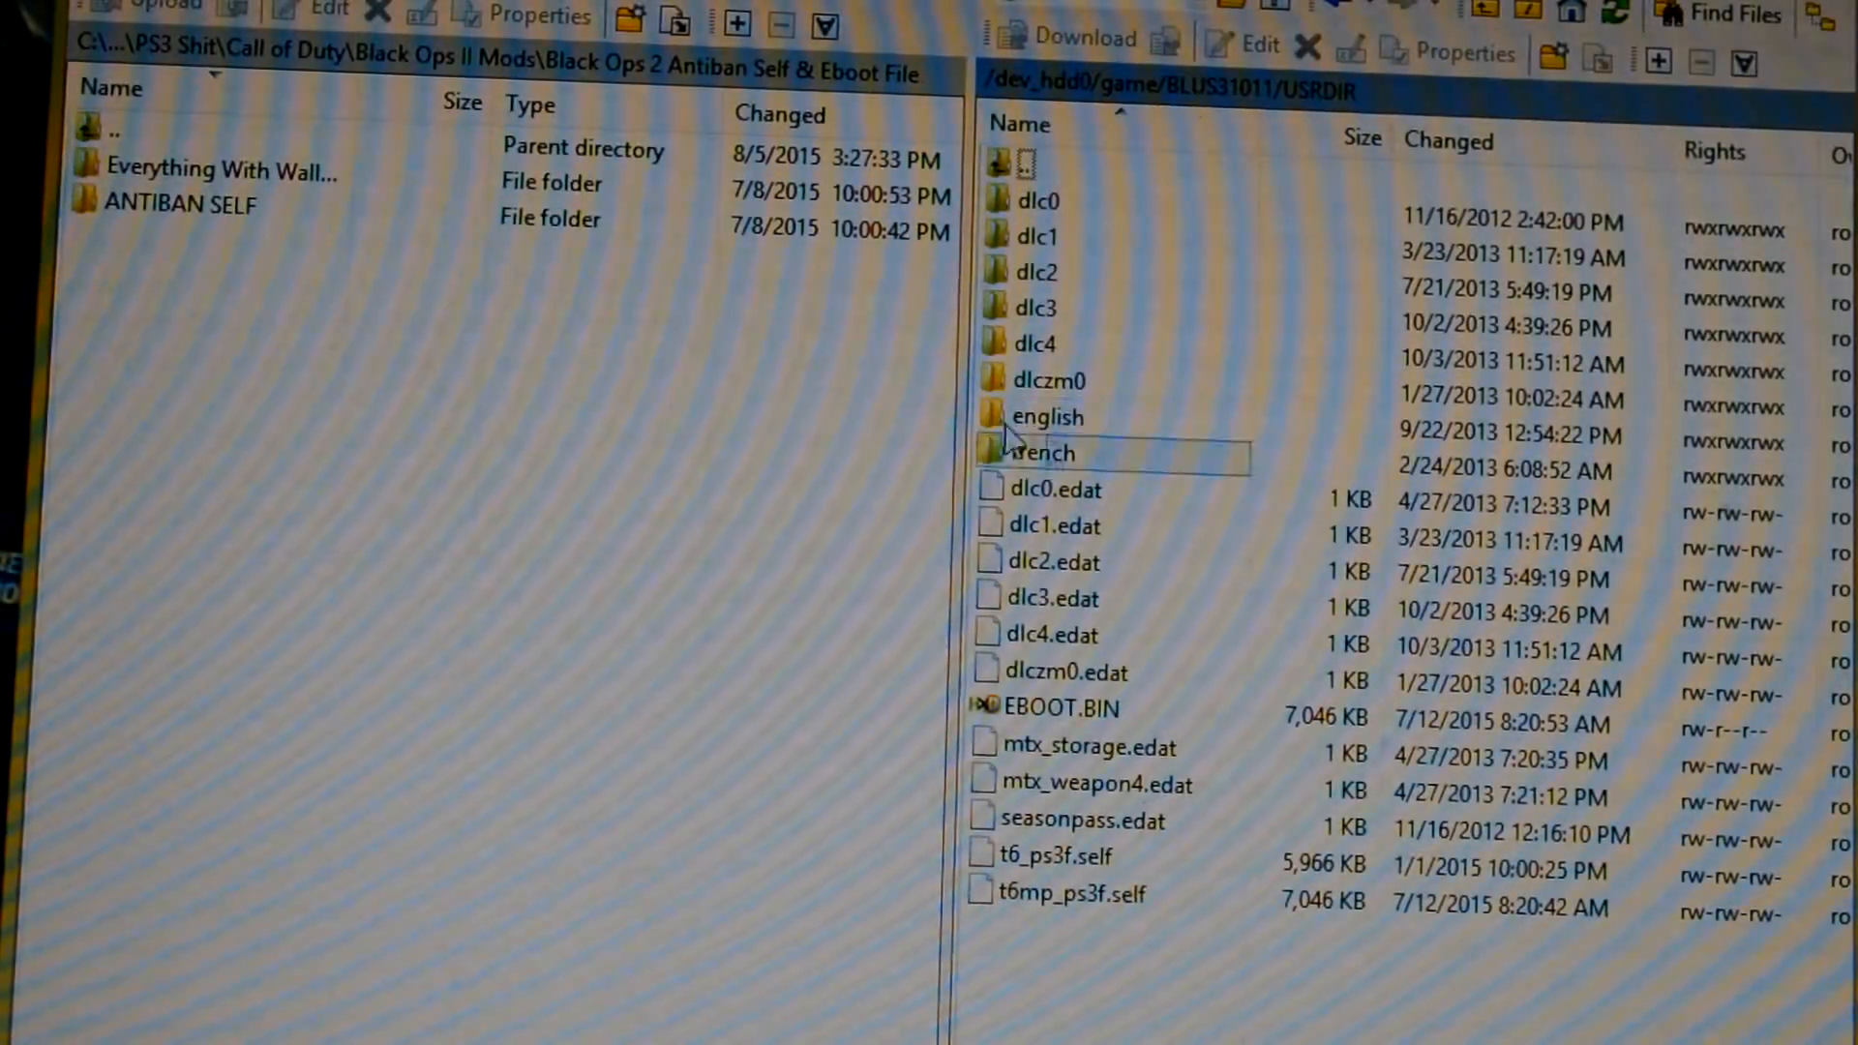
{"action": "double_click", "coordinate": [186, 202]}
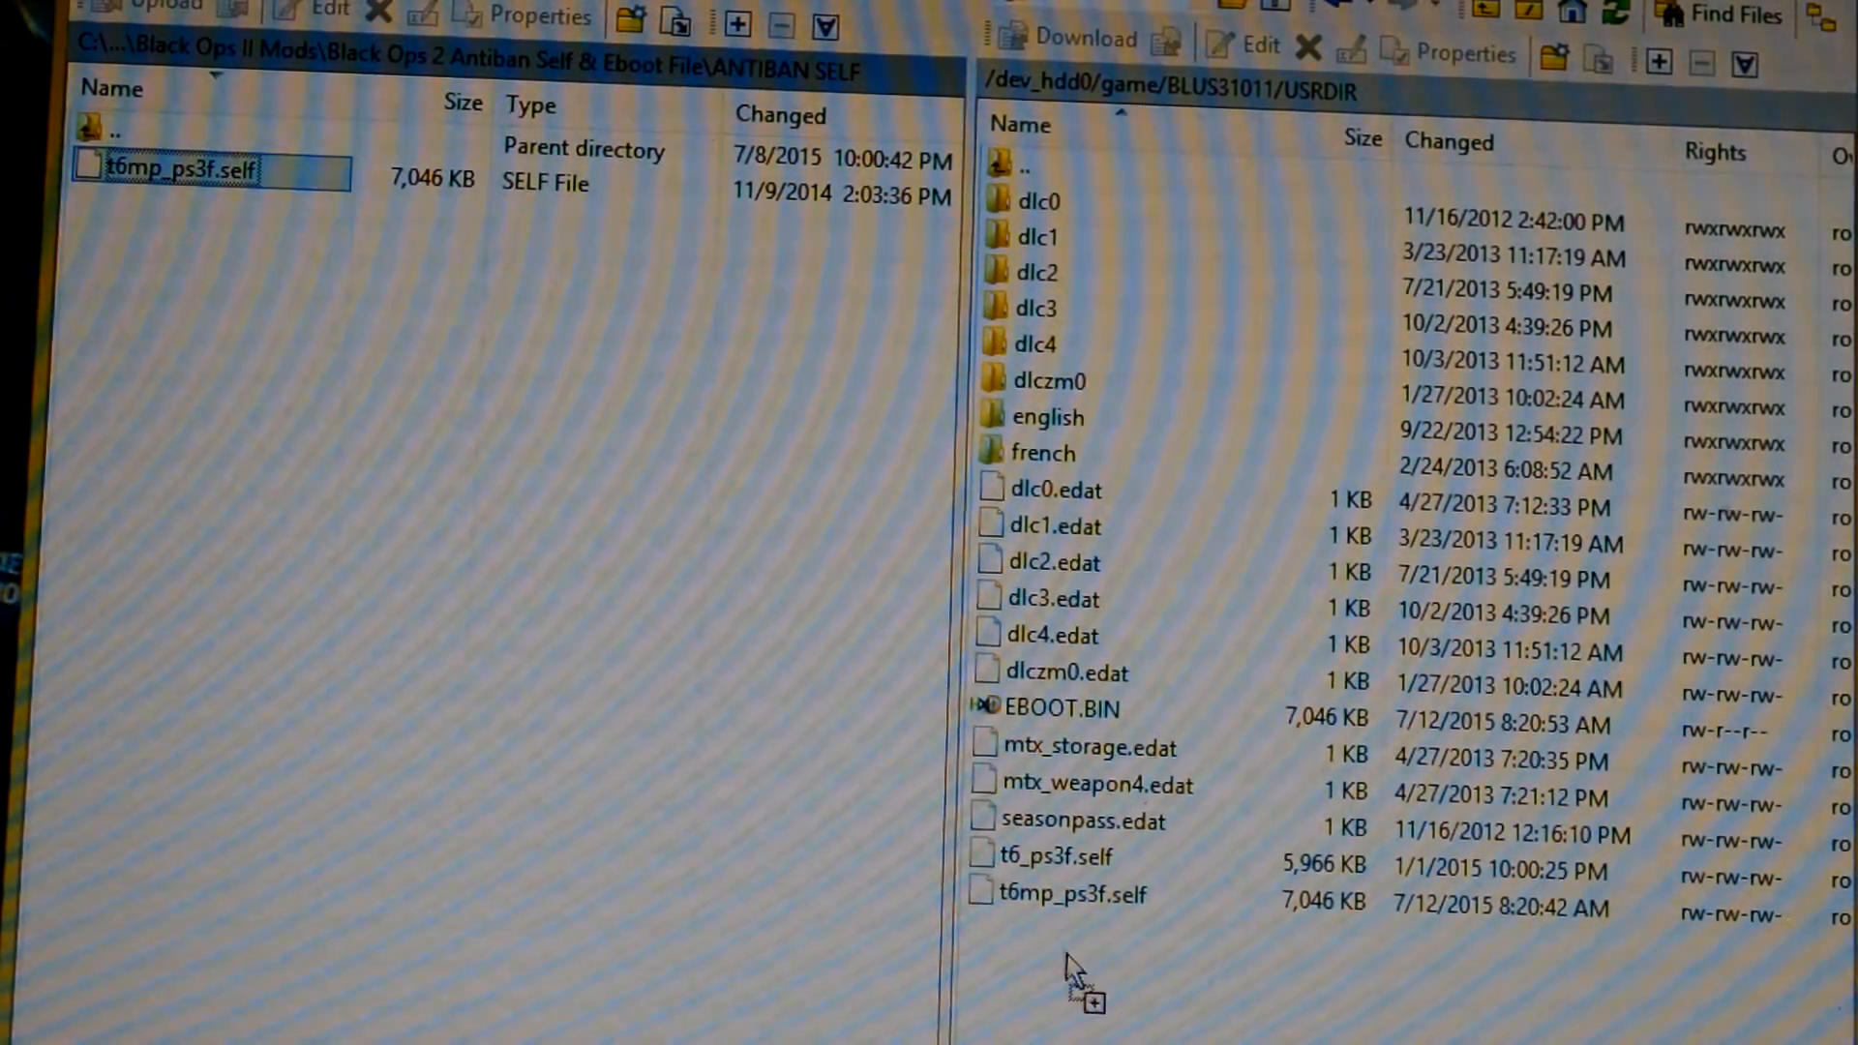
{"action": "left_click", "coordinate": [154, 10]}
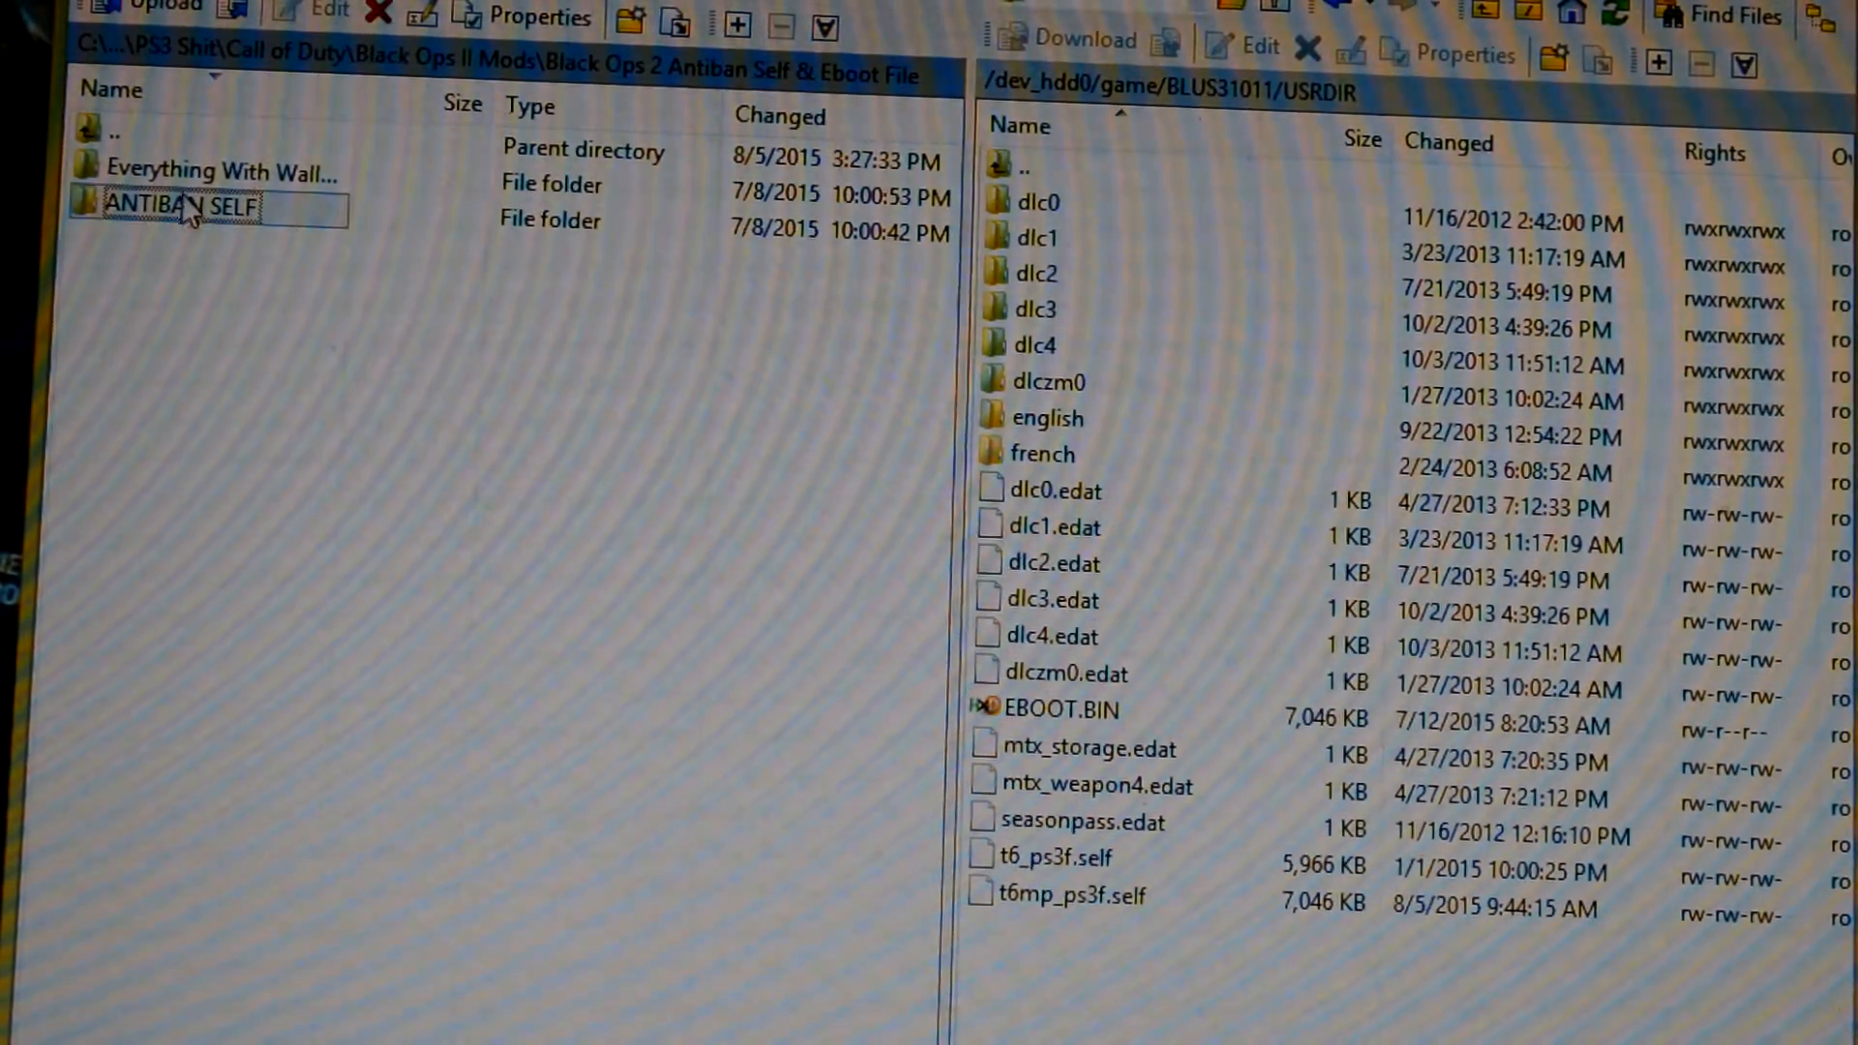
{"action": "double_click", "coordinate": [213, 172]}
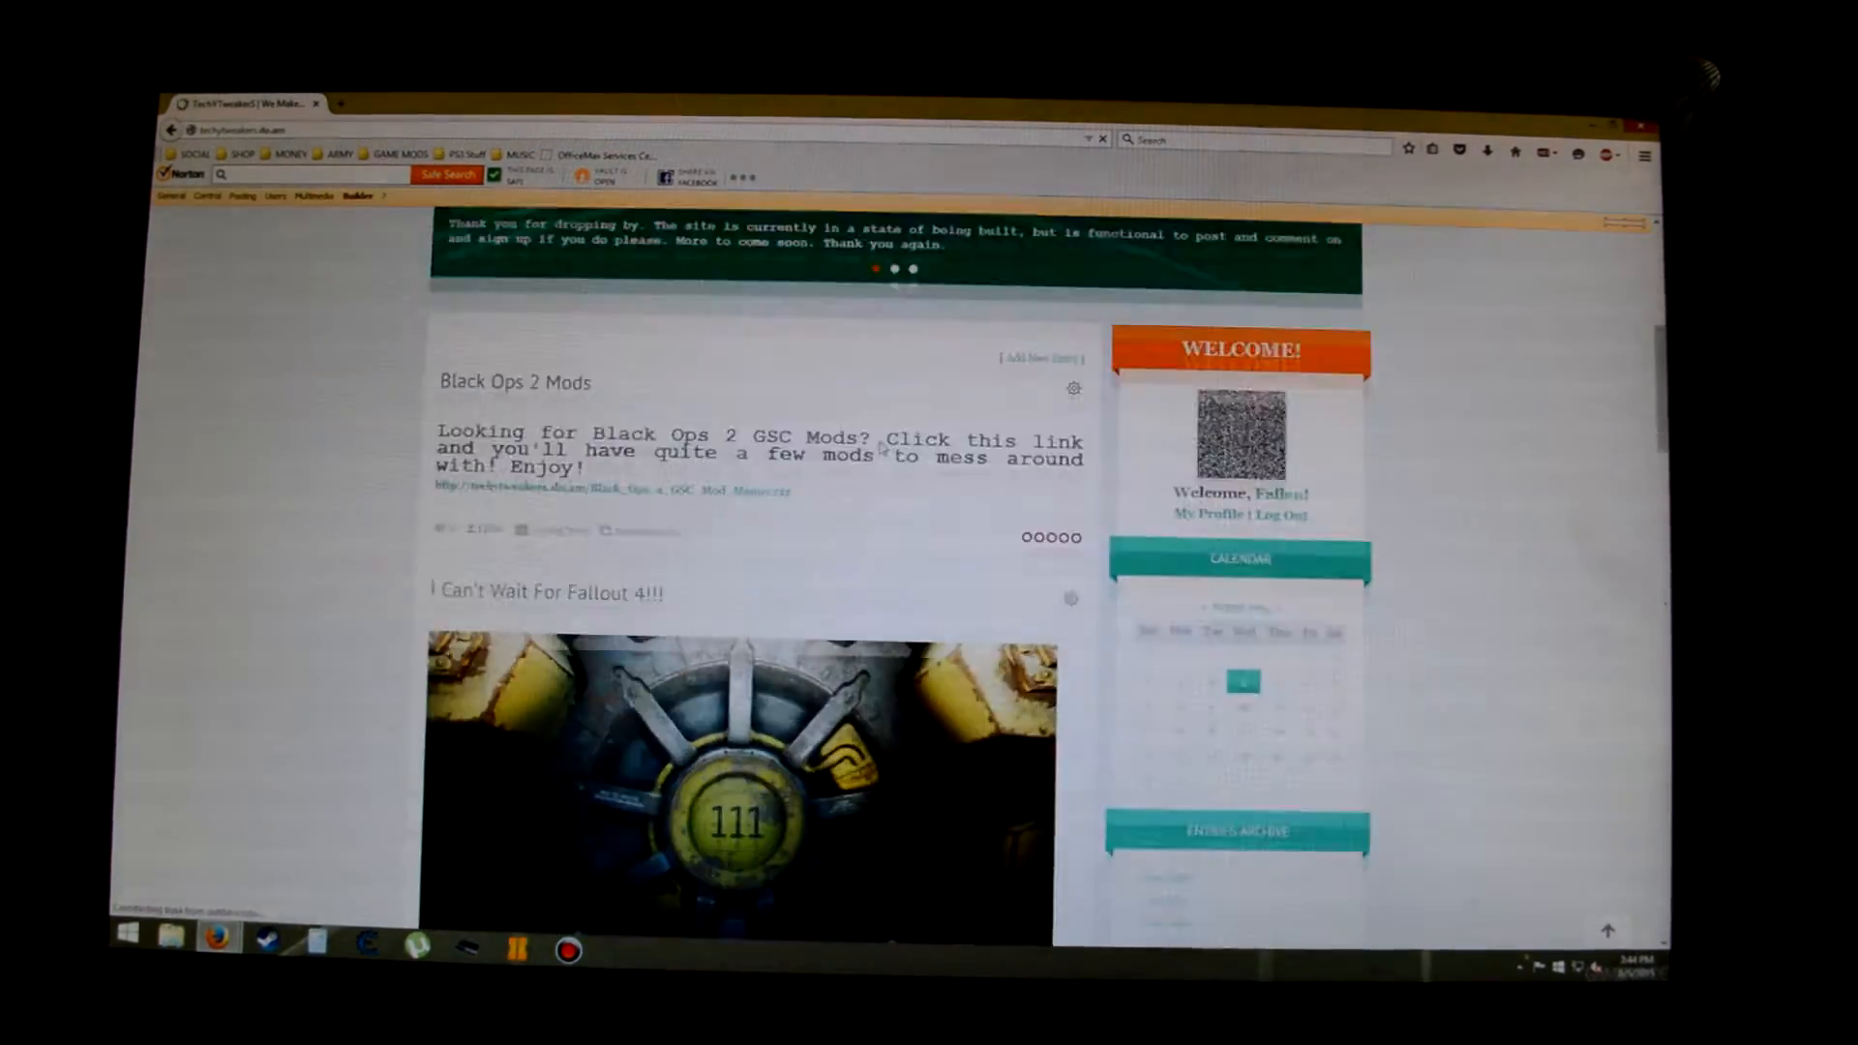
Step: Request the Black Ops 2 GSC mod menus .rar and dismiss Firefox's prompt
{"action": "scroll", "scroll_direction": "up", "scroll_amount": 3}
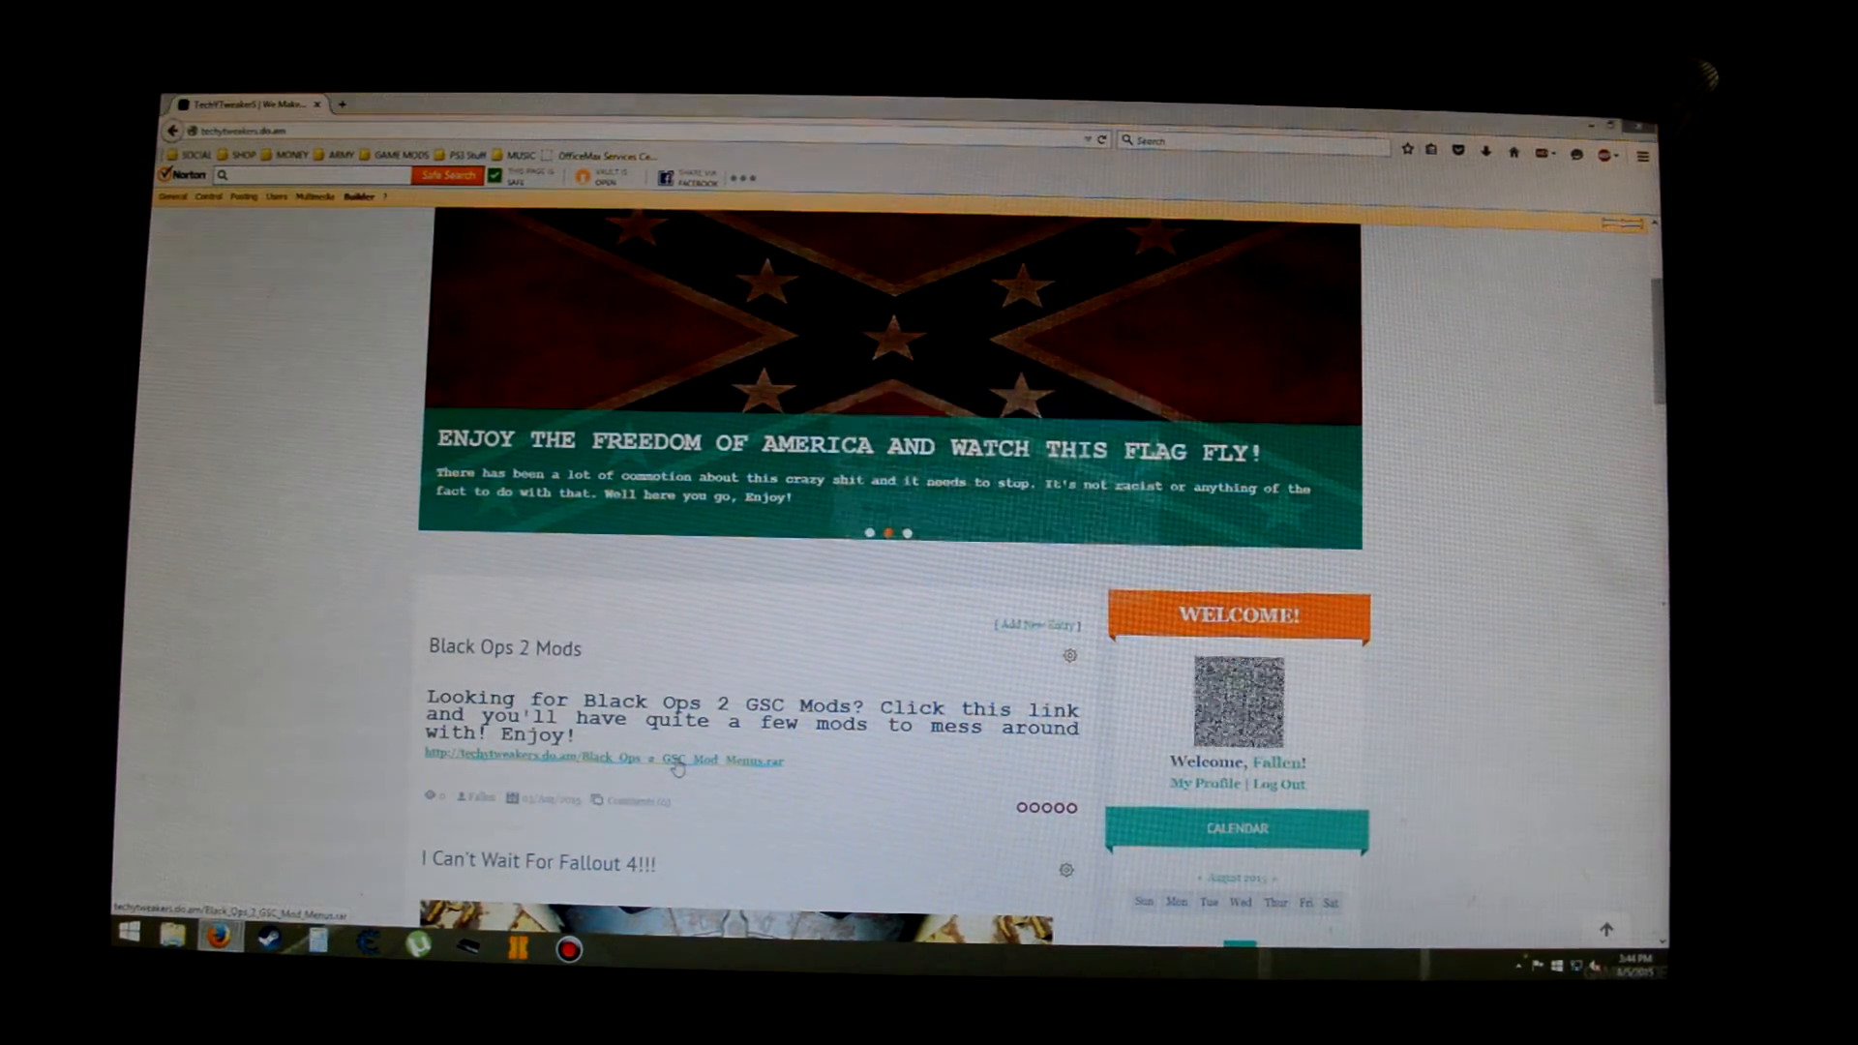
{"action": "left_click", "coordinate": [602, 760]}
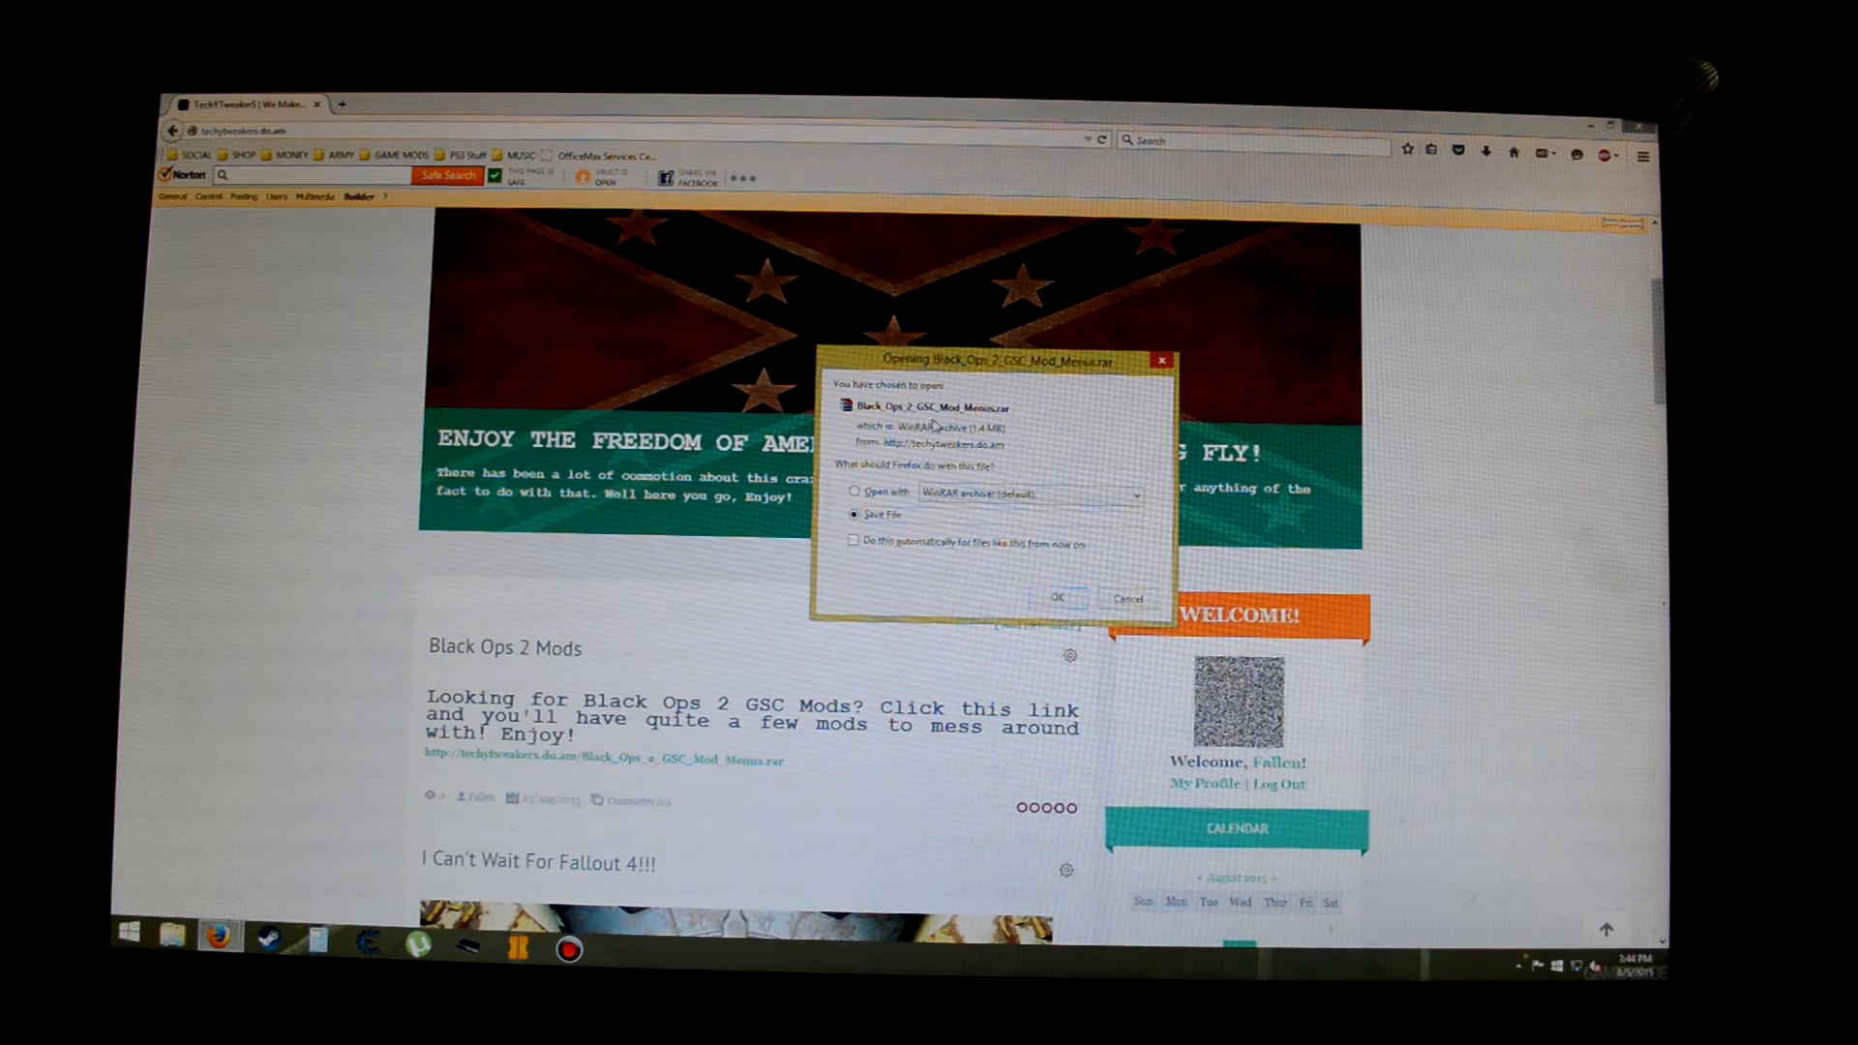
{"action": "left_click", "coordinate": [1127, 597]}
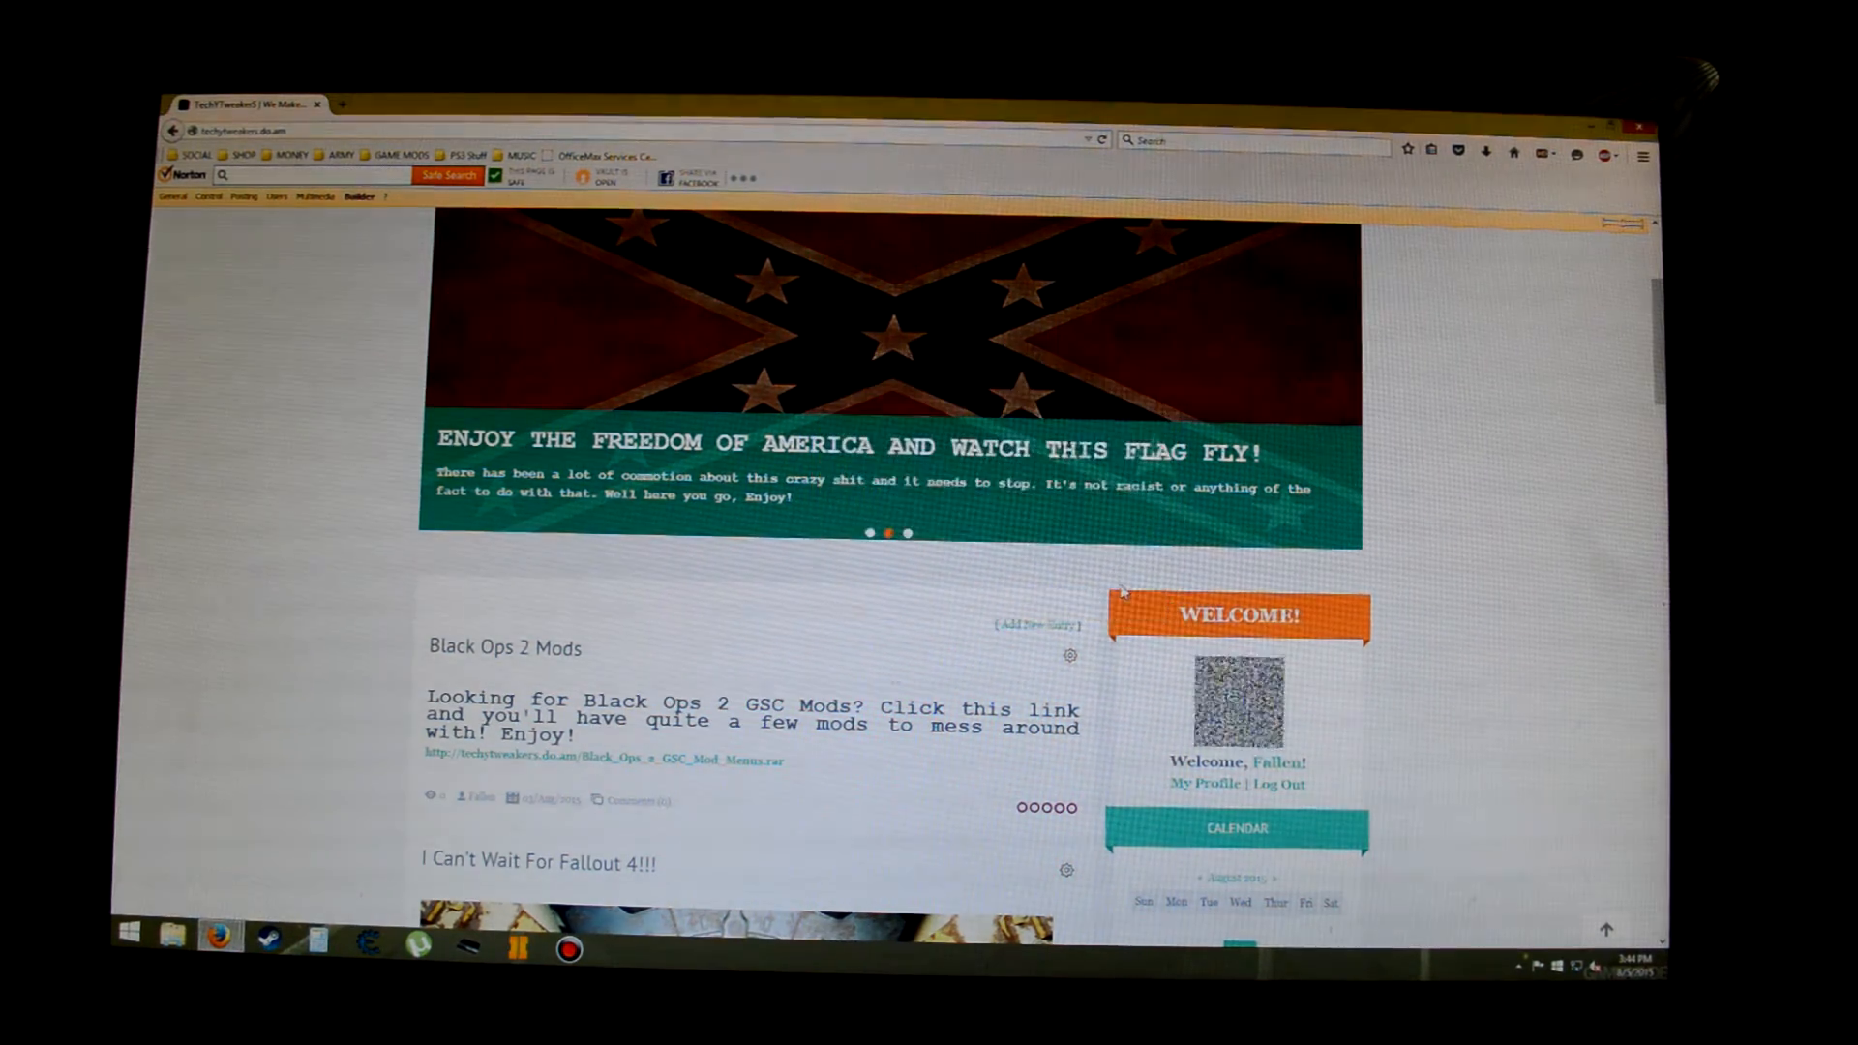